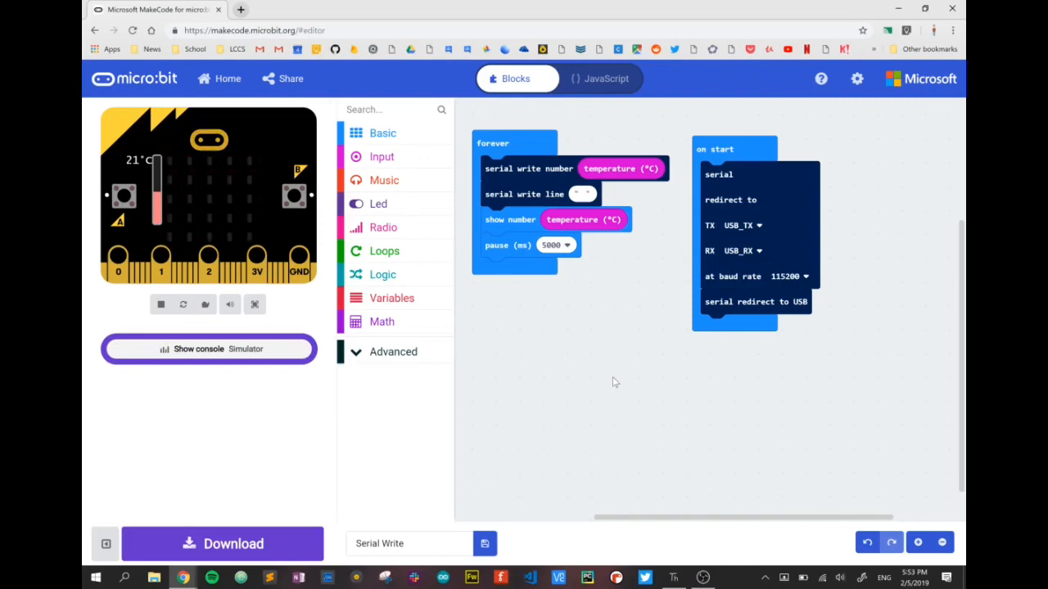
mouse_move(520, 408)
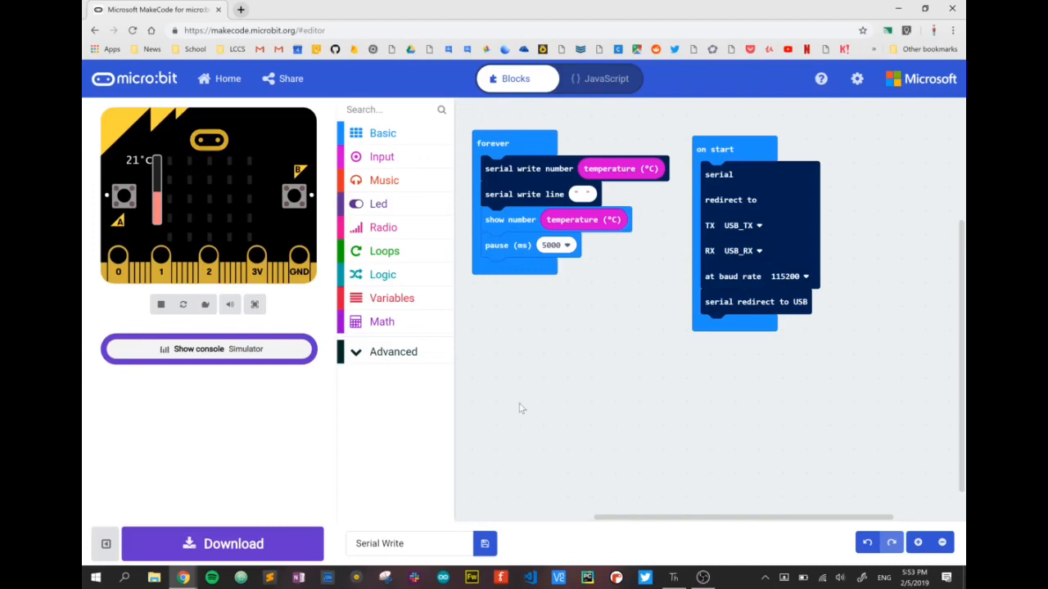
- Run chgport to list serial ports, find the micro:bit on COM13, then close Command Prompt
left_click(96, 577)
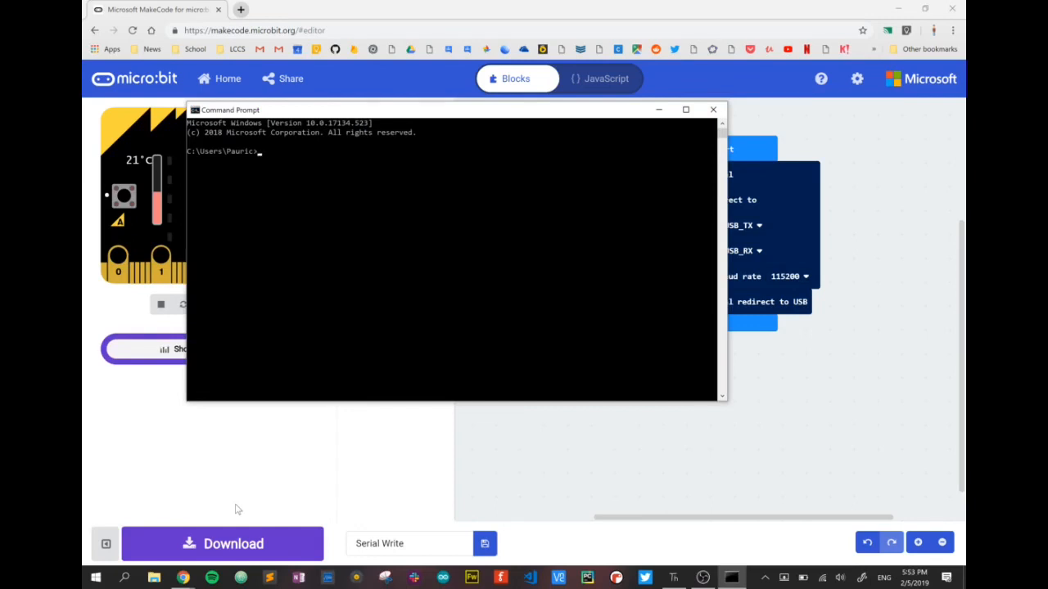
type("chgport")
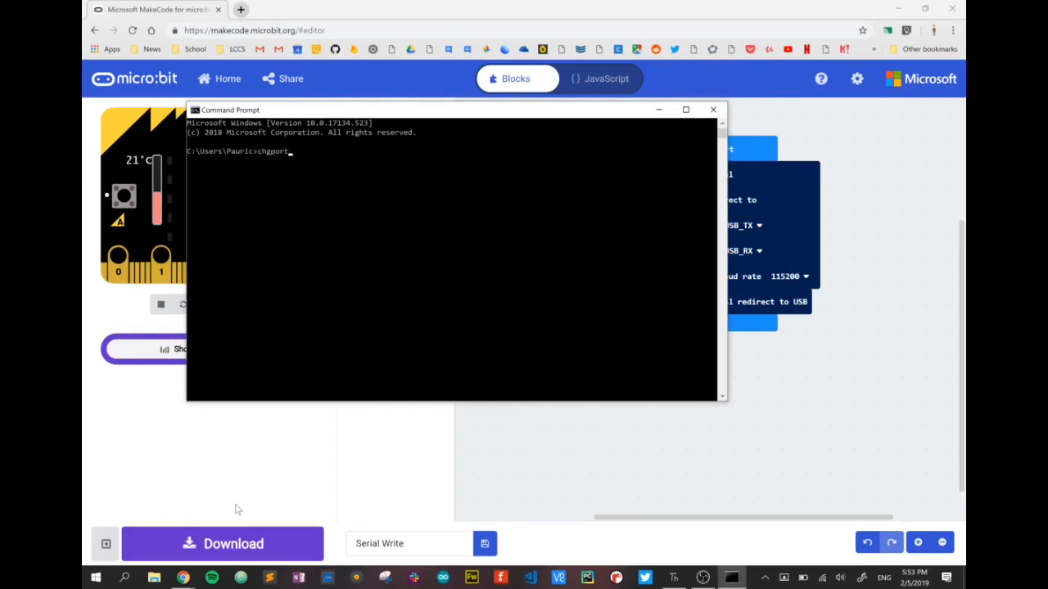
key("enter")
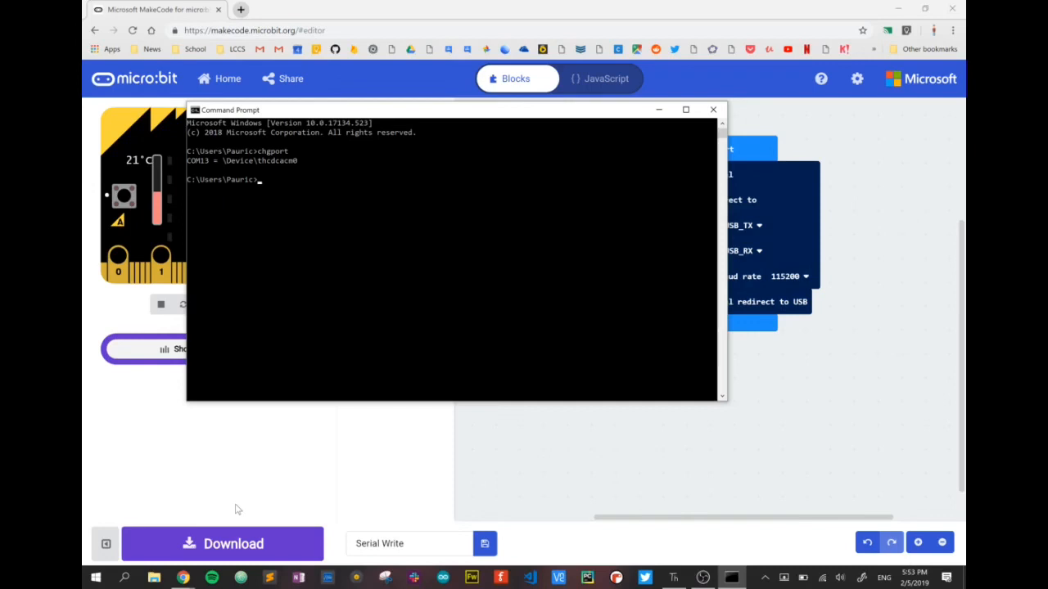
mouse_move(211, 170)
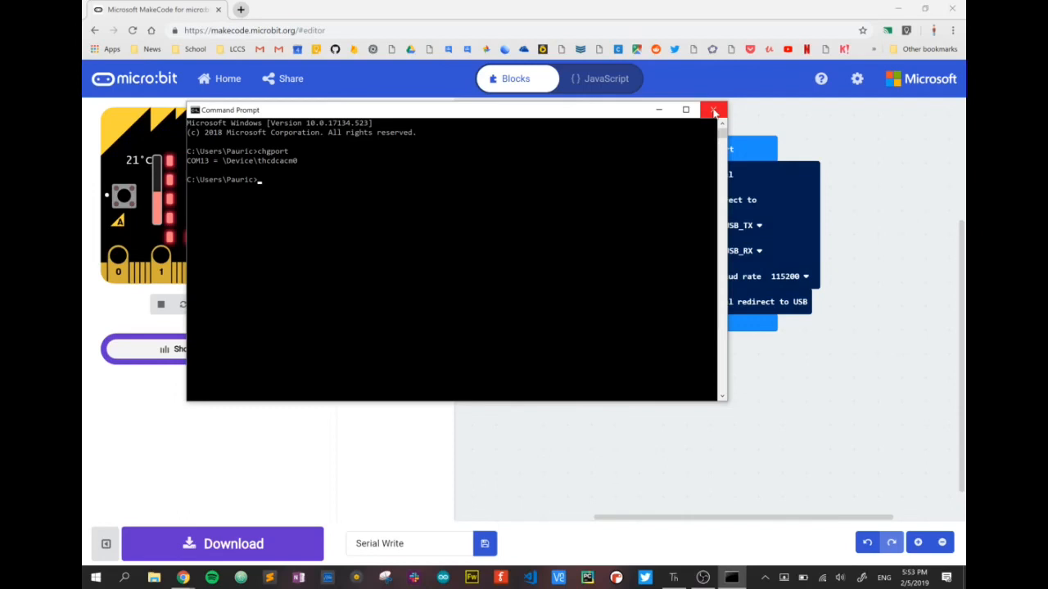
left_click(713, 110)
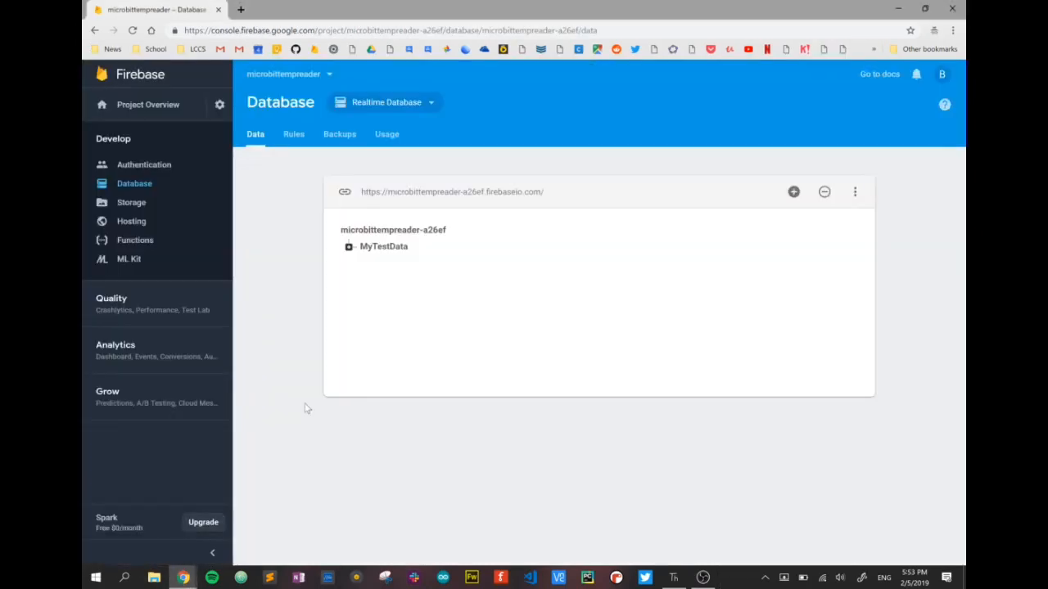
mouse_move(351, 280)
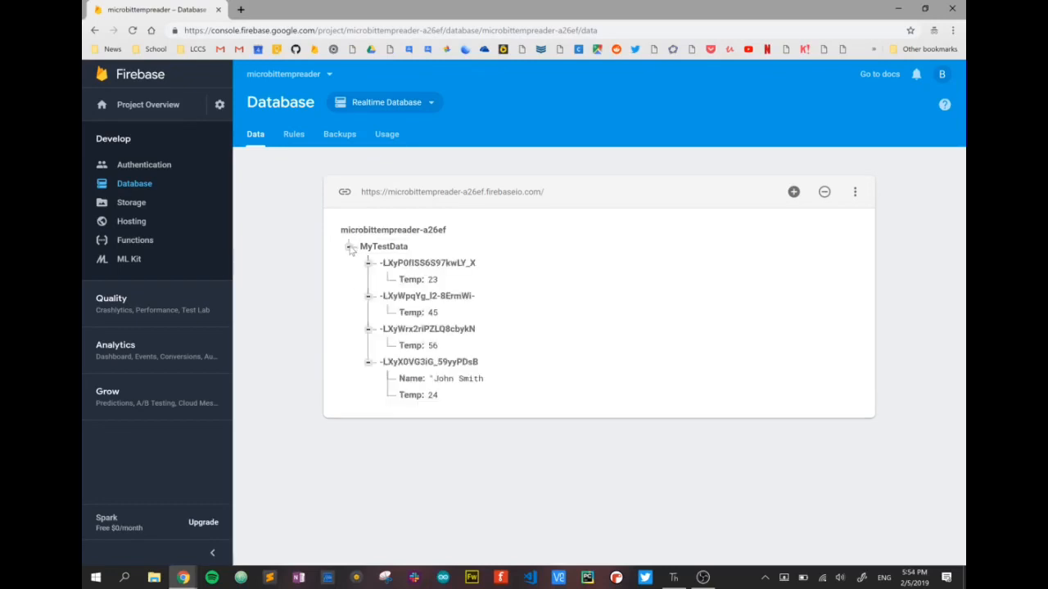
- Delete the old MyTestData entries and branch so the Firebase database is empty, then go to Thonny
left_click(350, 246)
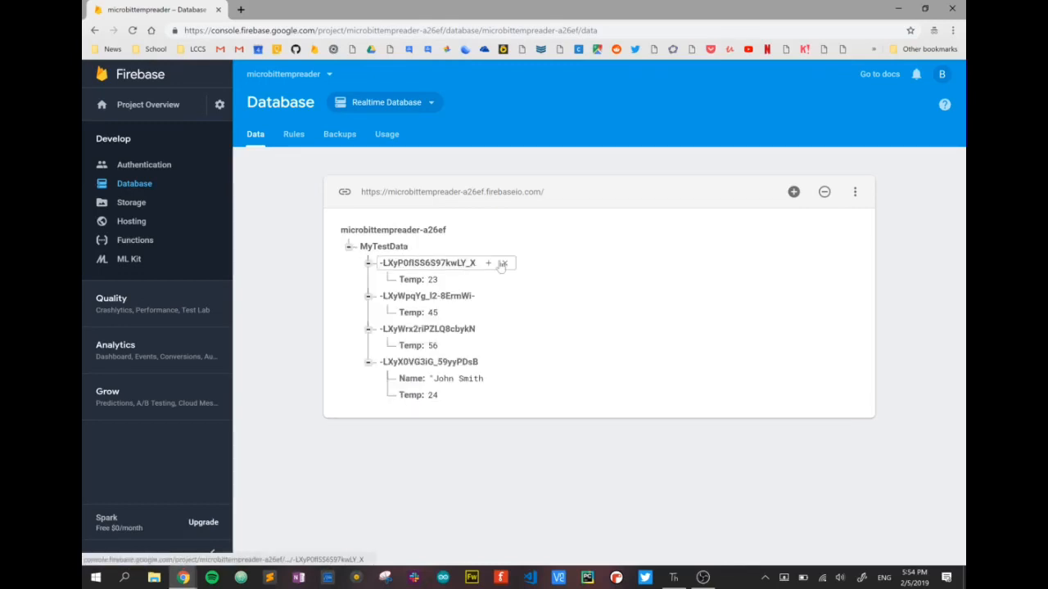
left_click(501, 262)
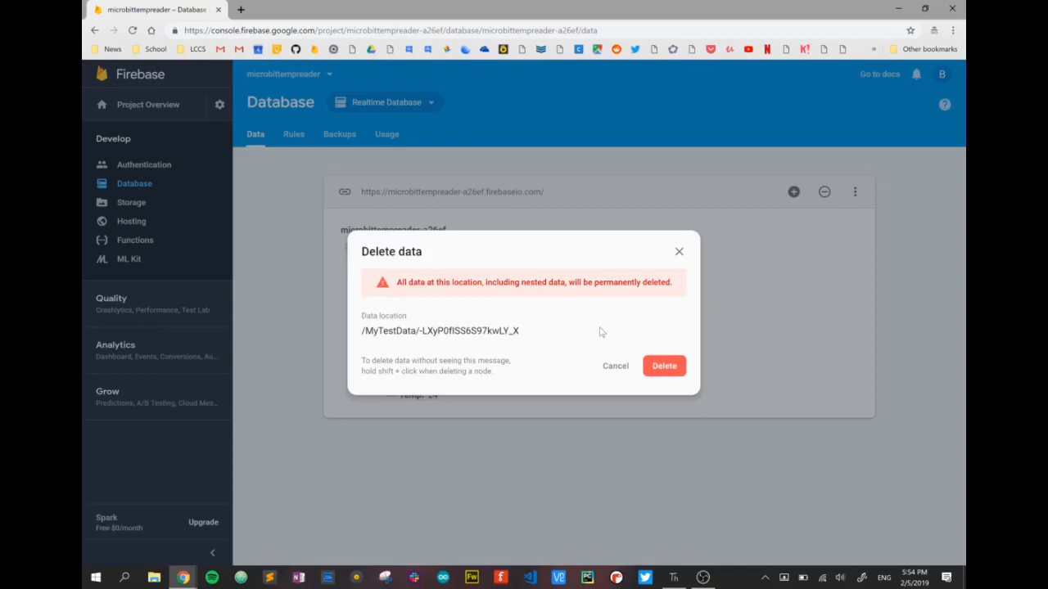
left_click(615, 365)
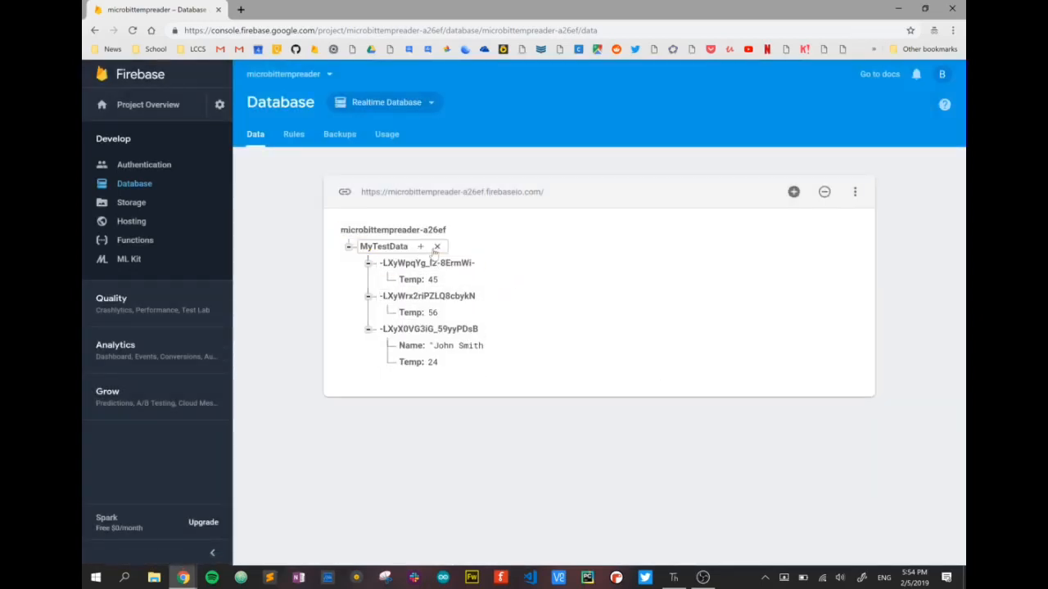
left_click(437, 246)
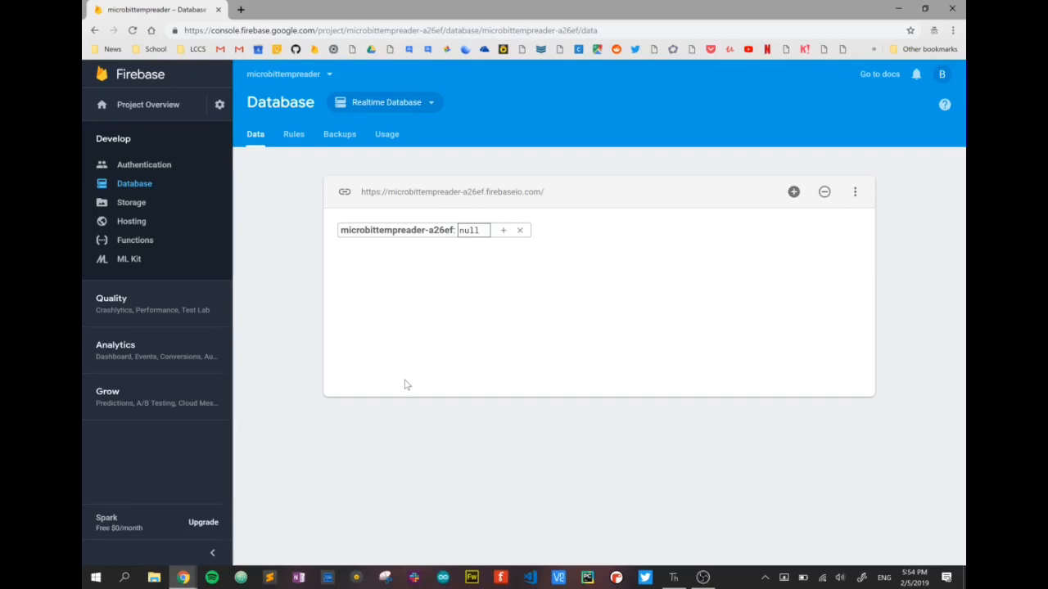
mouse_move(652, 554)
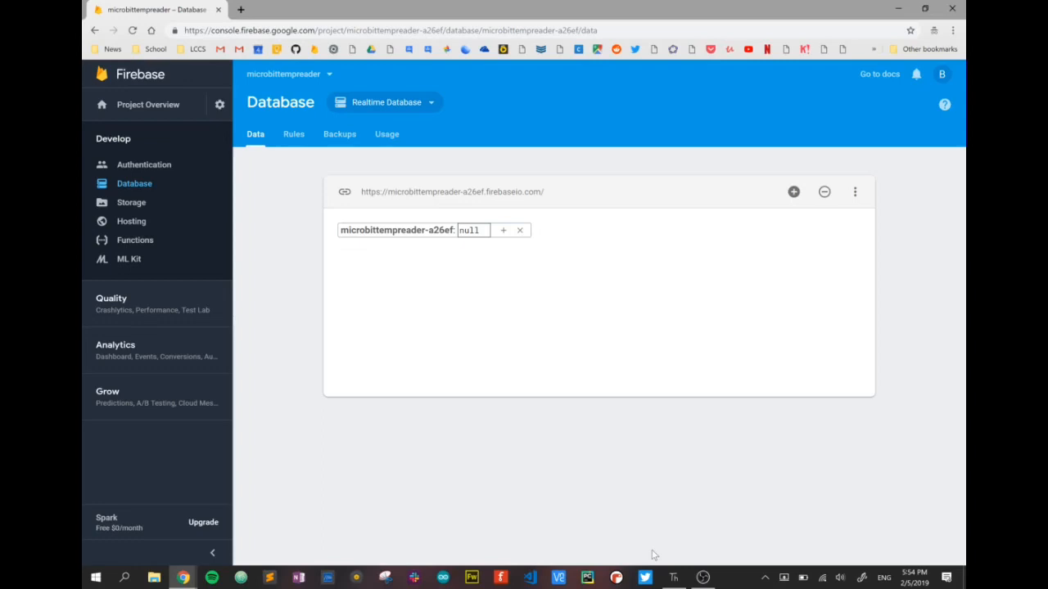
left_click(673, 577)
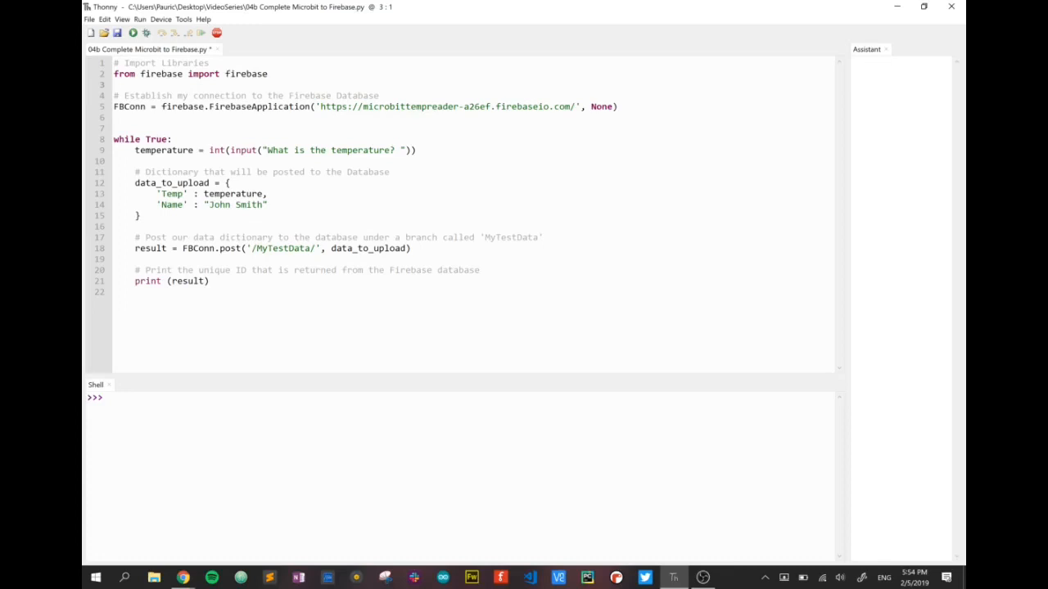
- Add import datetime, import time and import serial below the firebase import
type("import")
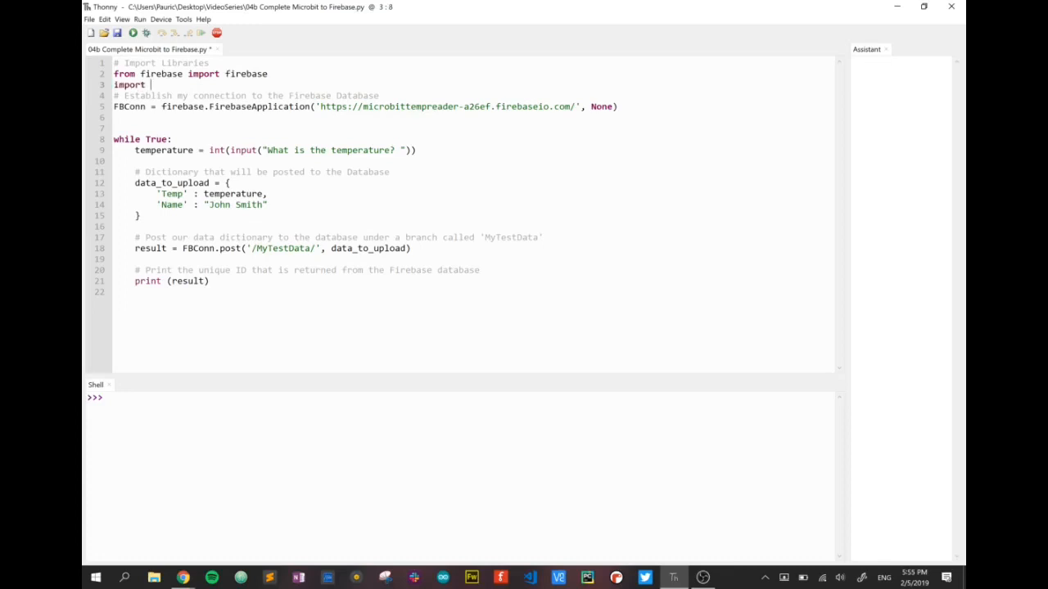
type("datatime")
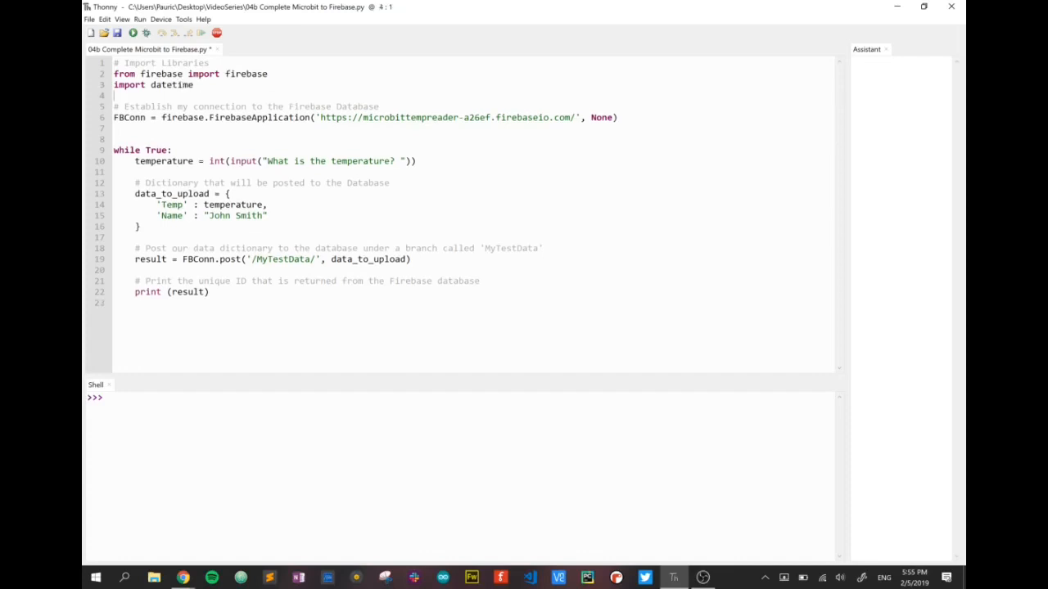
type("import d")
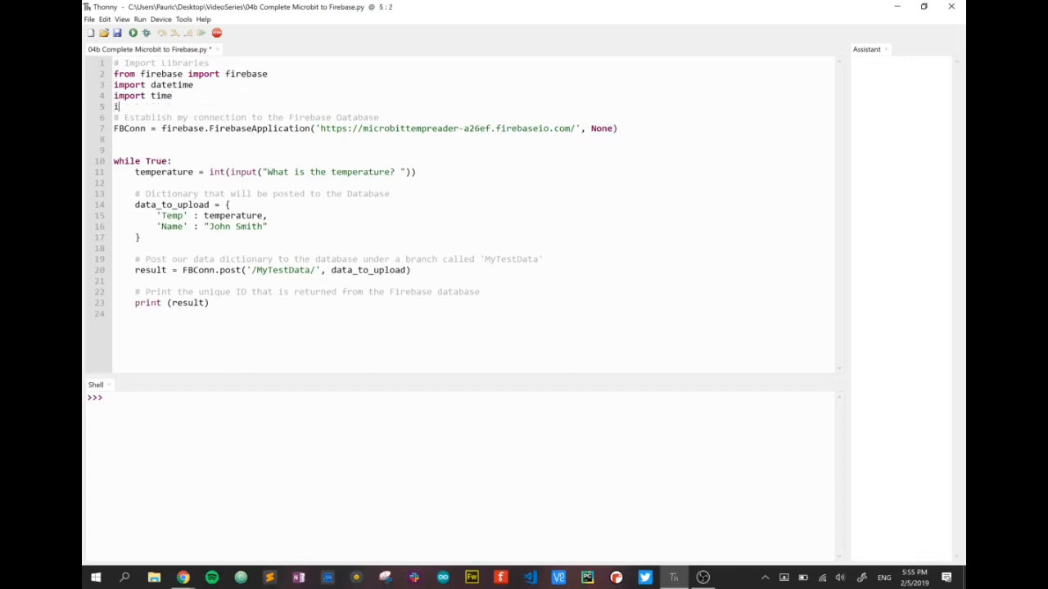
type("mport serial")
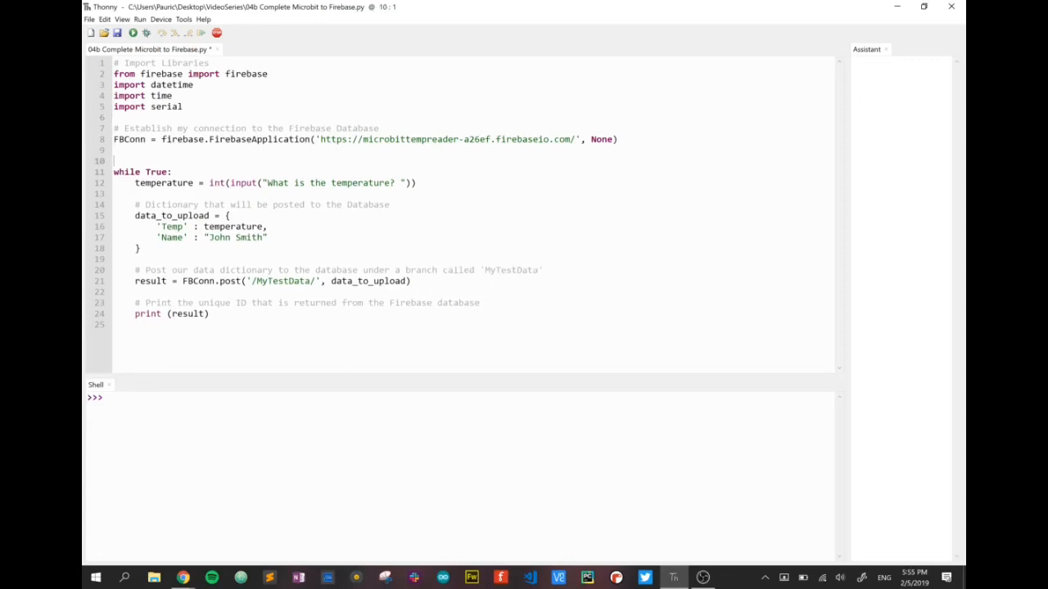
- Add a '# Serial' comment line above the while True loop
type("#")
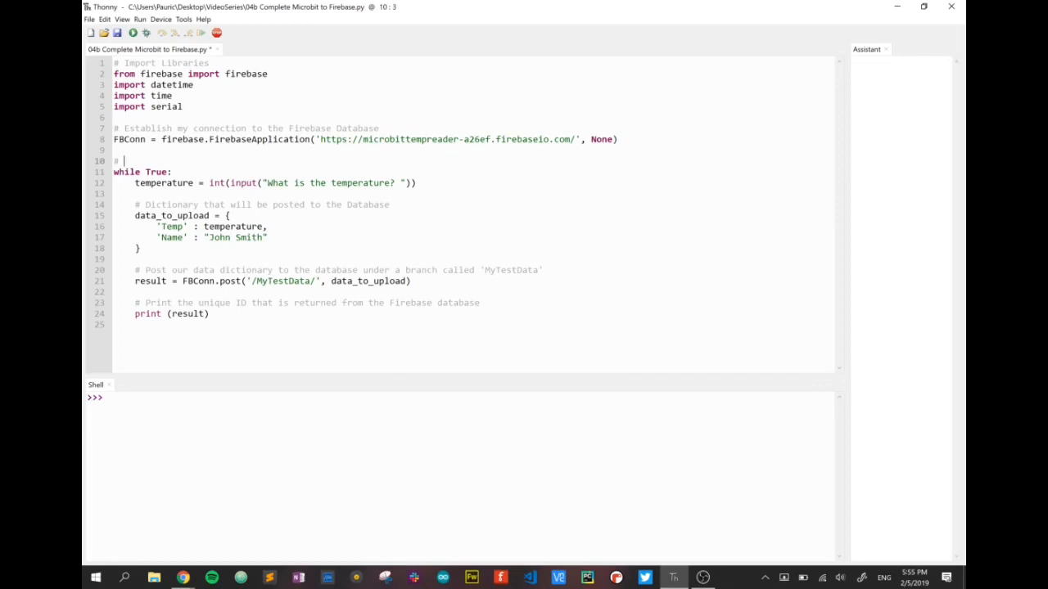
type("S")
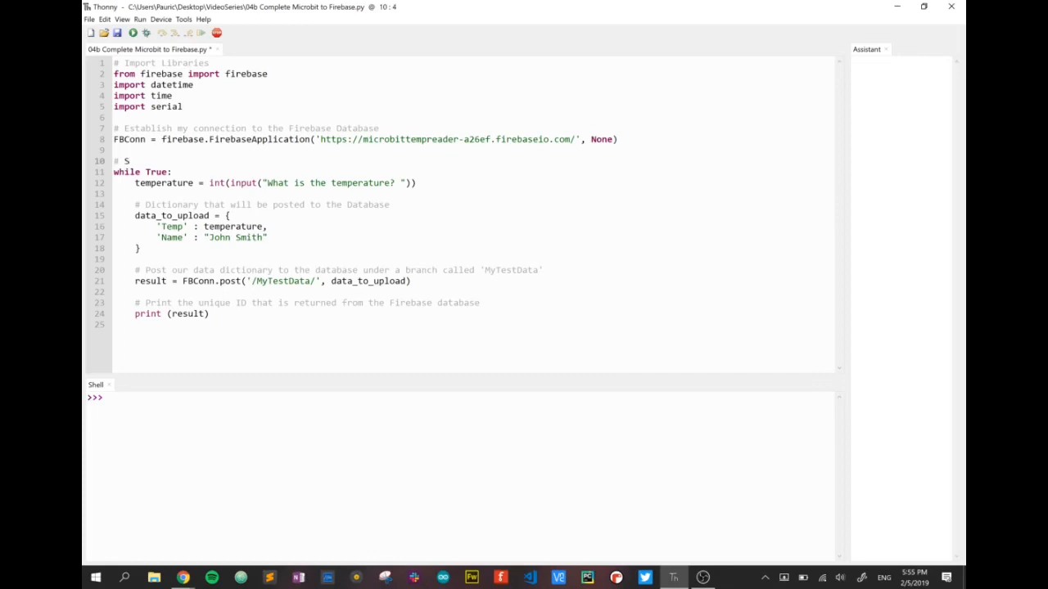
type("erial")
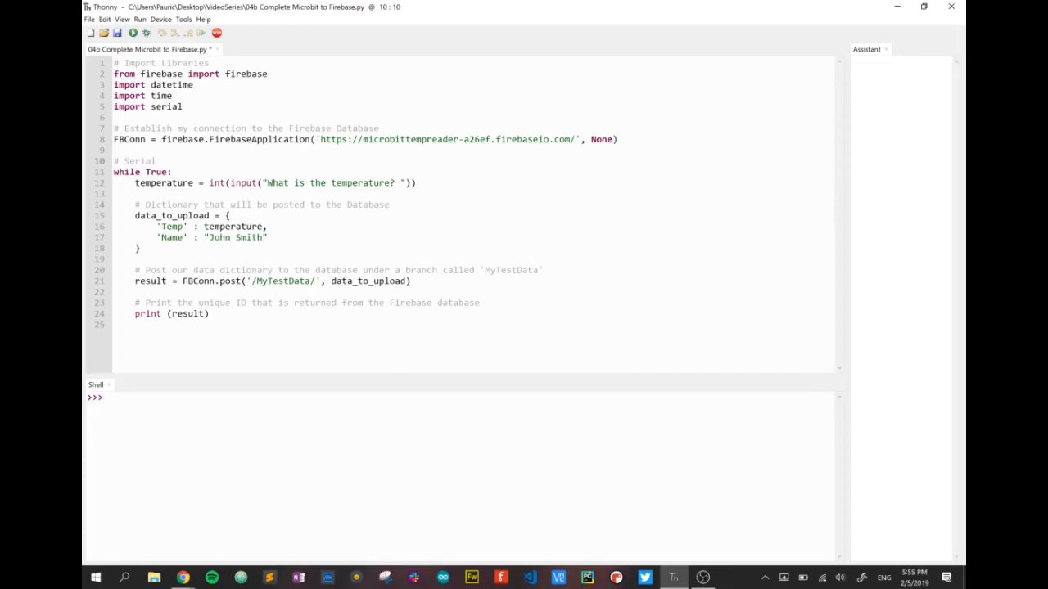
left_click(161, 161)
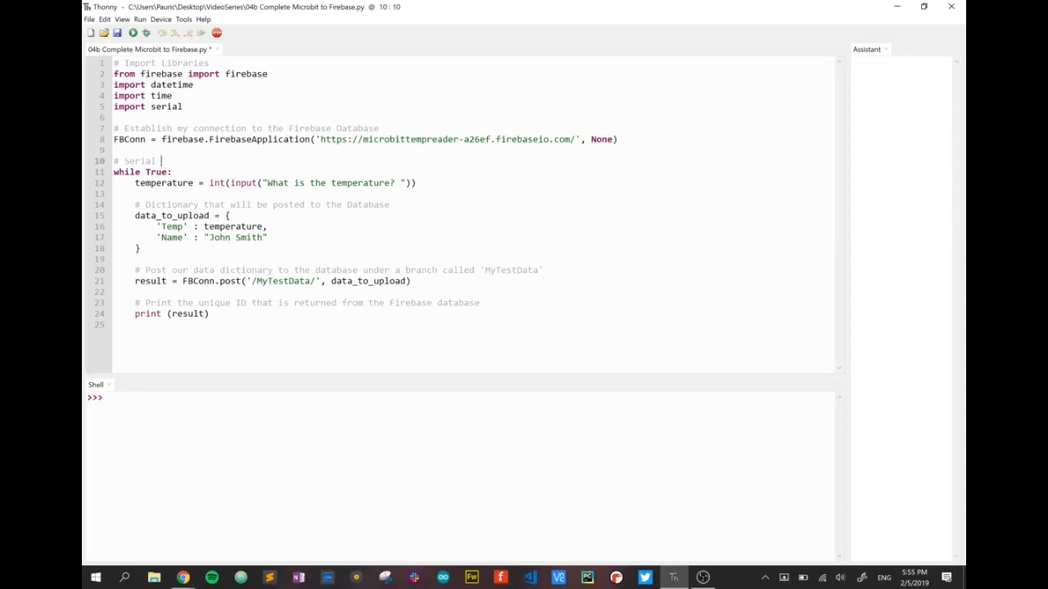
type("Setup")
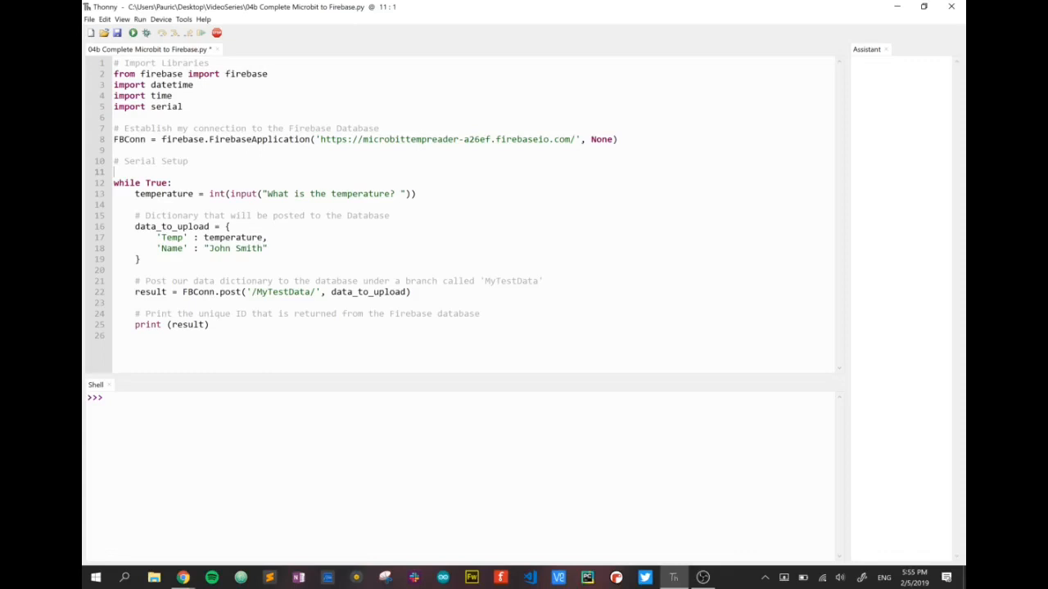
type("ser = serial.Serial(")
type("ser.baudrate = ")
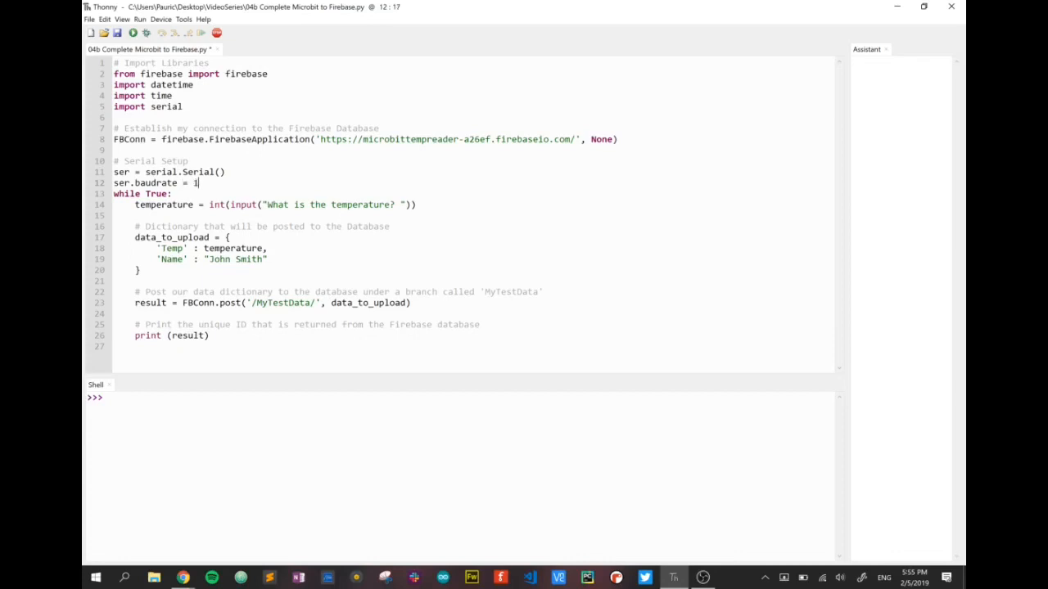
type("15200")
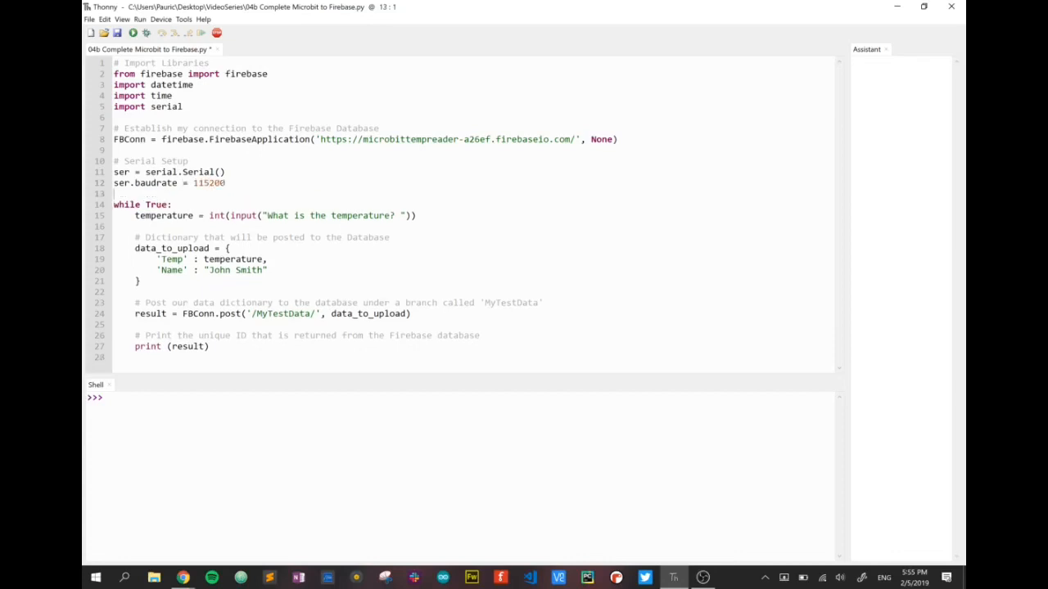
type("ser.port = @C")
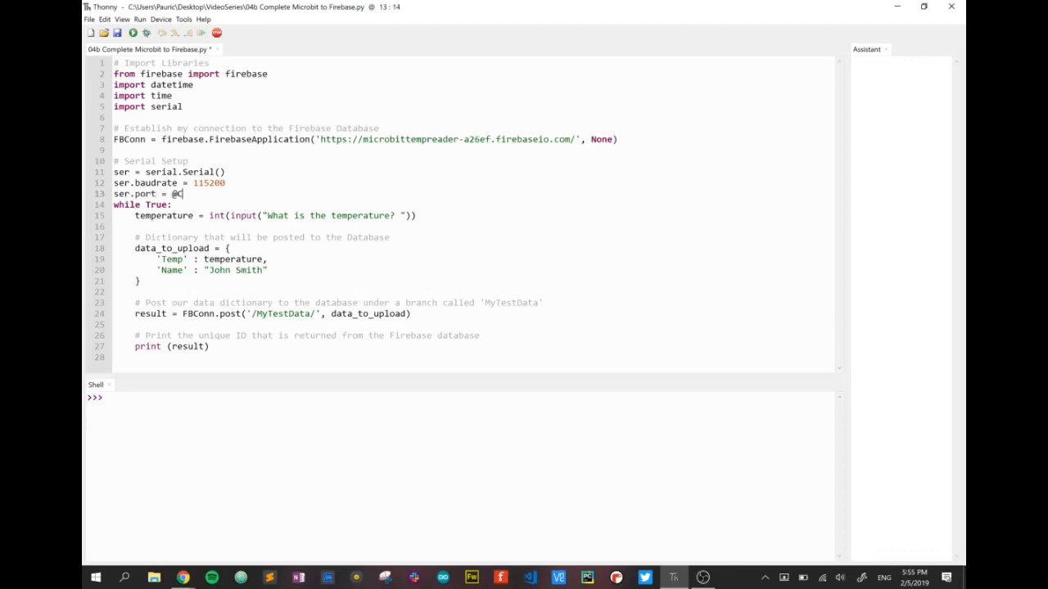
type("\"COM")
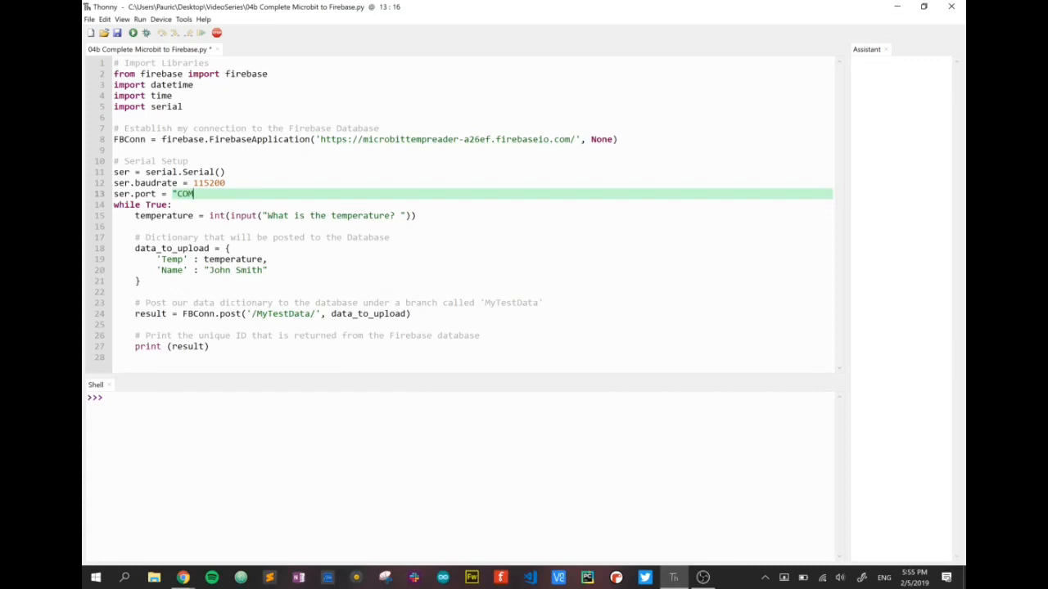
type("13")
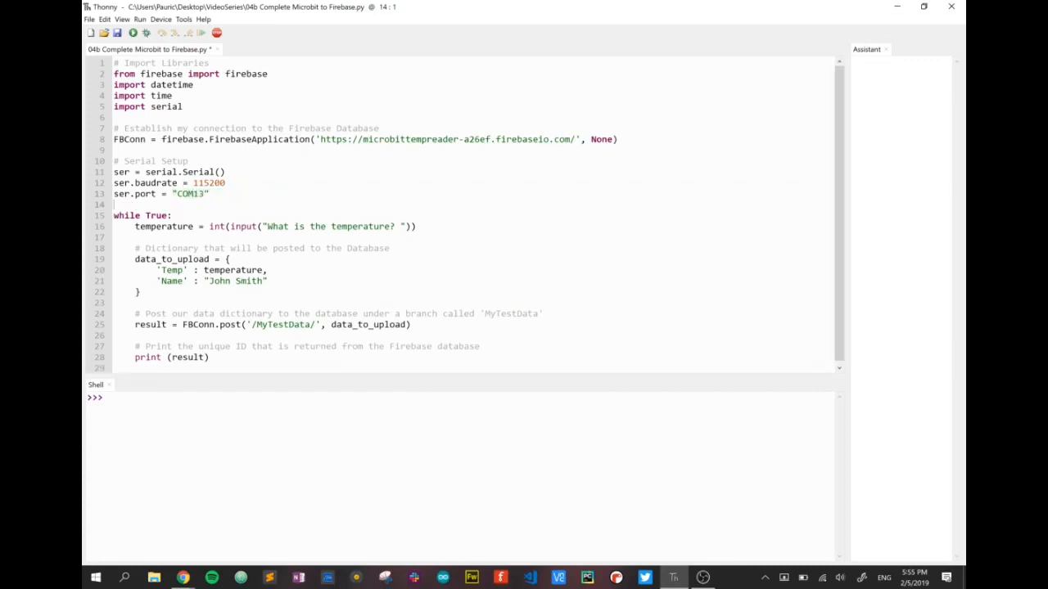
type("ser.open(")
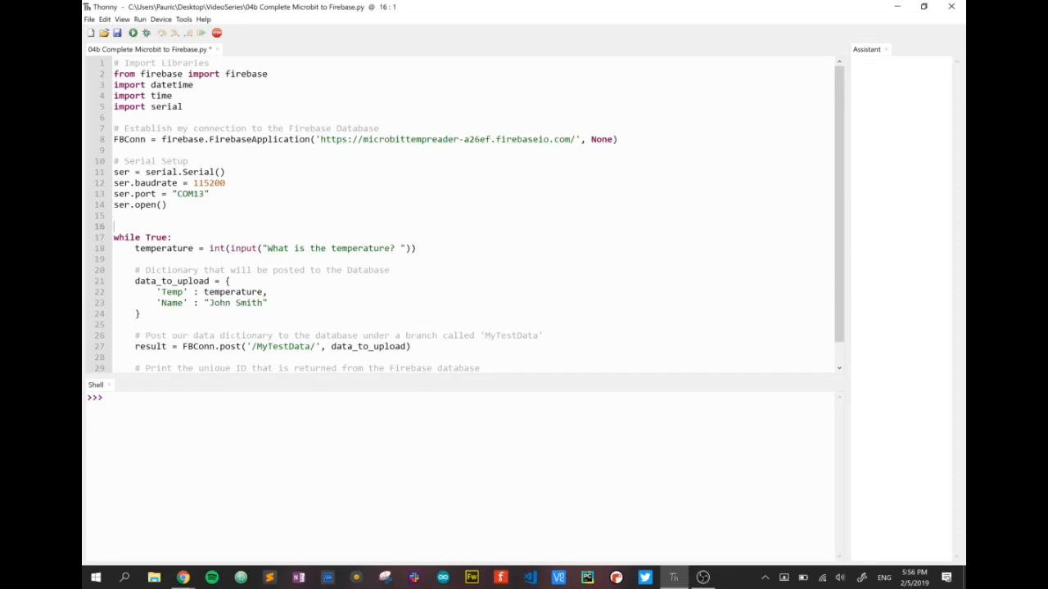
scroll("down", 3)
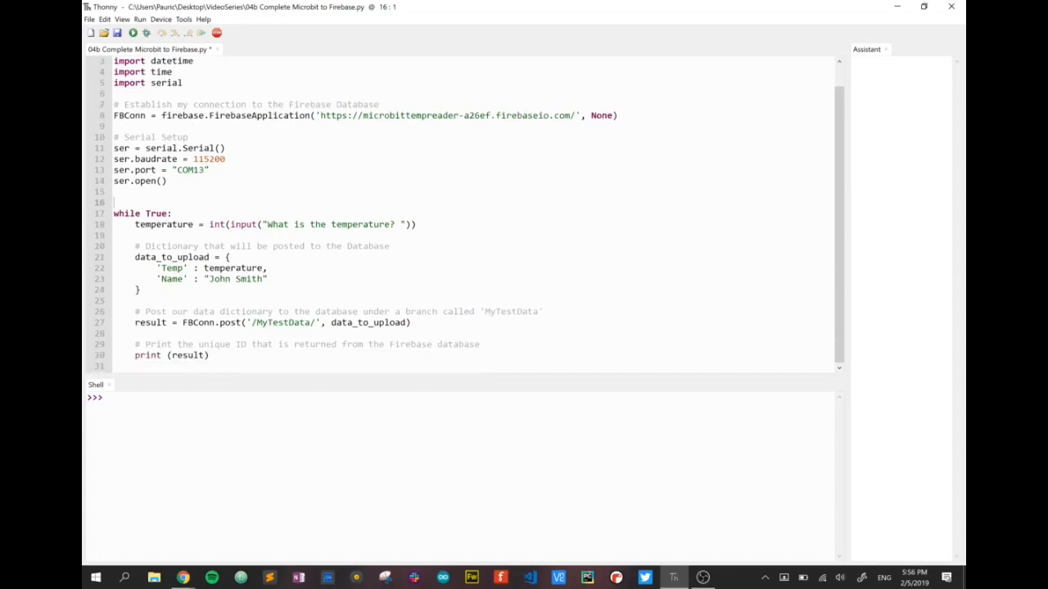
- Replace the temperature prompt line with the start of microbitdata = str(ser.read
left_click_drag(252, 225, 416, 224)
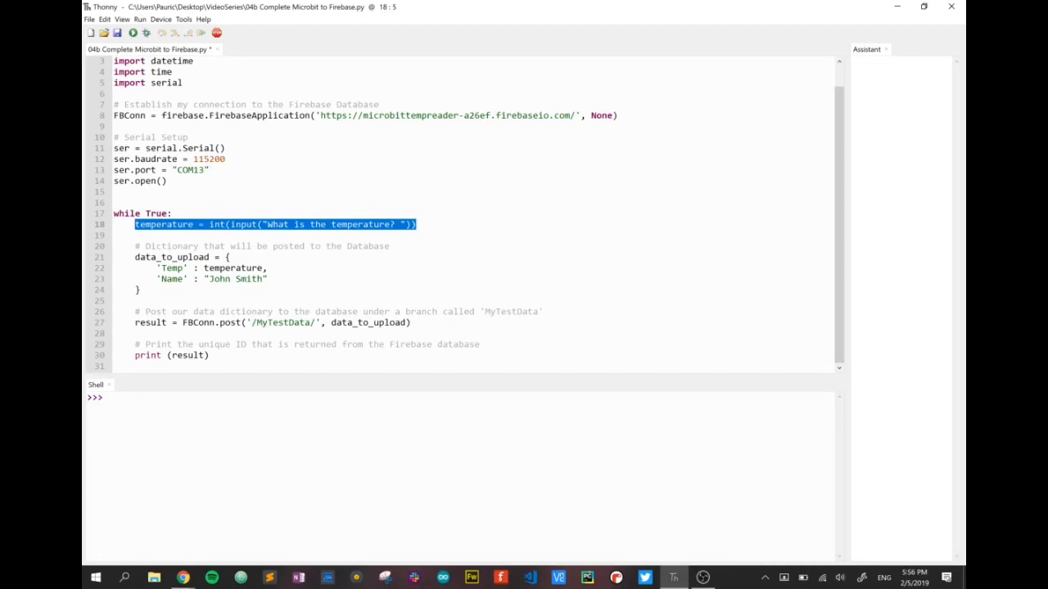
key("Delete")
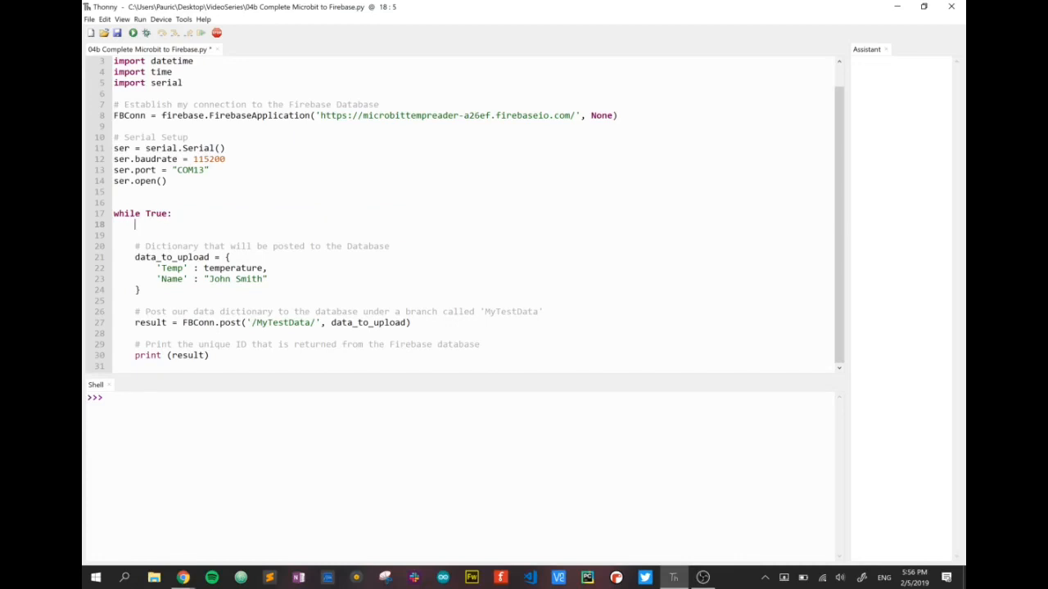
type("microbi")
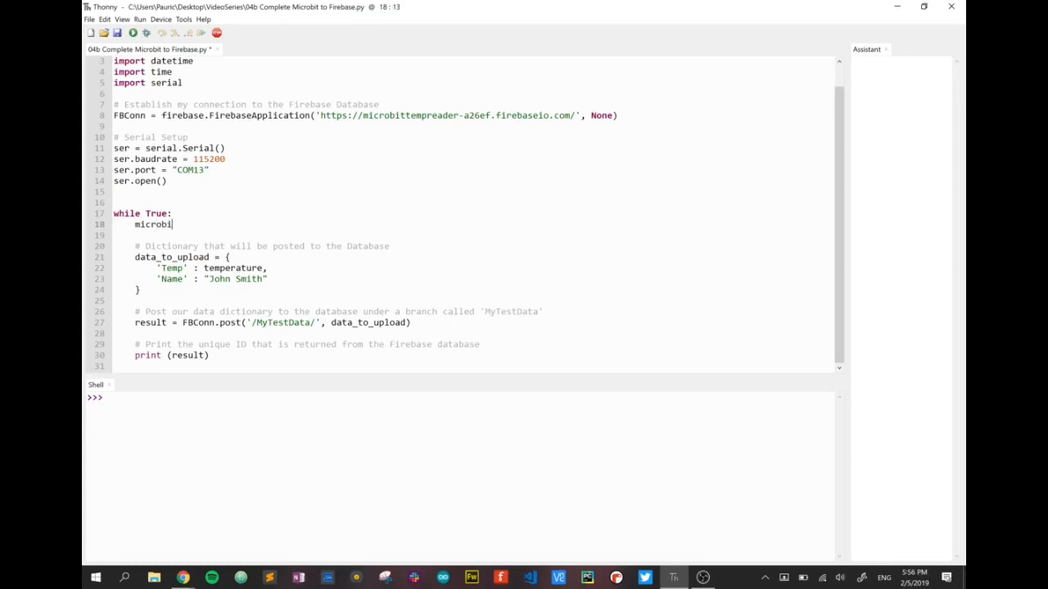
type("tdata =")
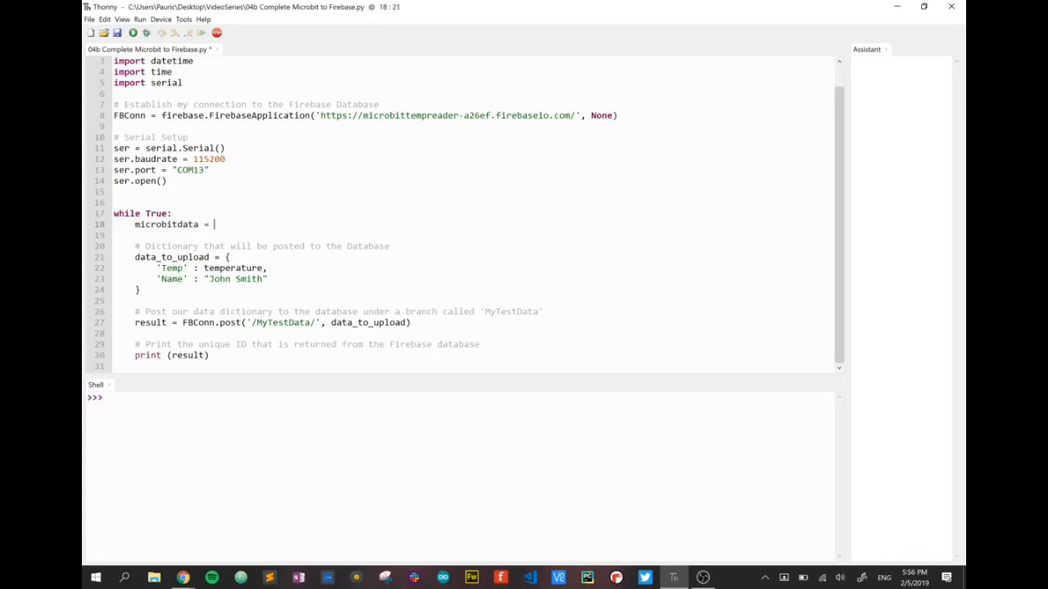
type("srt")
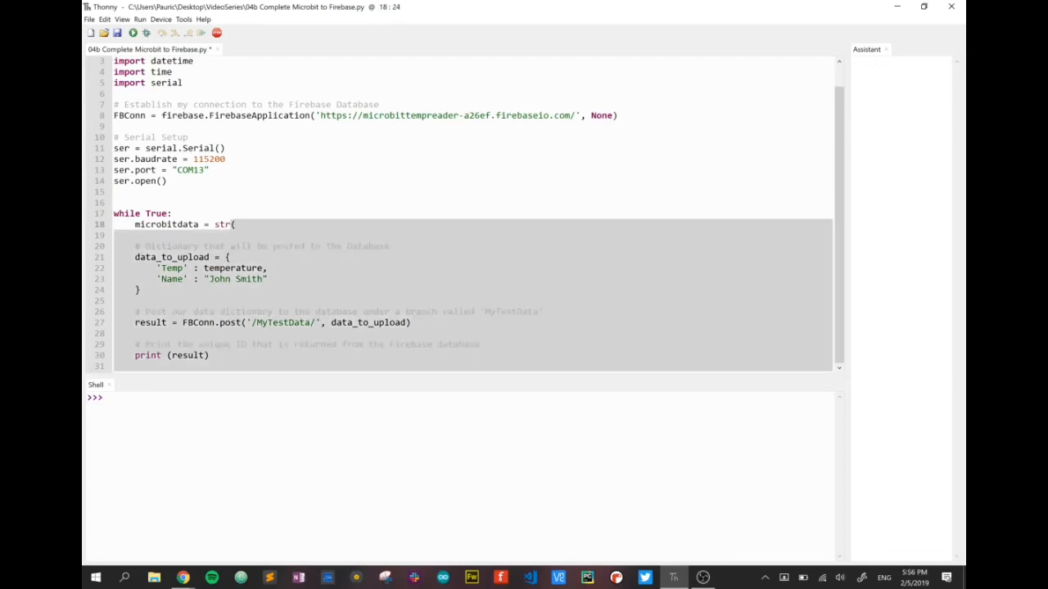
type("ser.")
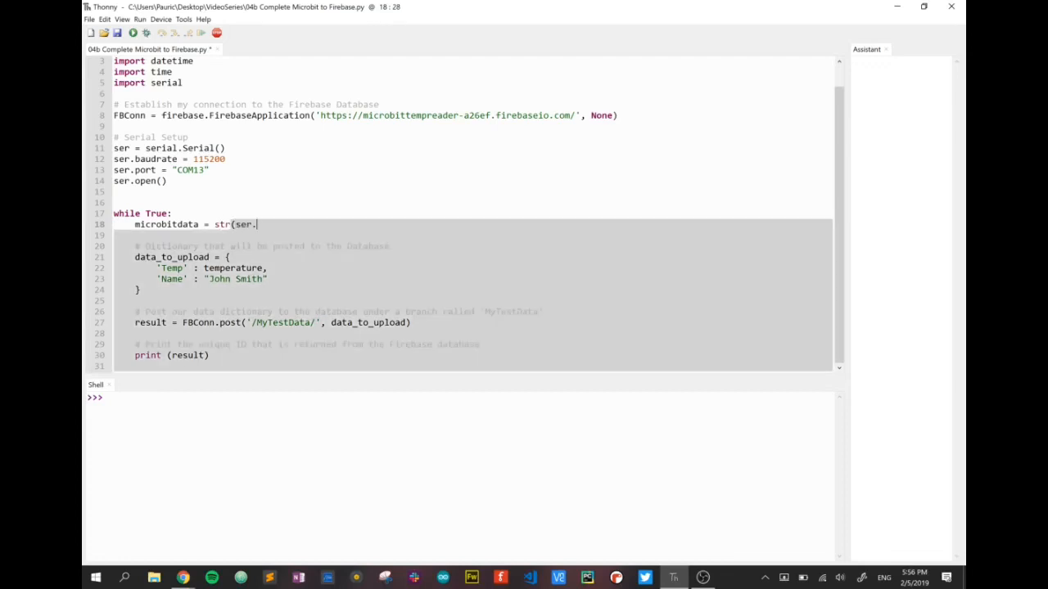
type("read")
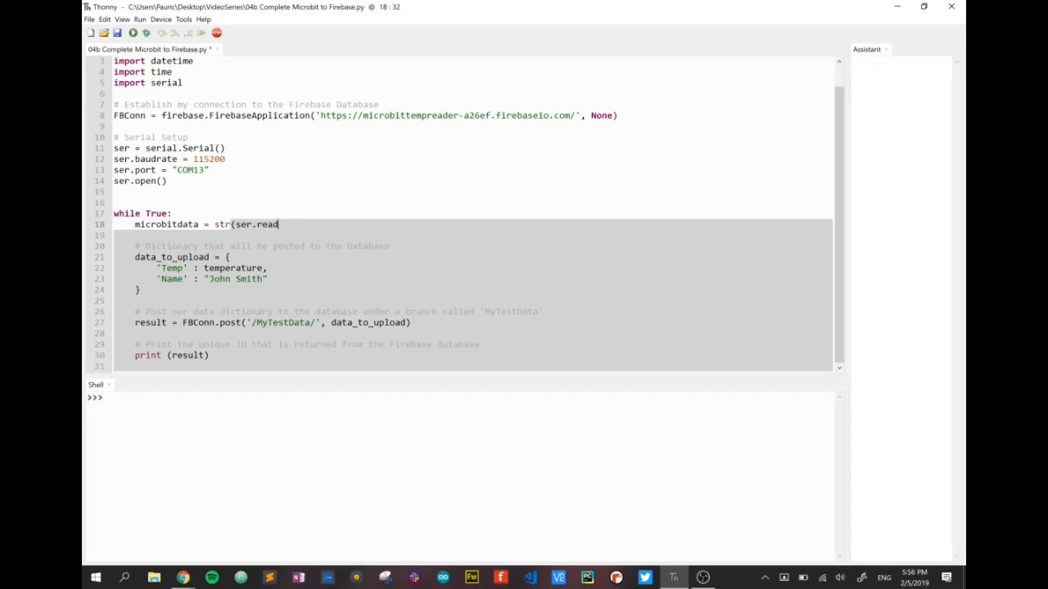
- Finish microbitdata = str(ser.readline()) and add temperature = microbitdata[2:]
type("line()")
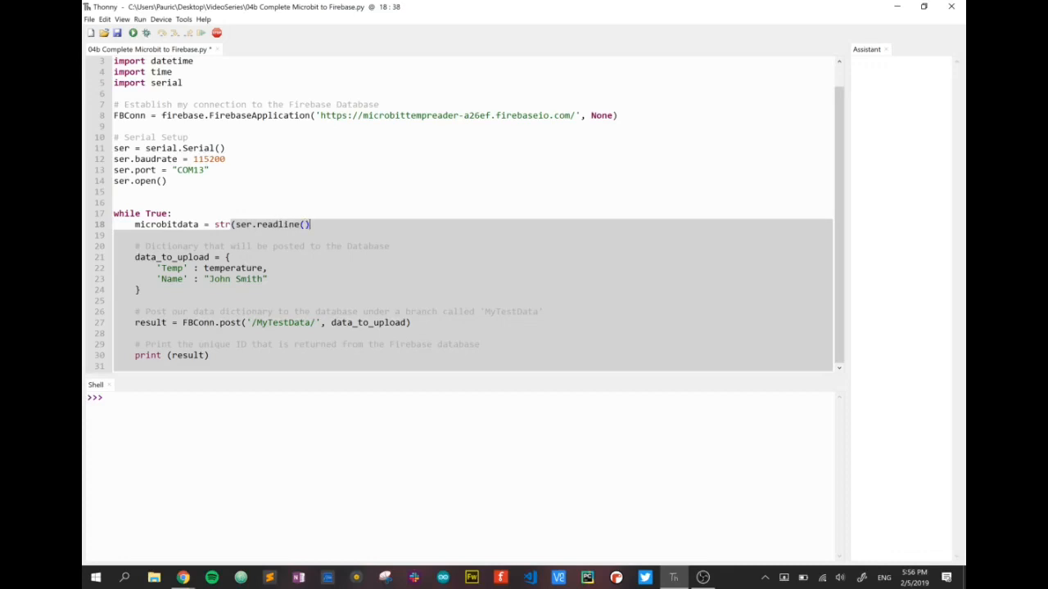
type(")")
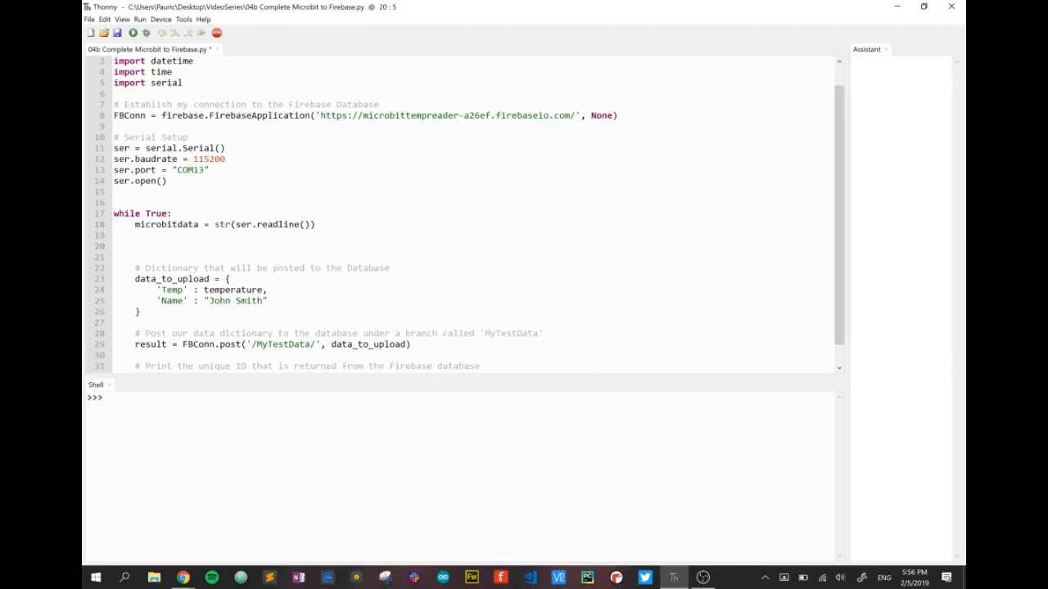
type("tem")
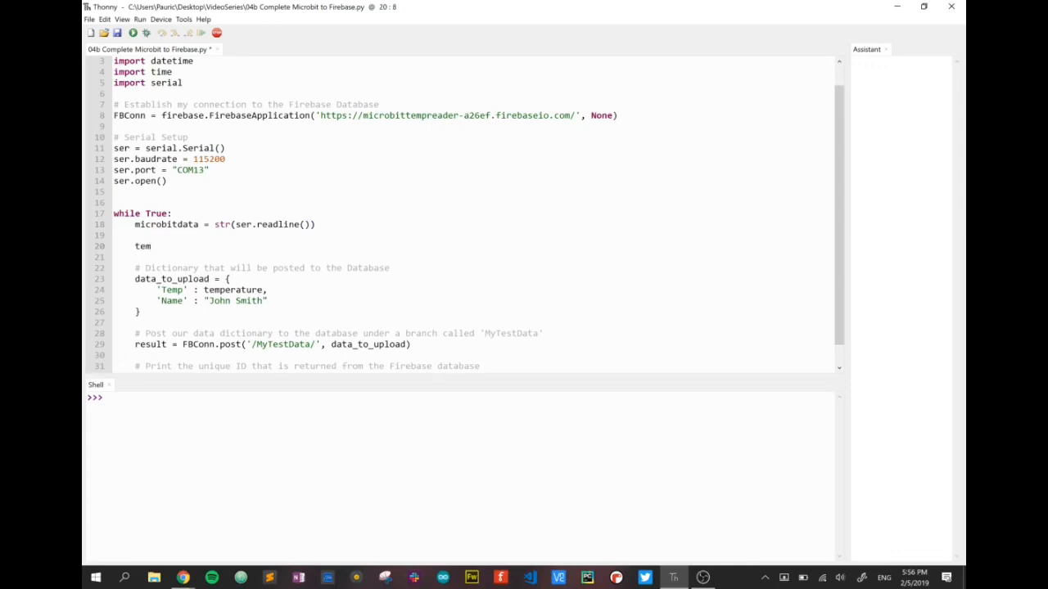
type("perature =")
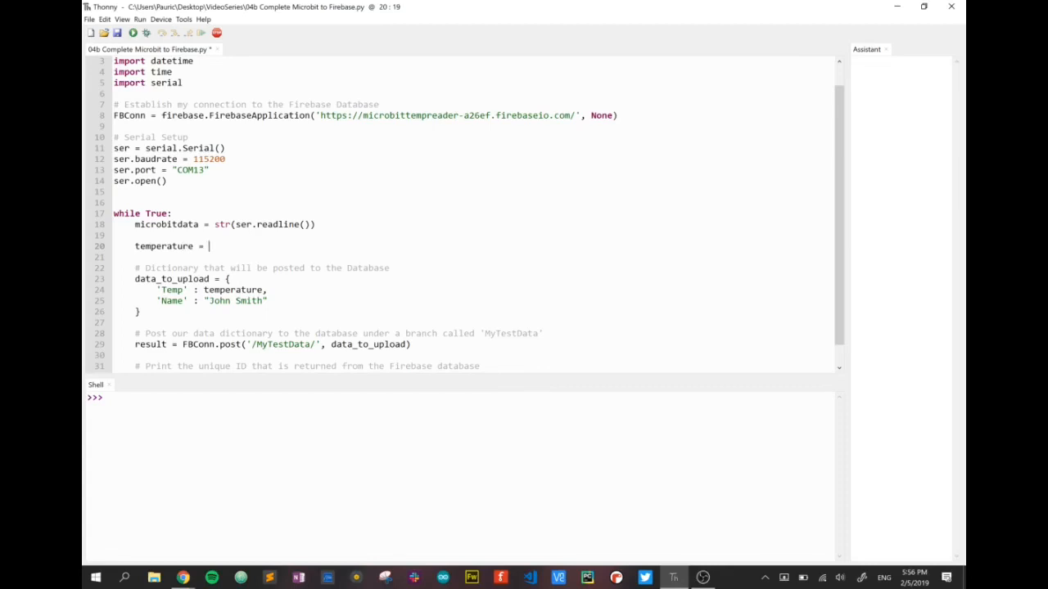
type("mi")
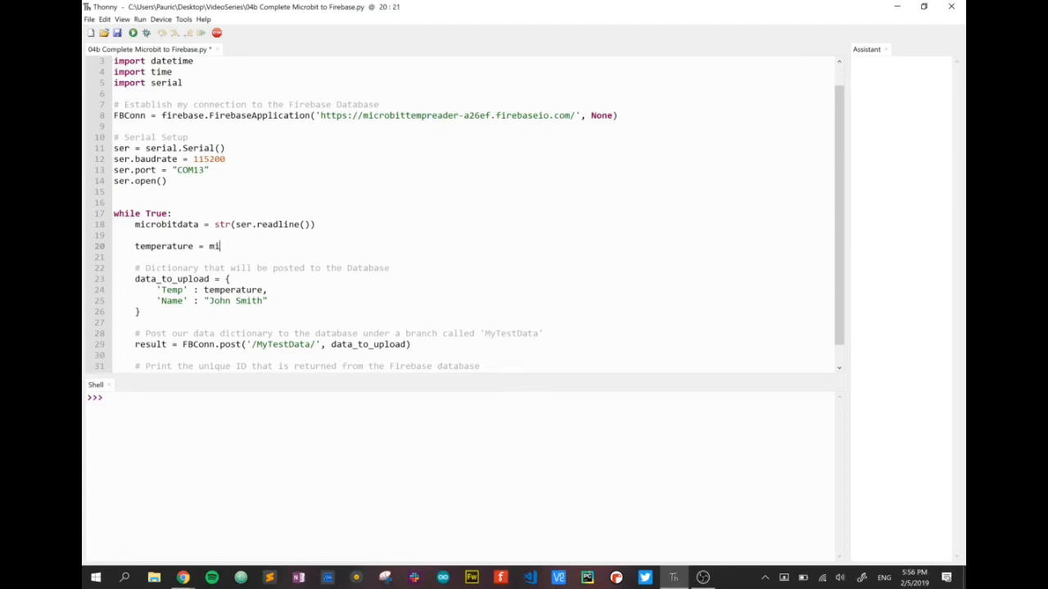
type("crobitda")
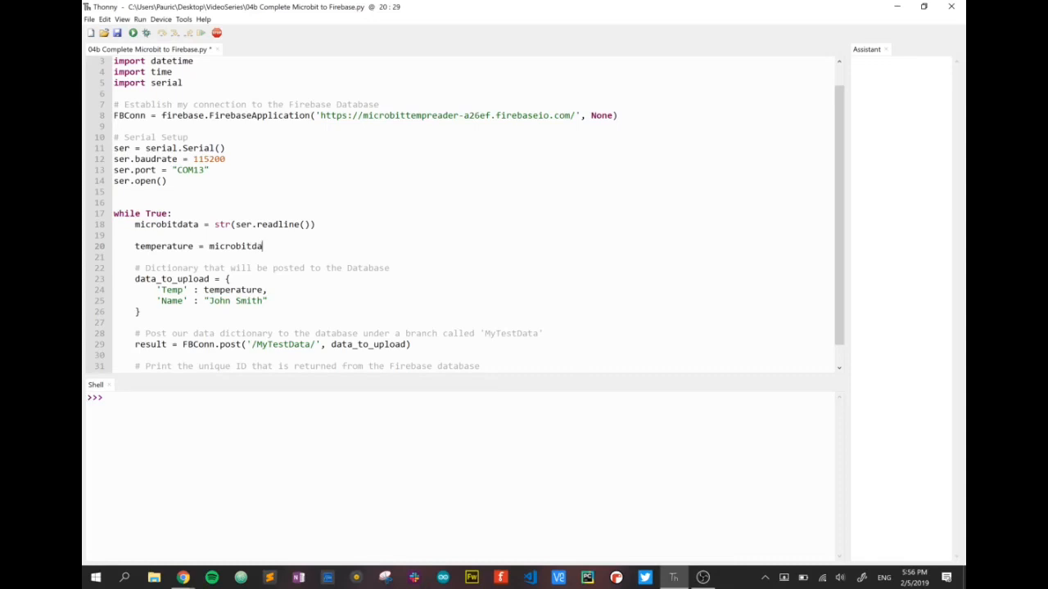
type("[2:")
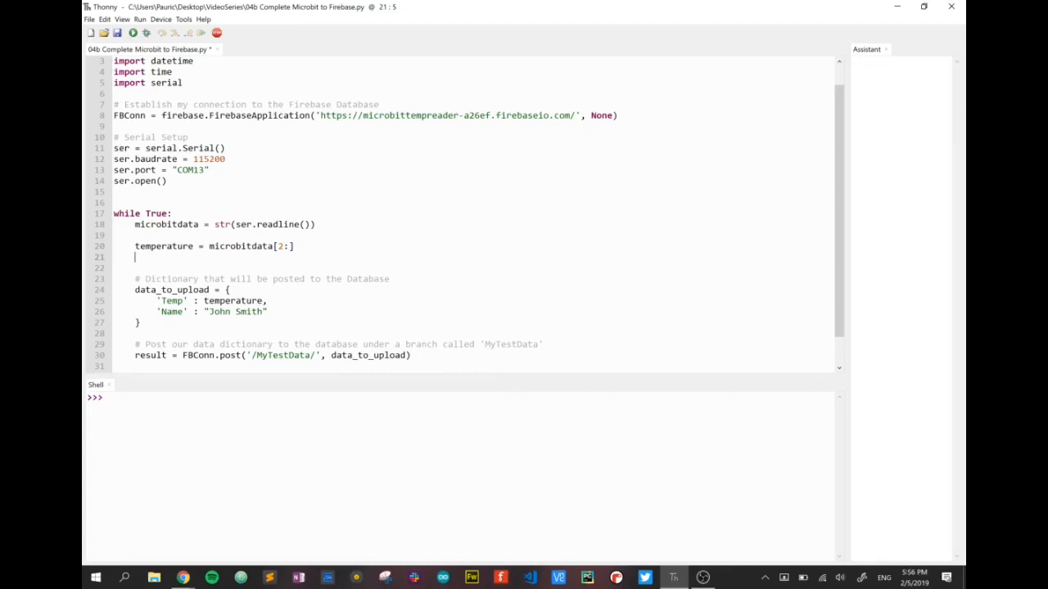
- Add temperature = temperature.replace(" ","") to strip spaces from the reading
type("temp")
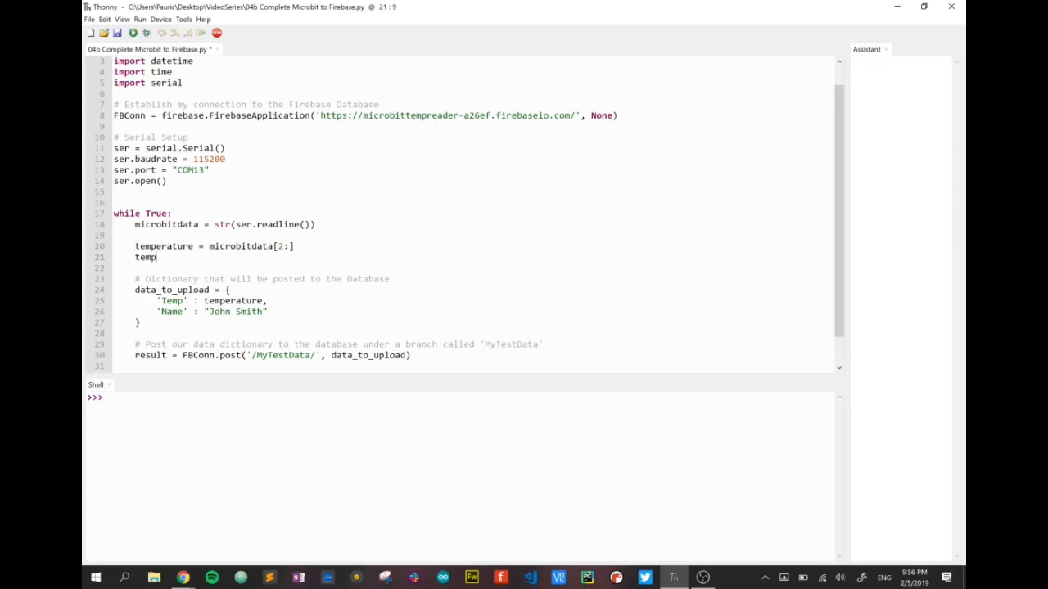
type("erature =")
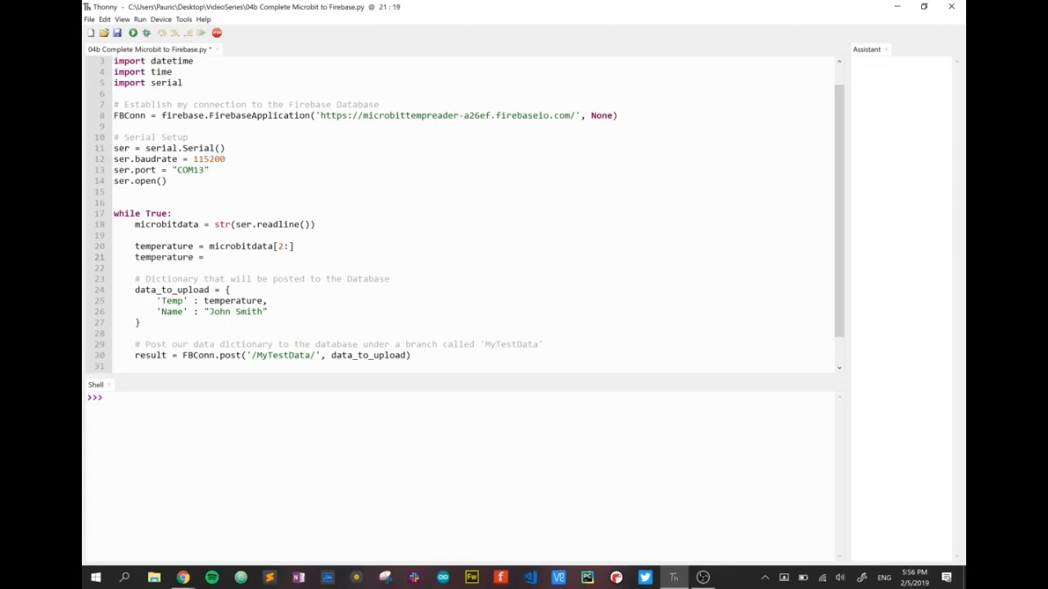
left_click(208, 258)
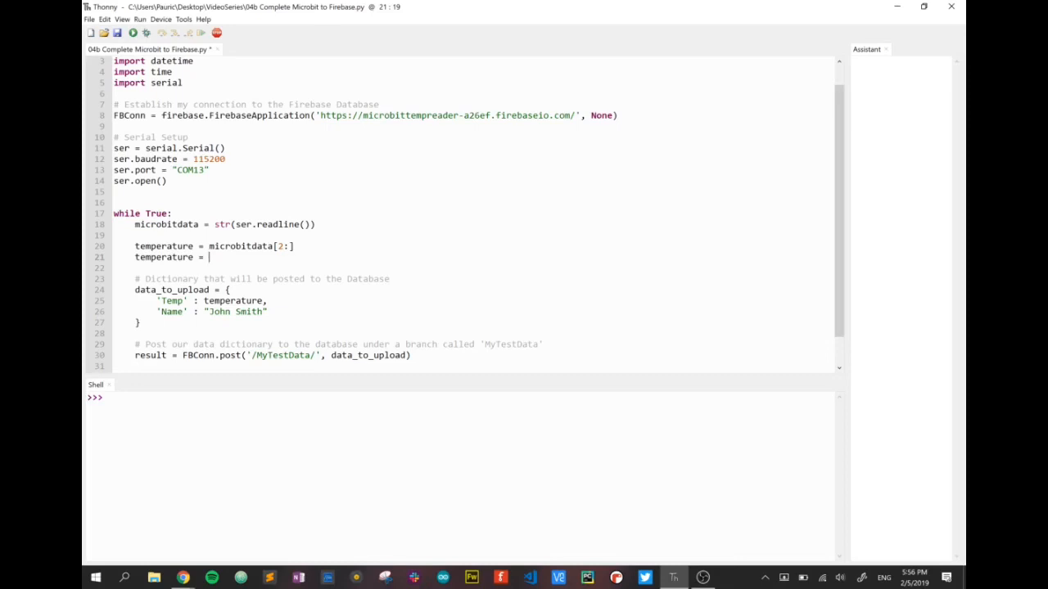
type("n")
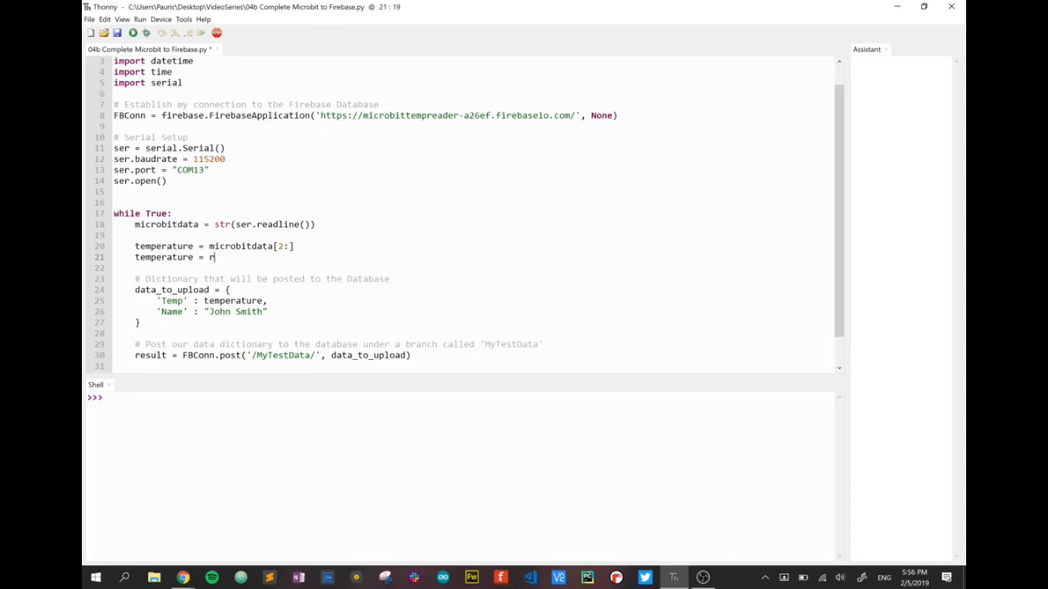
type("emperature")
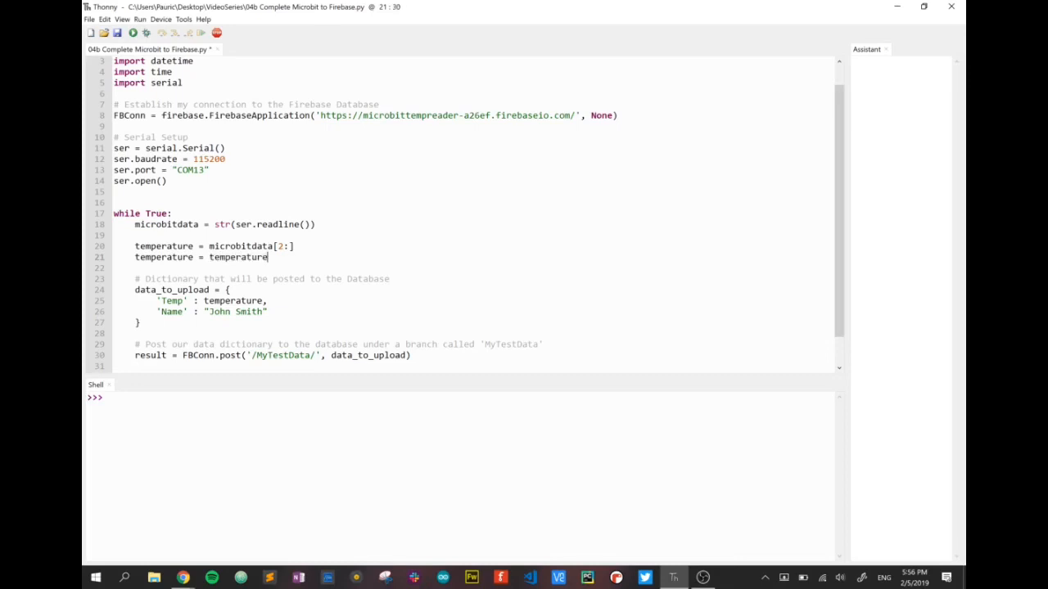
type(".replace(")
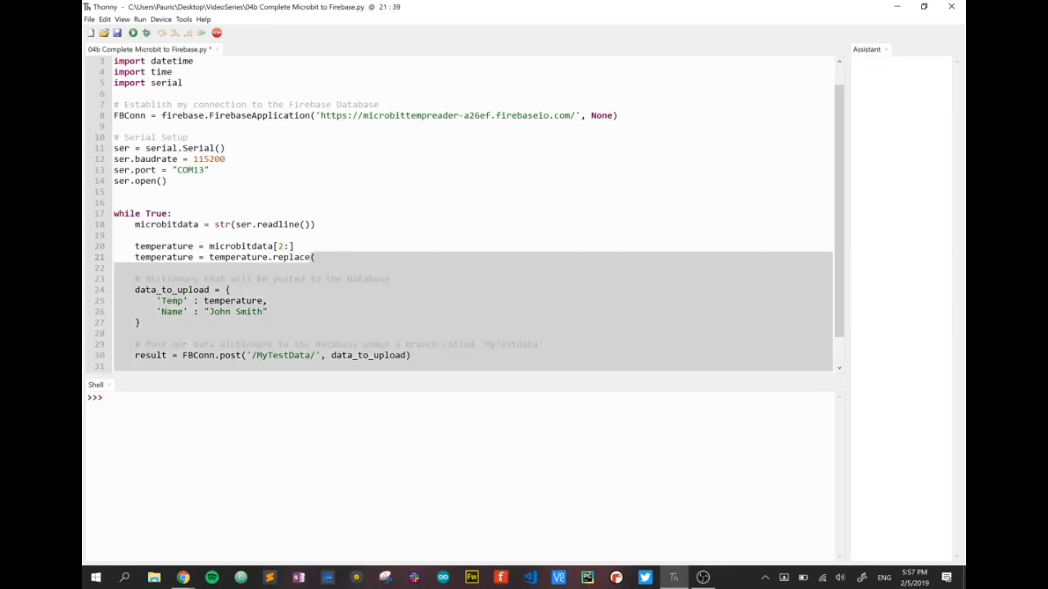
type("\"")
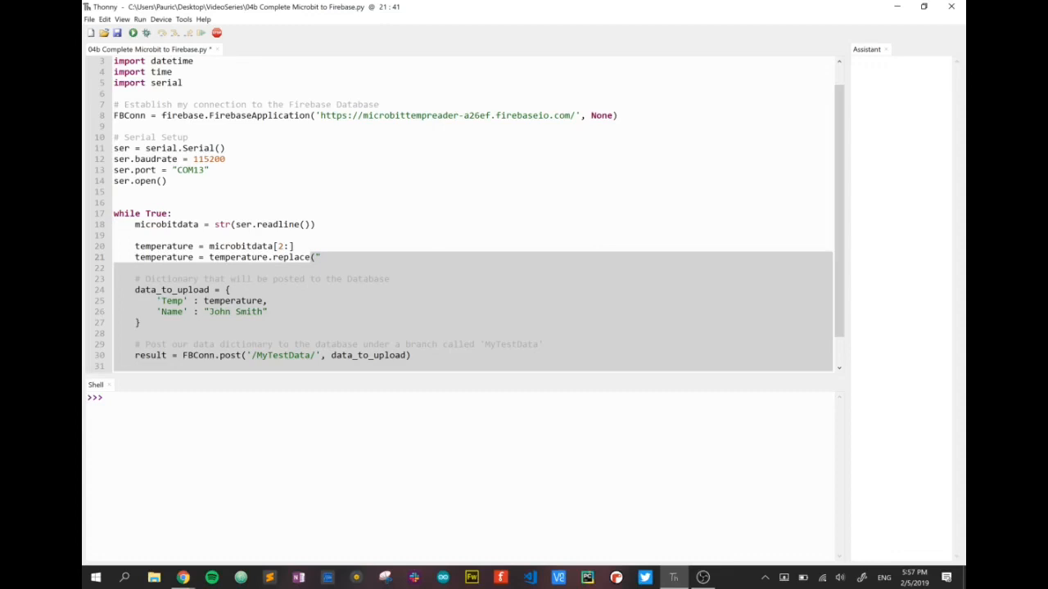
type("&")
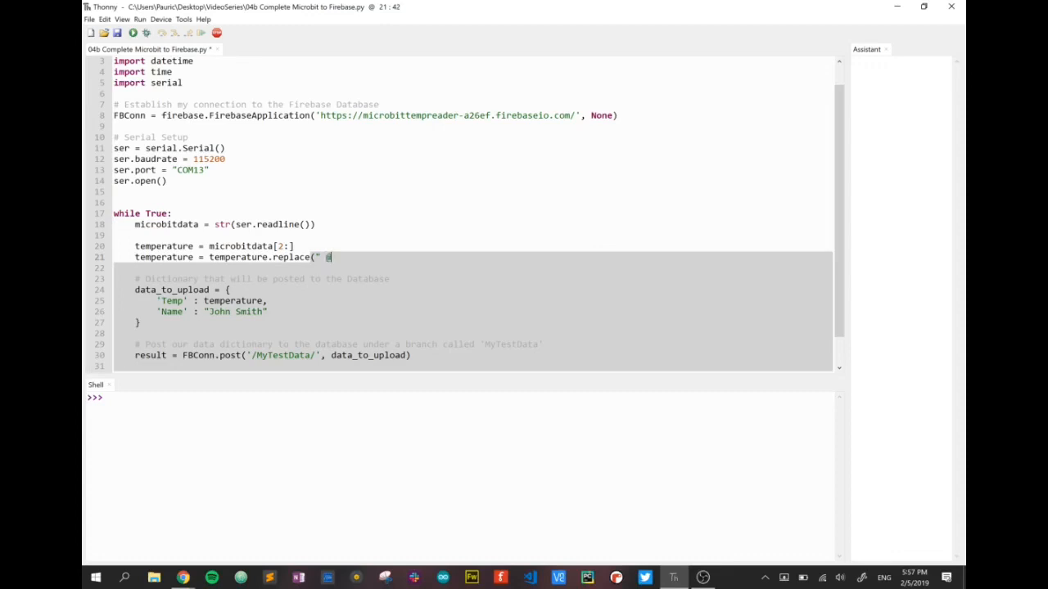
key("Backspace")
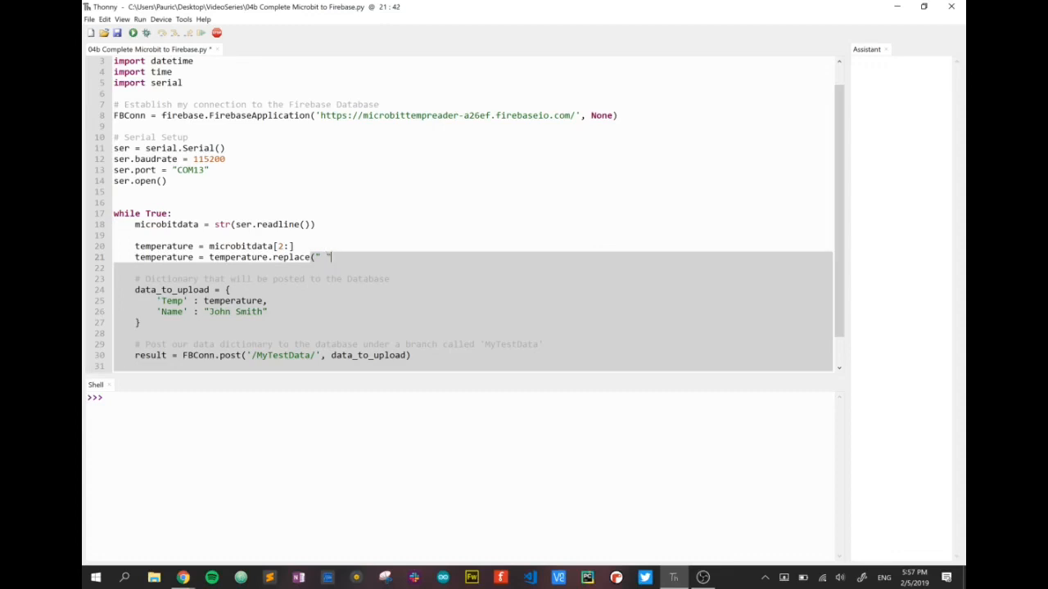
type(",\"\")")
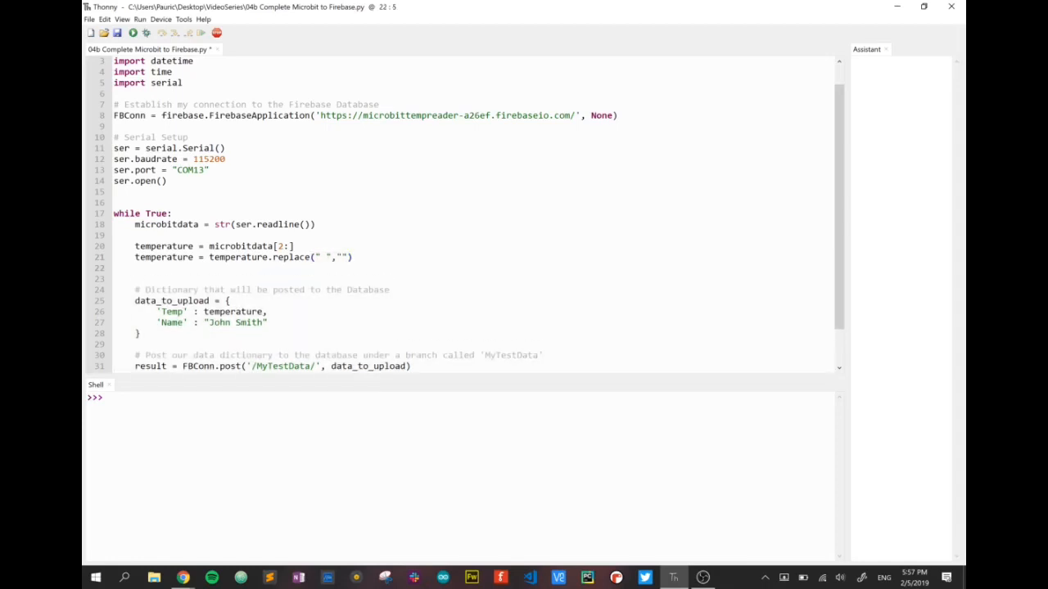
- Duplicate the replace line to also strip the \r\n characters and the quote mark
triple_click(238, 257)
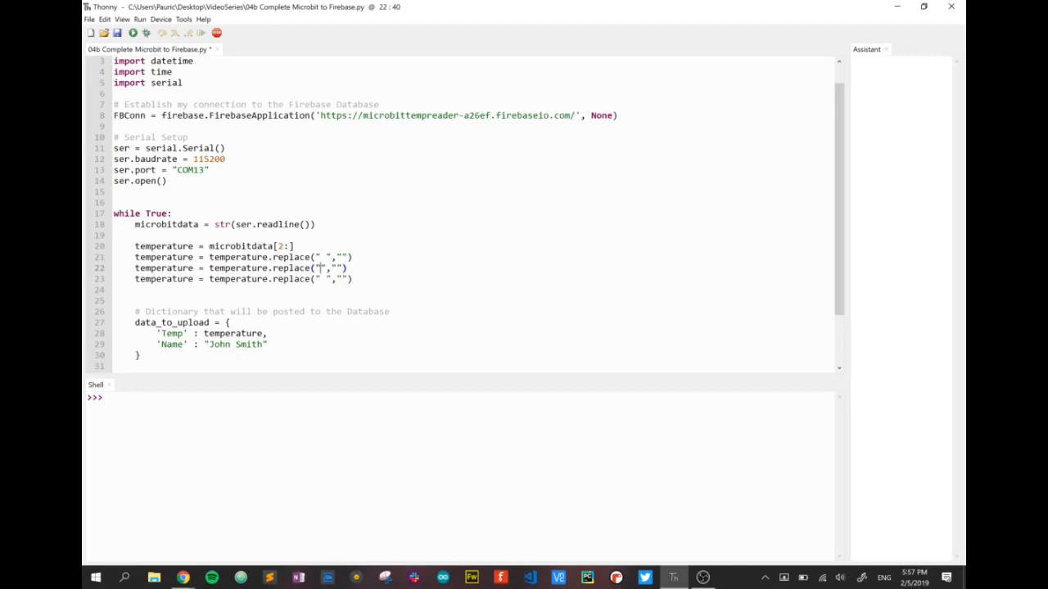
type("\\r\\\\")
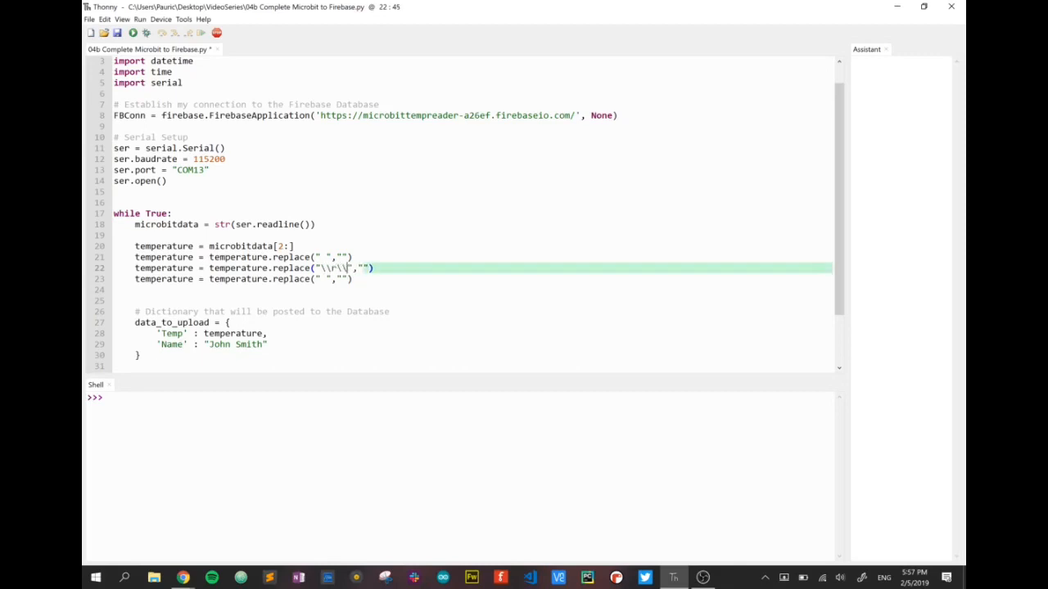
type("n")
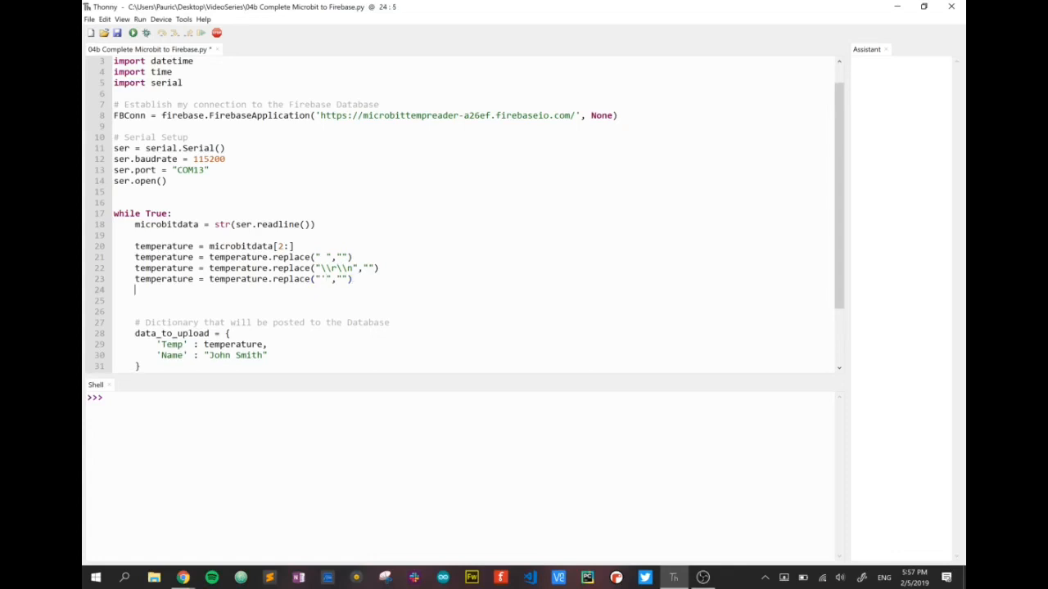
- Add temperature = int(temperature) after the replace lines to make it a whole number
type("temperature = int(t")
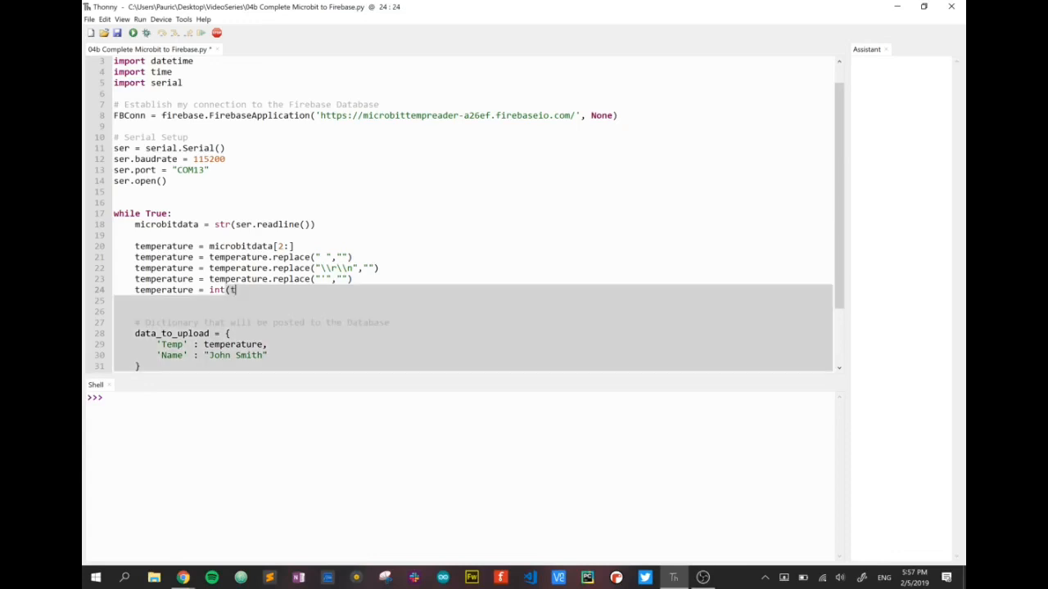
type("emperat")
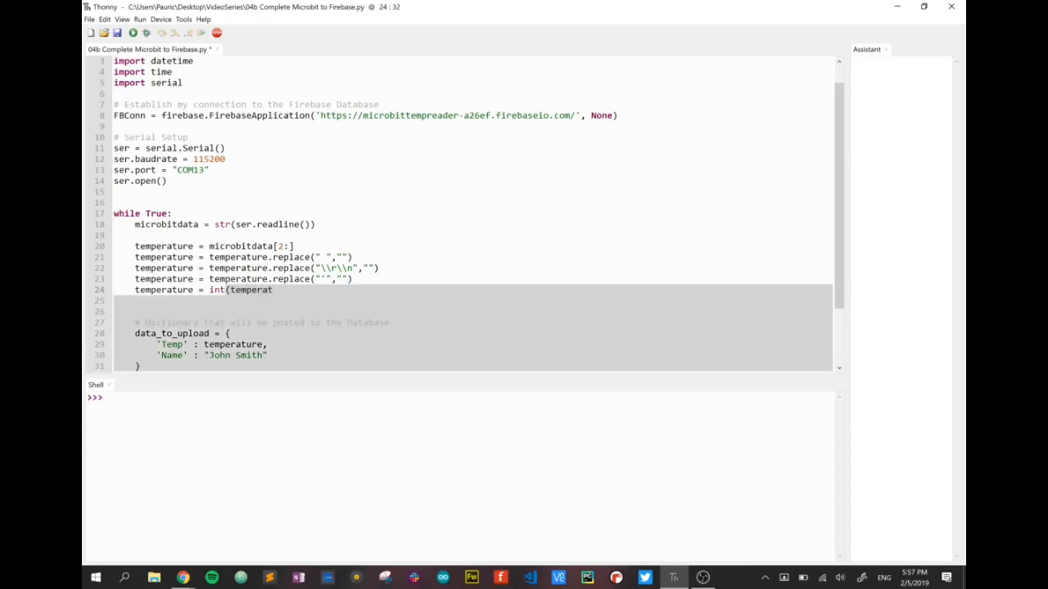
type("ure)")
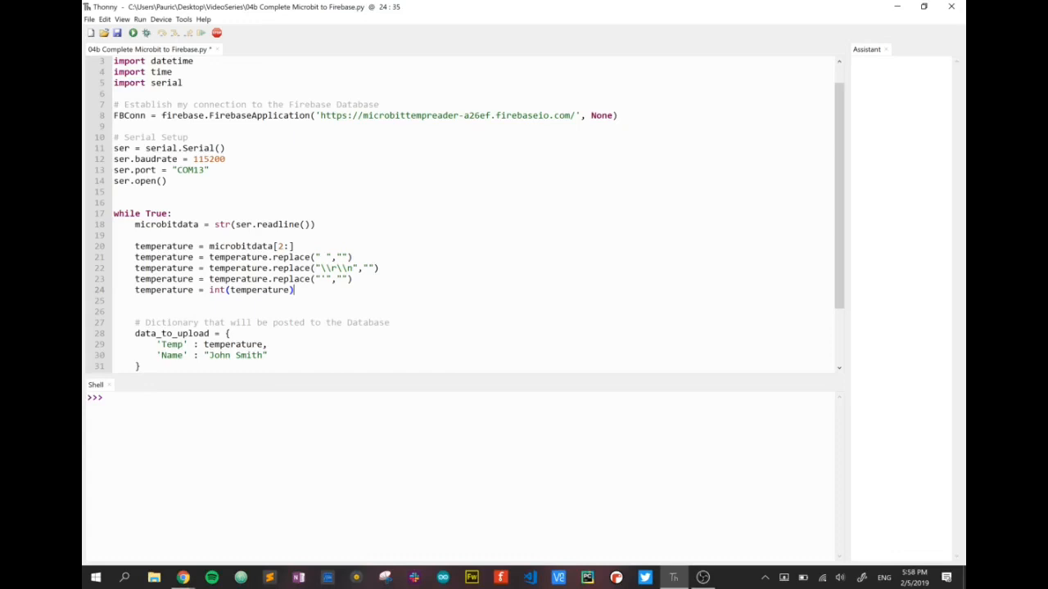
scroll("down", 3)
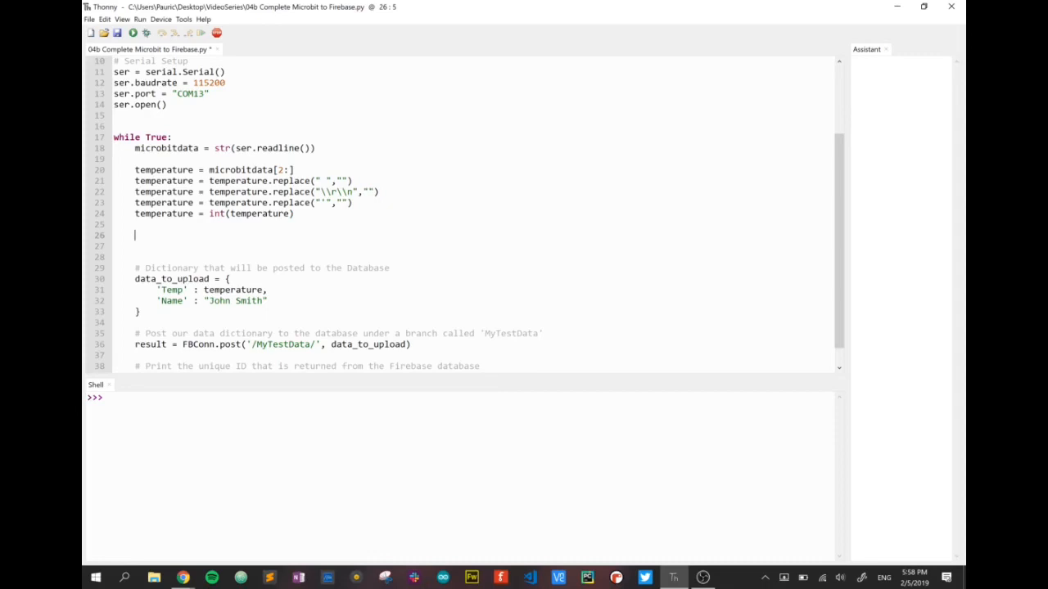
- Start the line now = int(datetime.datetime.today().strftime( in the loop
type("now")
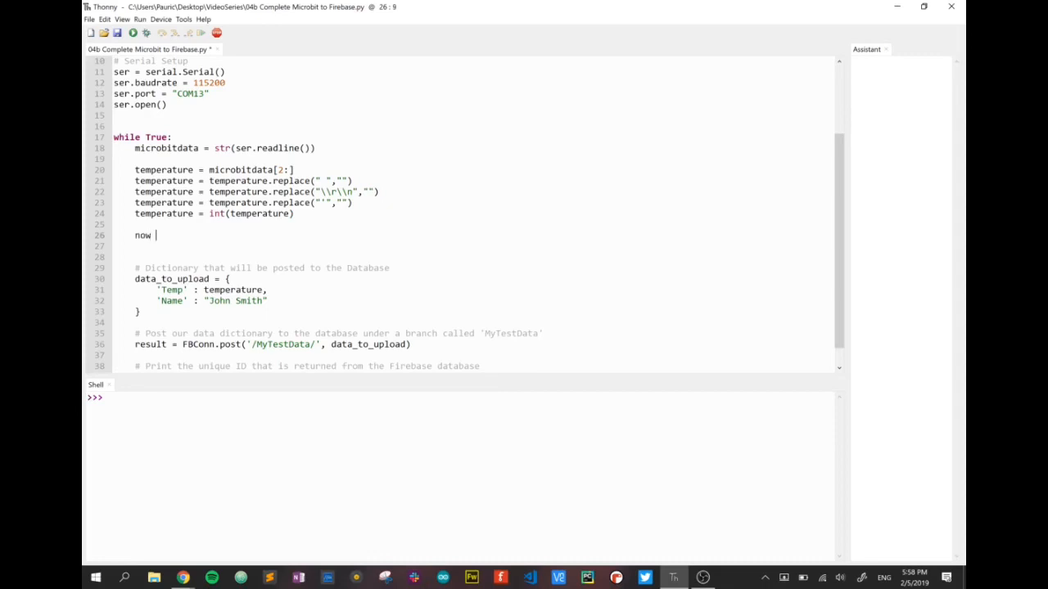
type("=")
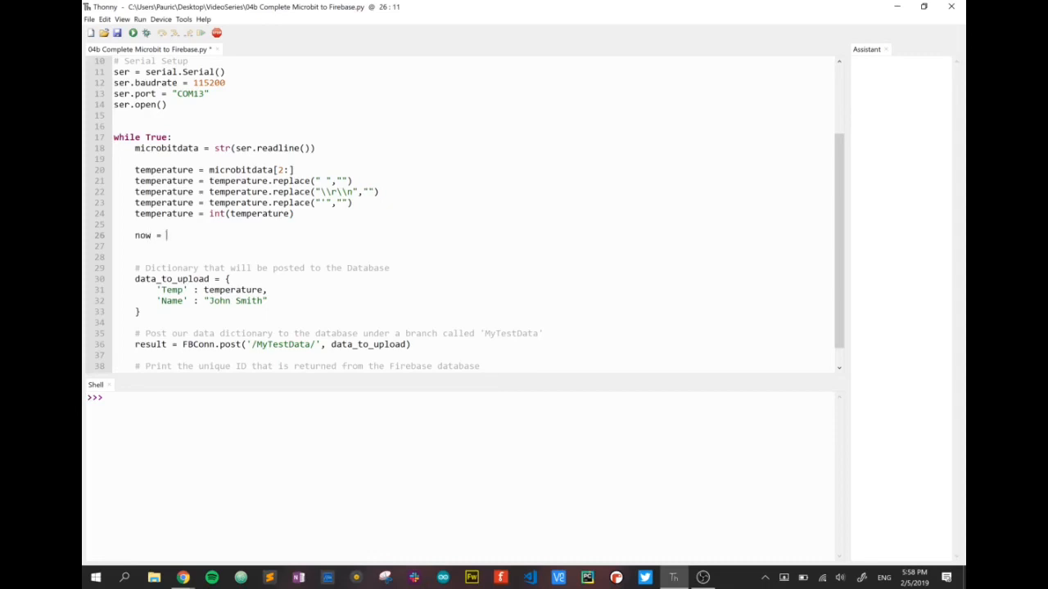
type("int(")
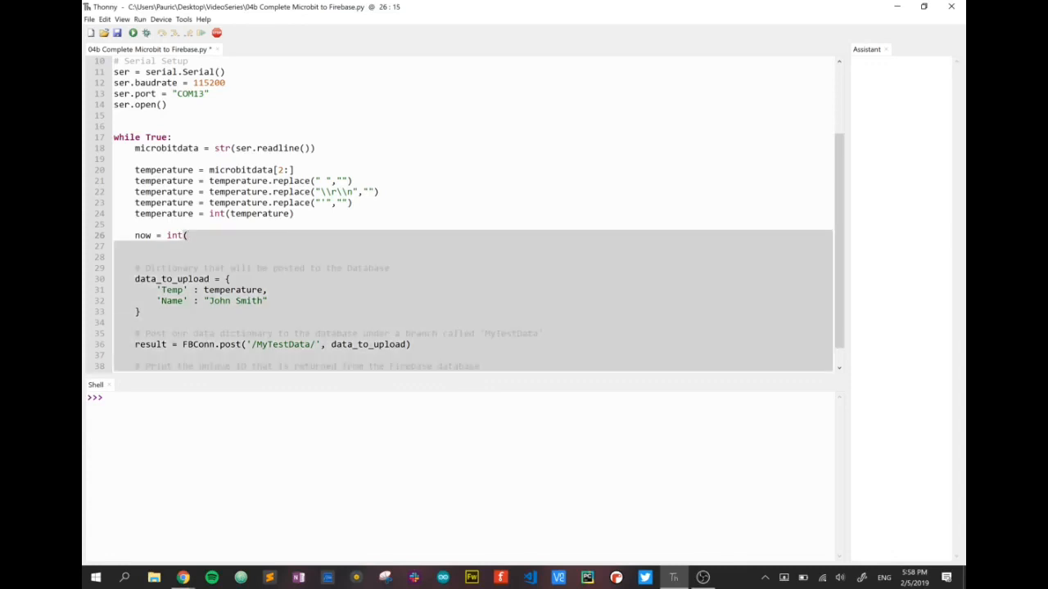
type("data")
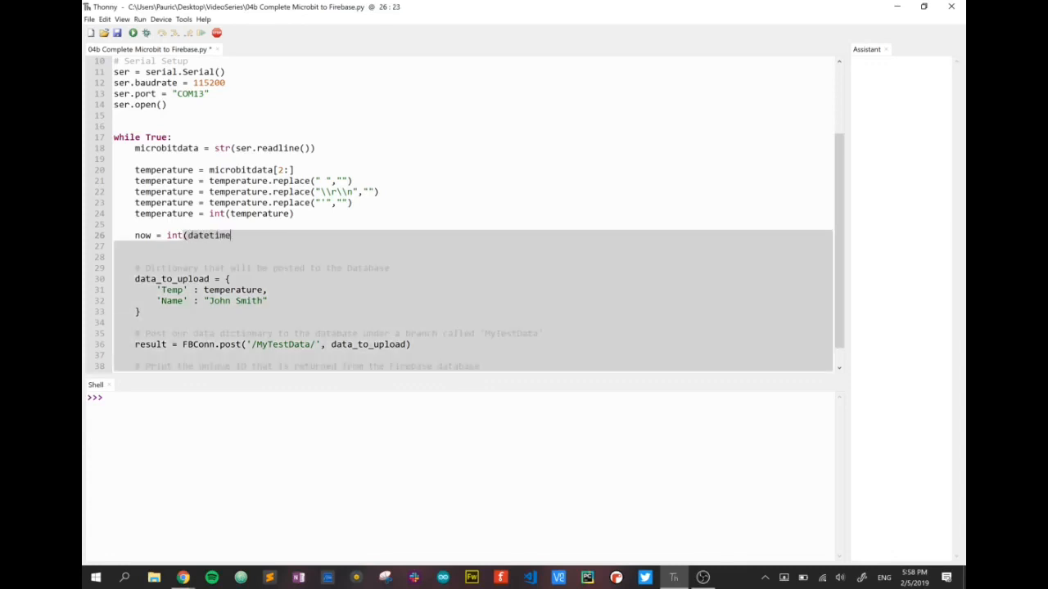
type(".datetime.")
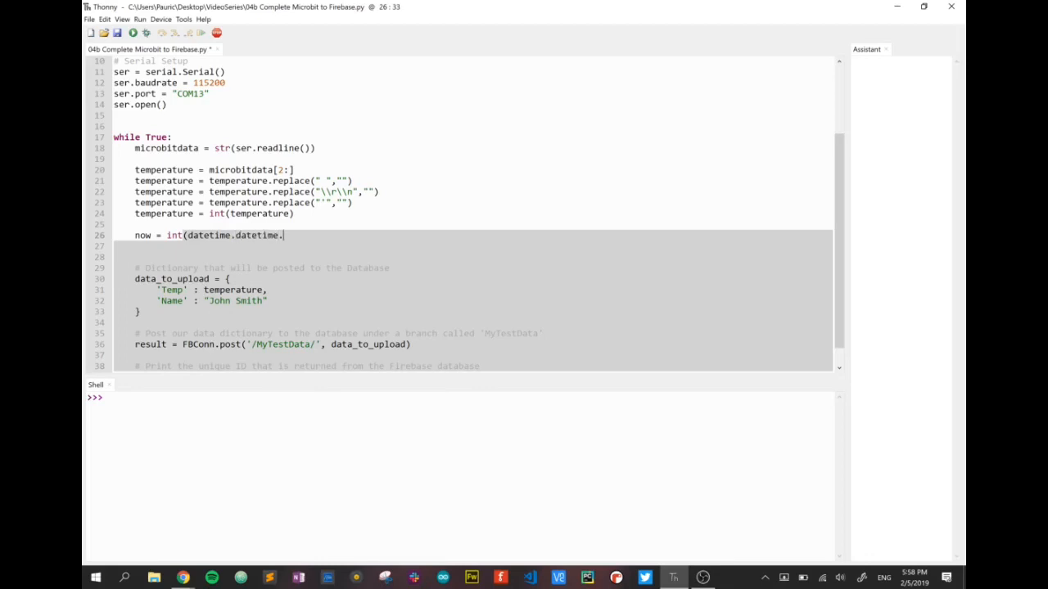
type("today()")
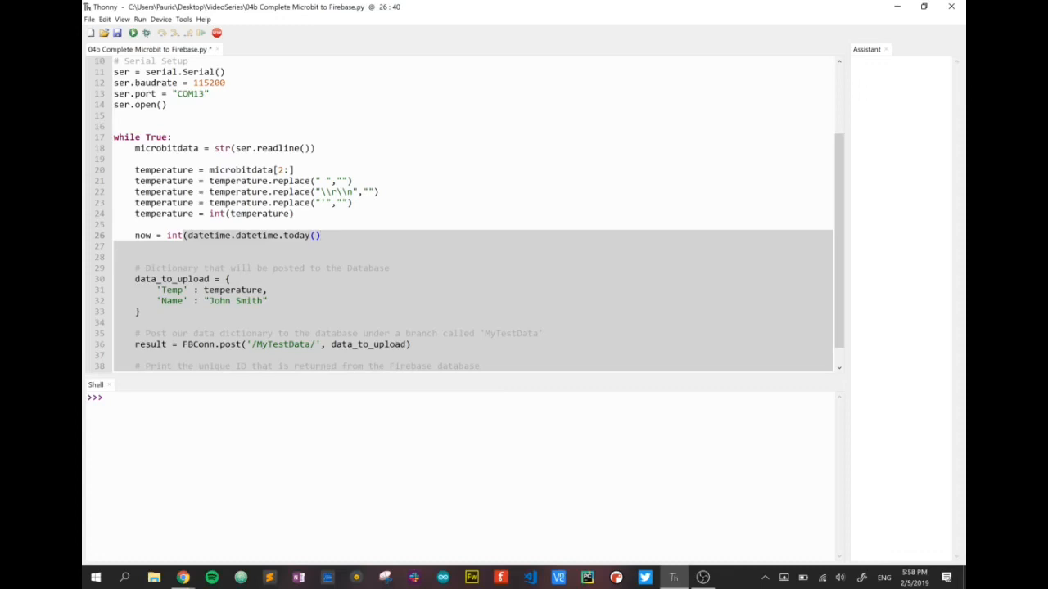
left_click(320, 236)
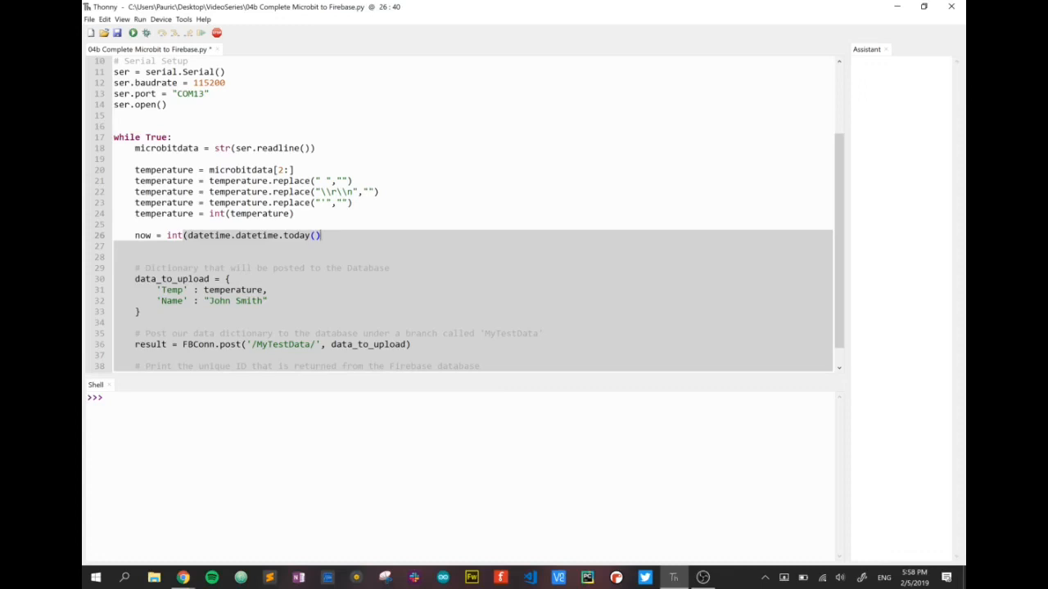
type(".str")
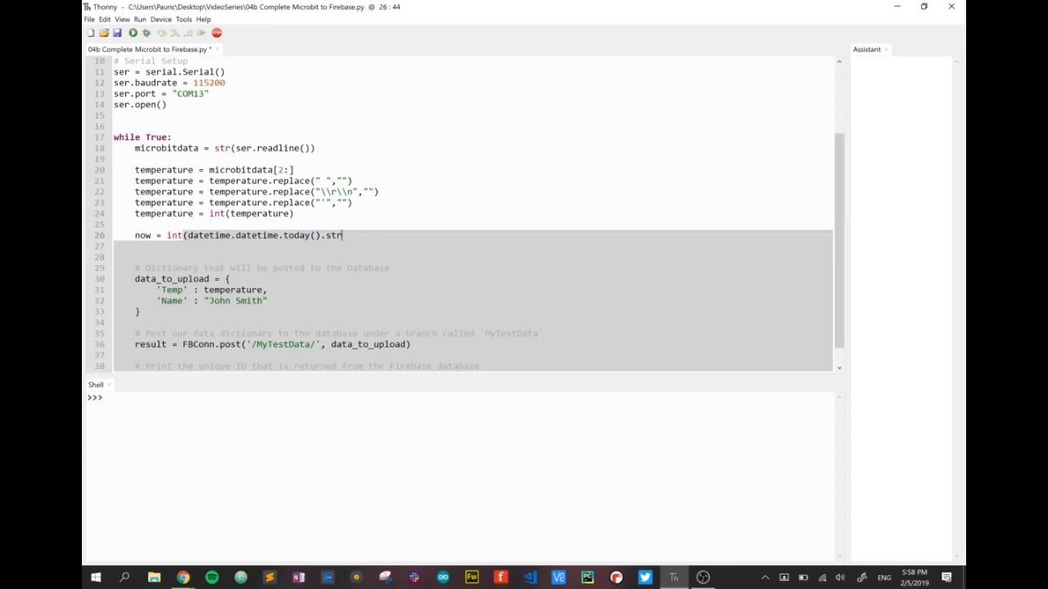
type("f")
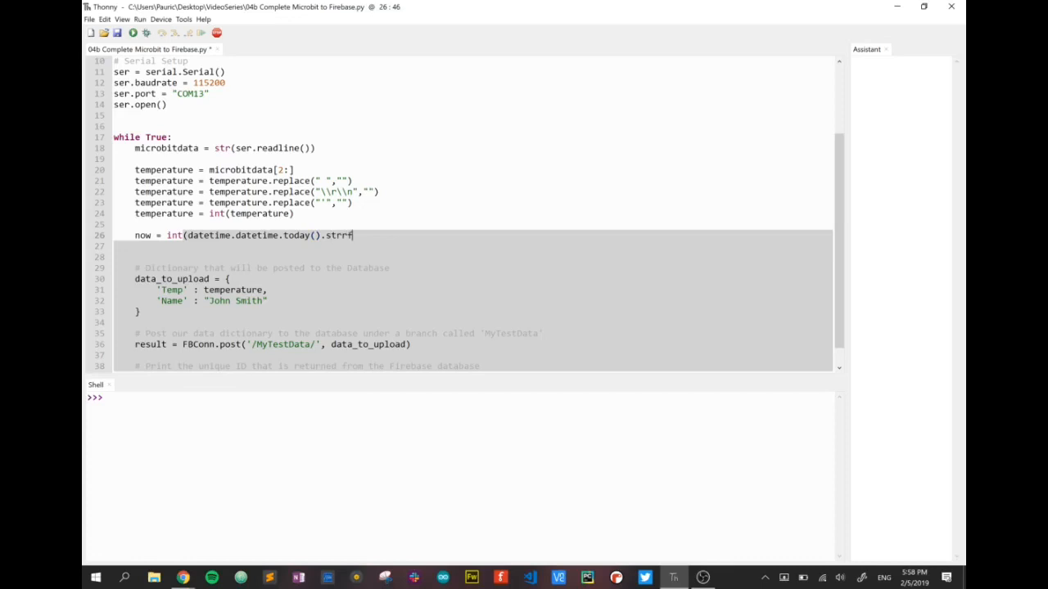
key("BackSpace")
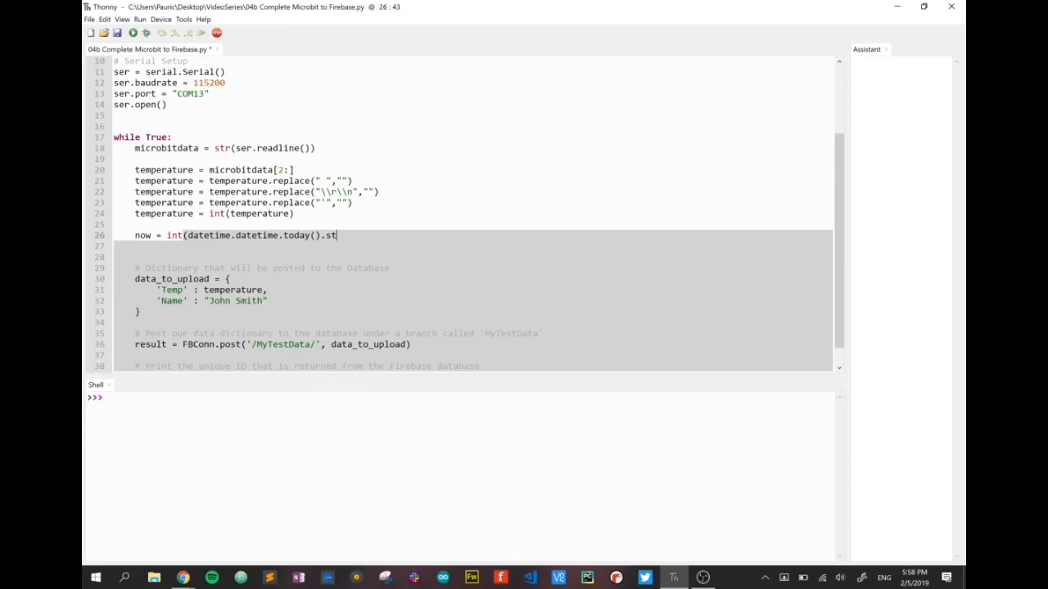
type("rf")
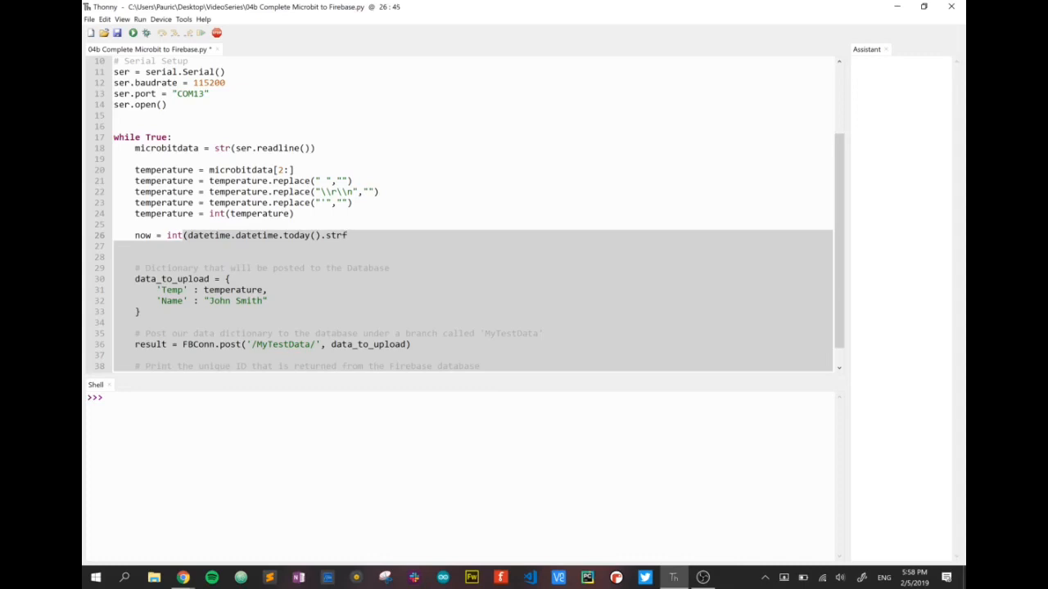
type("time")
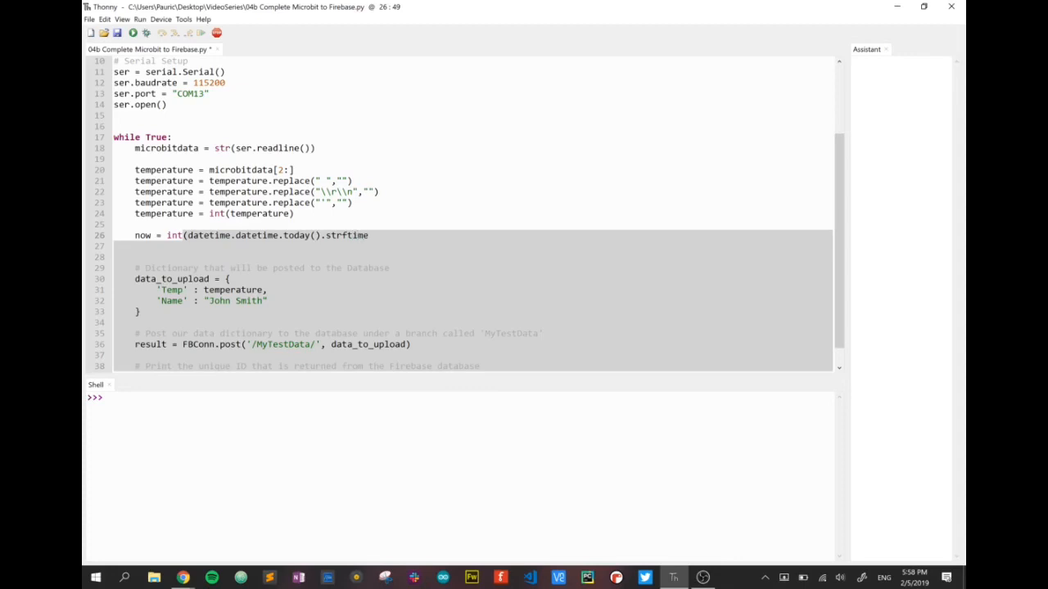
type("(")
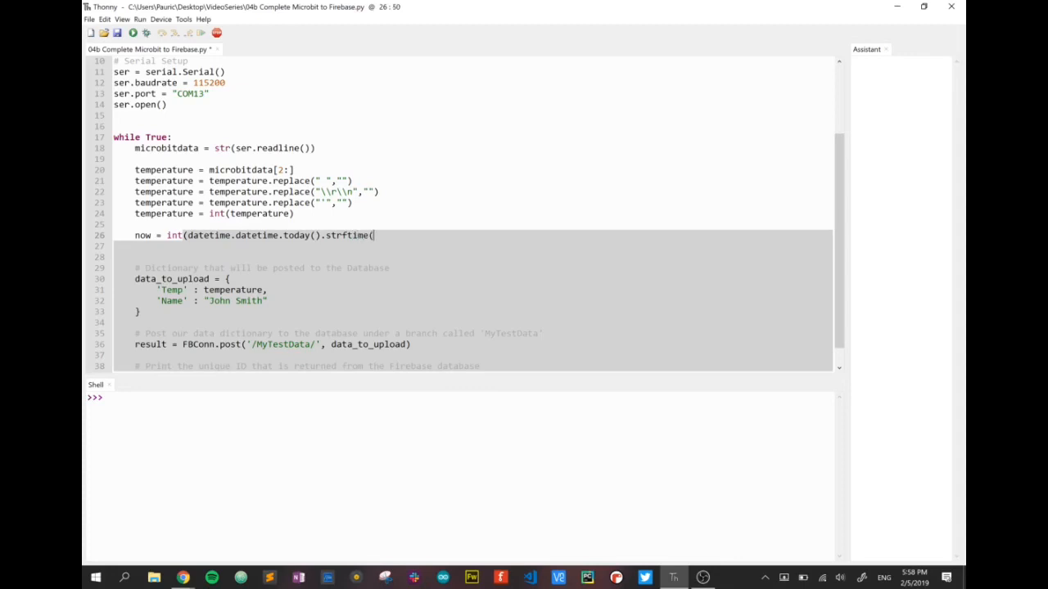
- Complete the format string "%Y%m%d%H%M%S")) for a numeric year-to-seconds timestamp
type("\"%")
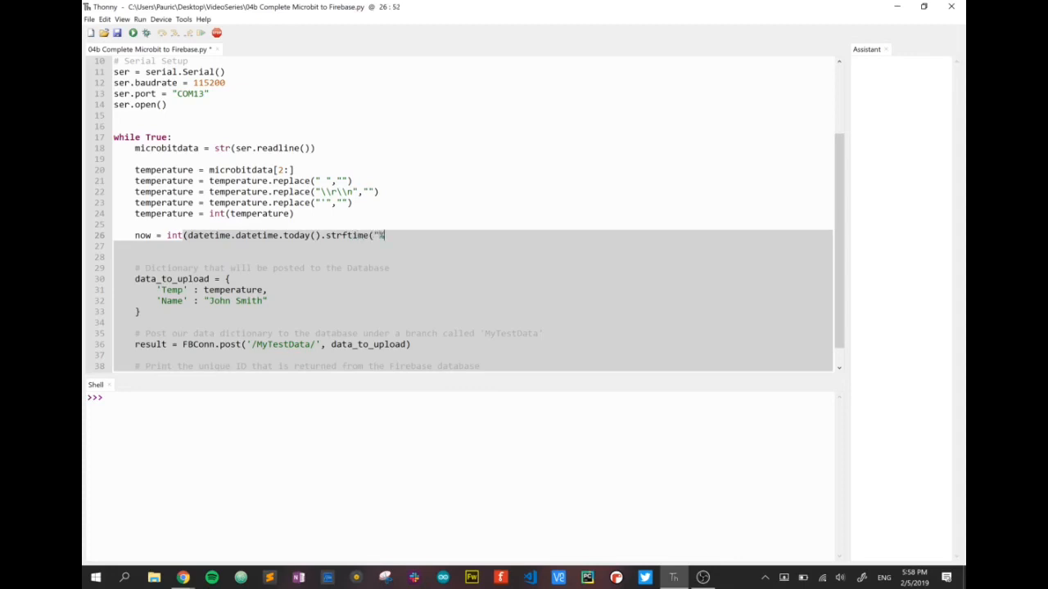
type("Y")
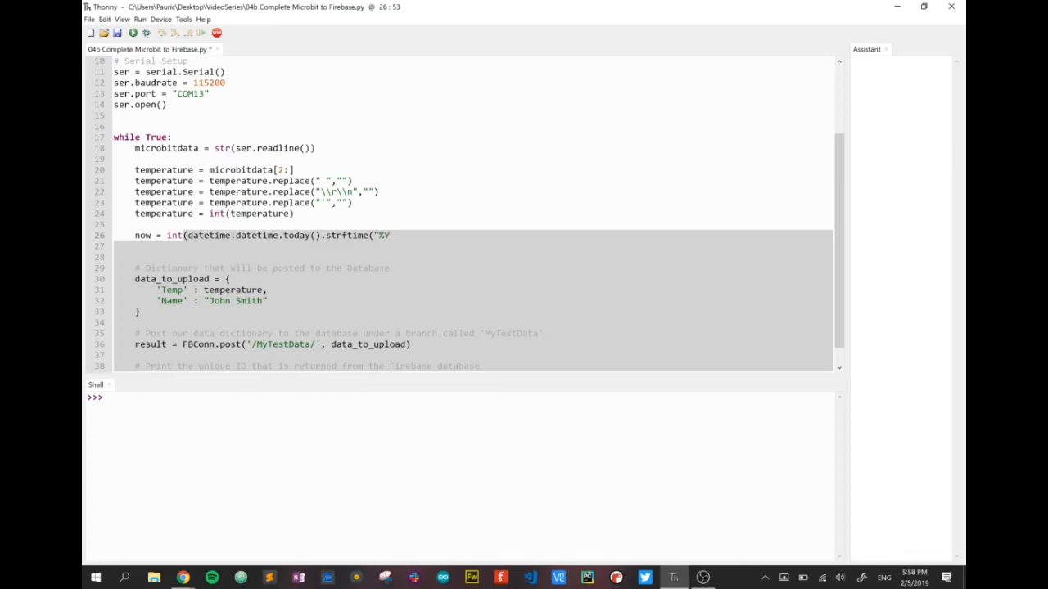
type("%m")
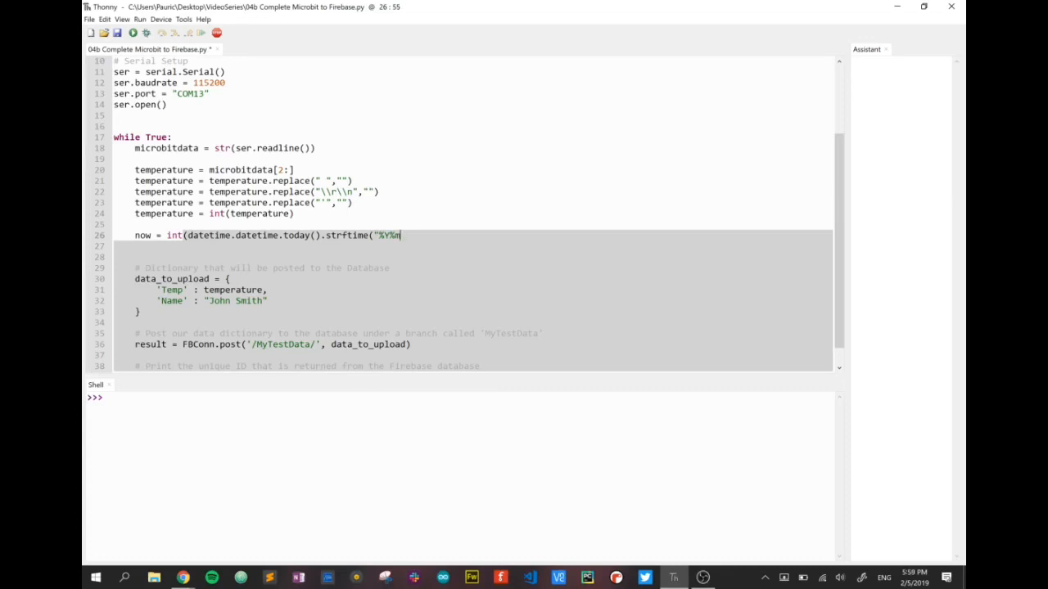
type("%d")
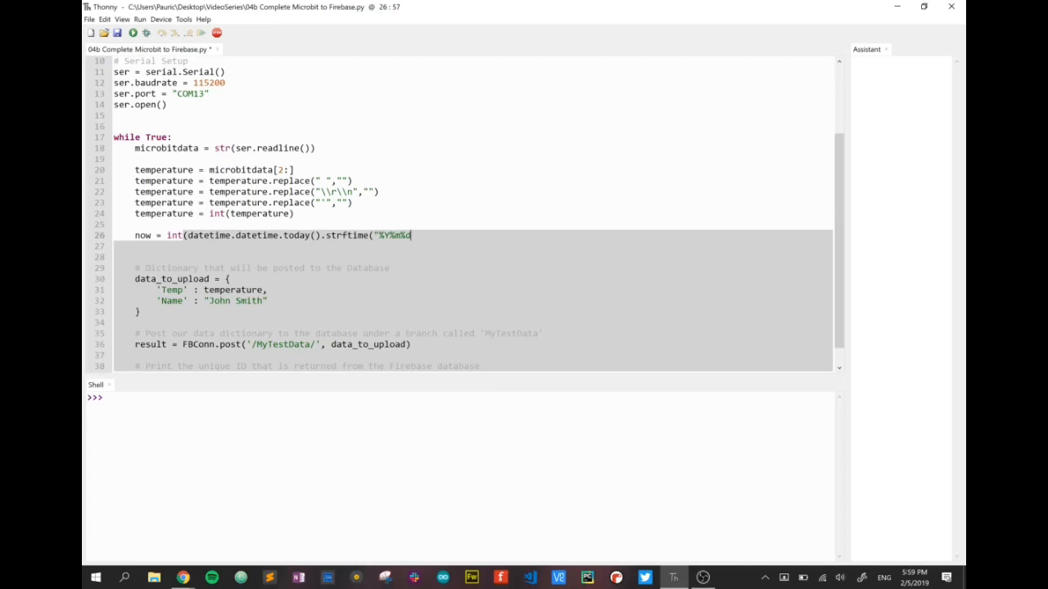
type("%")
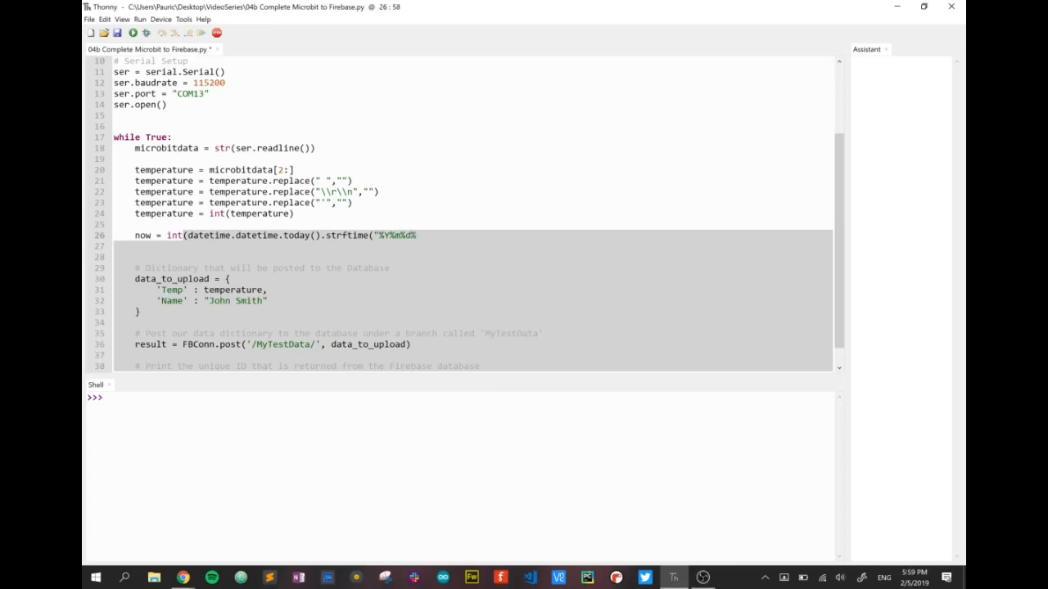
type("H%")
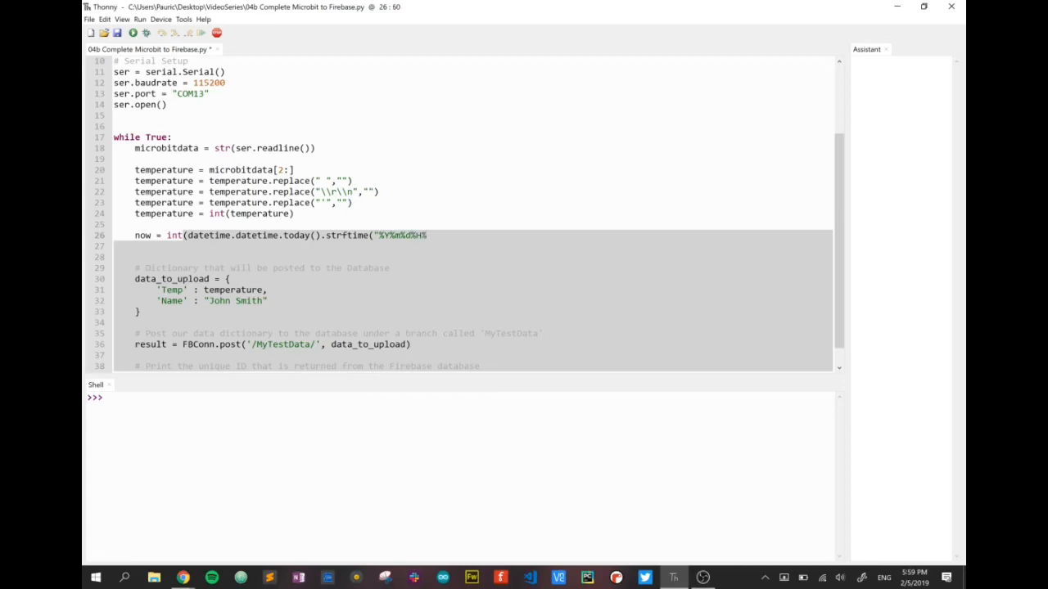
type("%M")
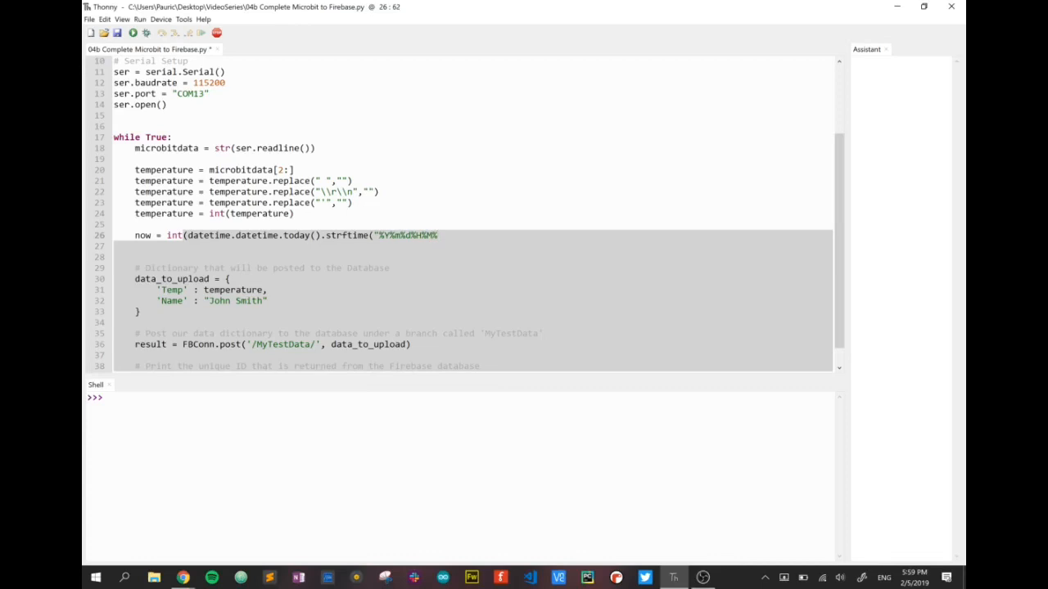
type("%S")
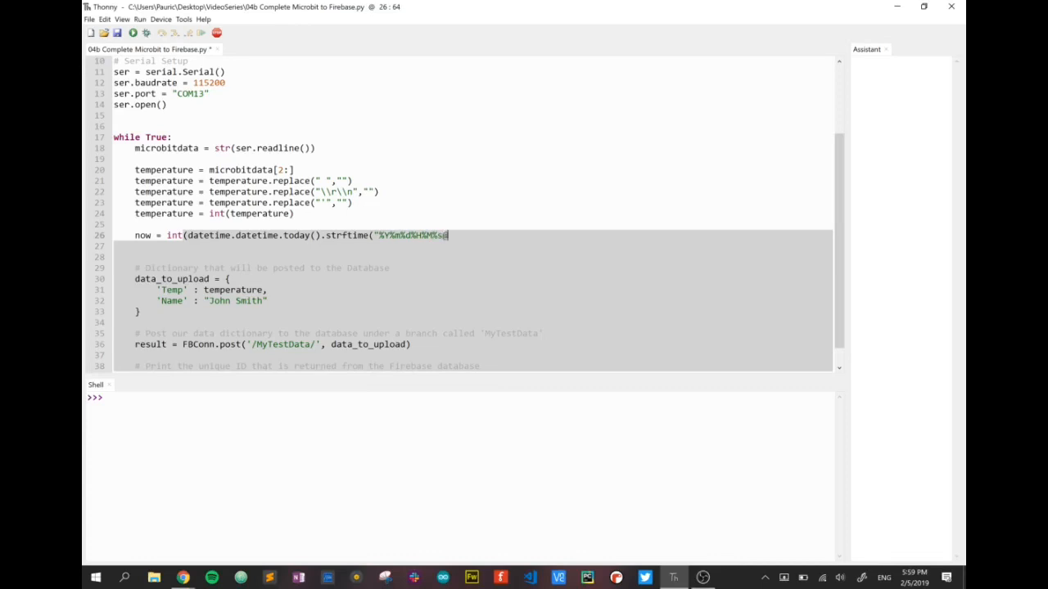
type("))")
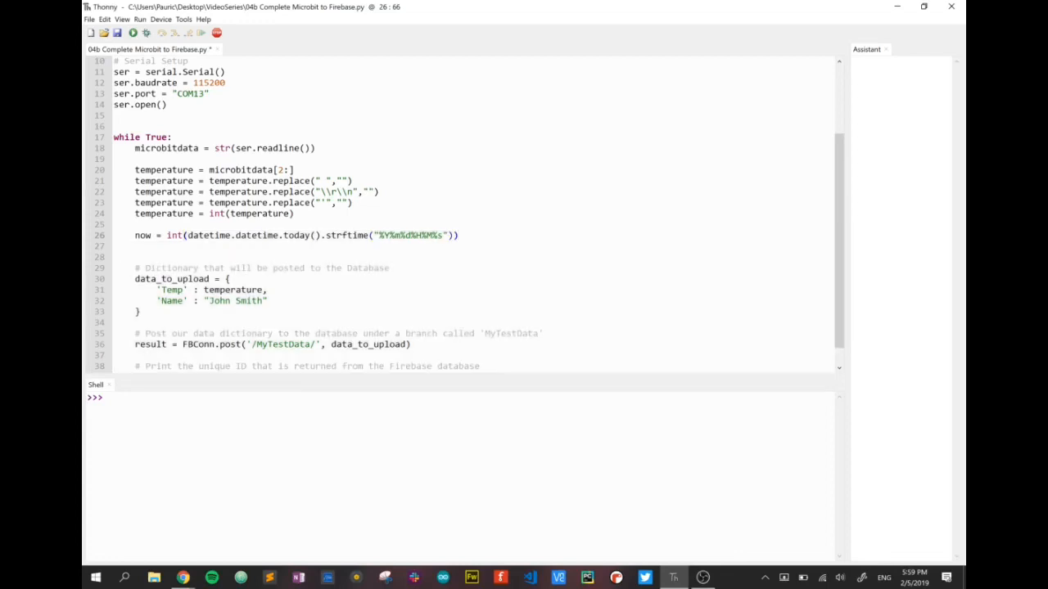
key("Return")
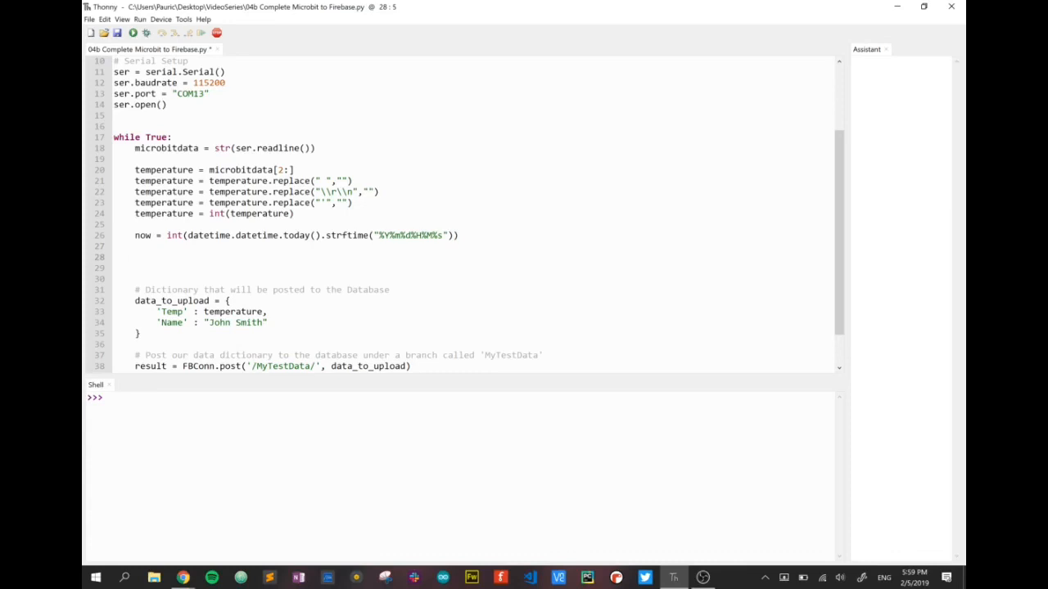
- Select and remove the surplus blank lines between the now line and the dictionary comment
left_click(134, 256)
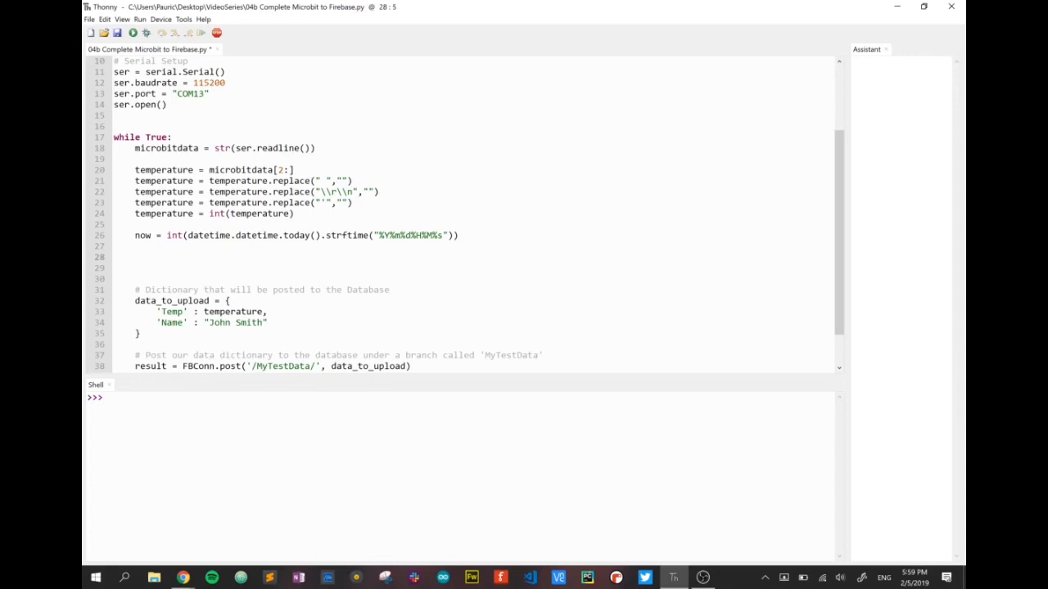
left_click(135, 256)
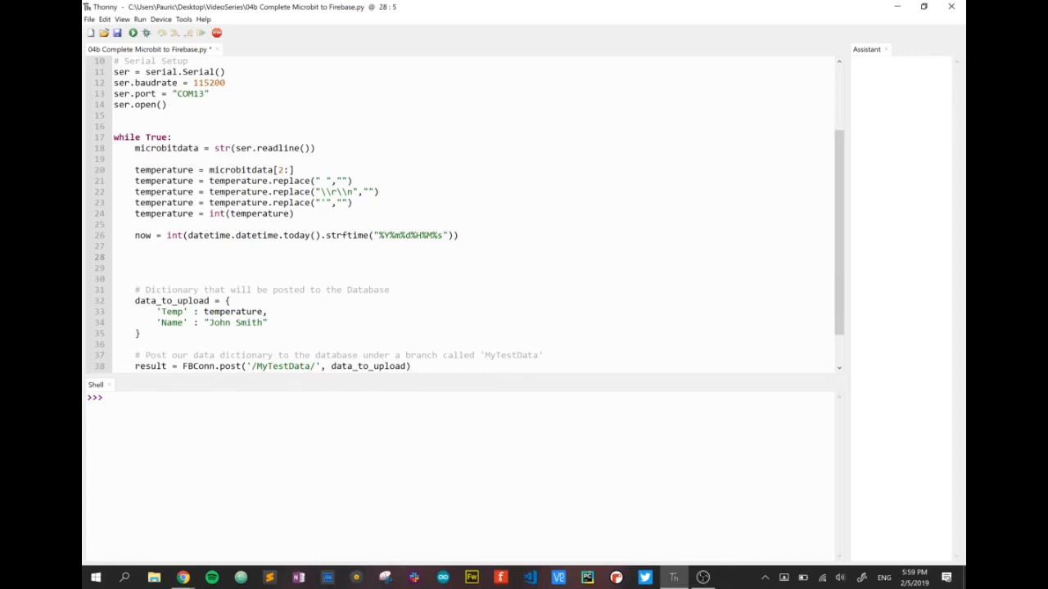
left_click_drag(131, 257, 131, 268)
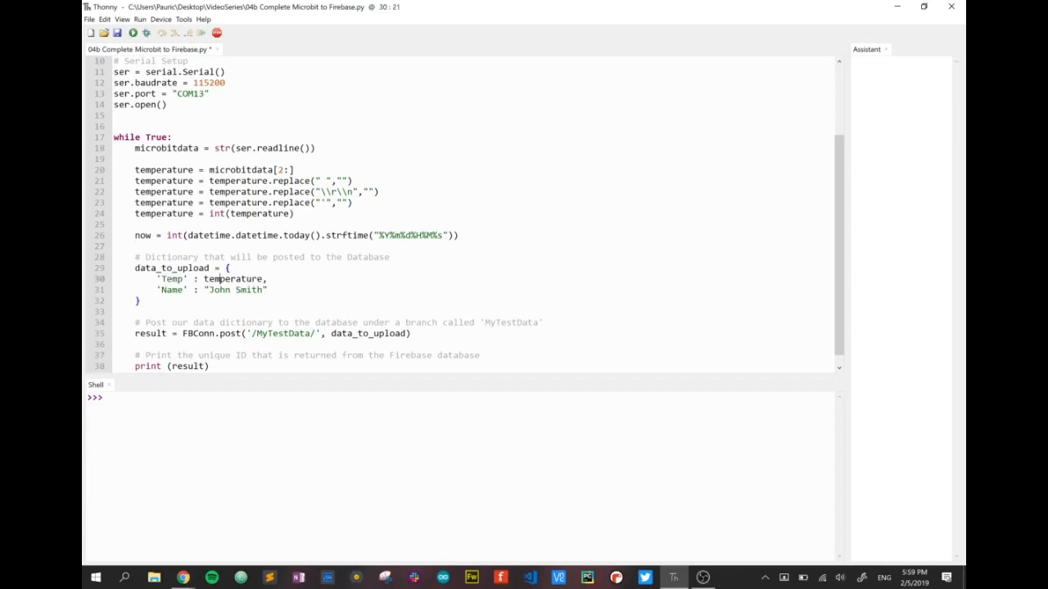
- Replace the 'Name' entry in the uploaded dictionary with 'Timestamp': now
double_click(172, 290)
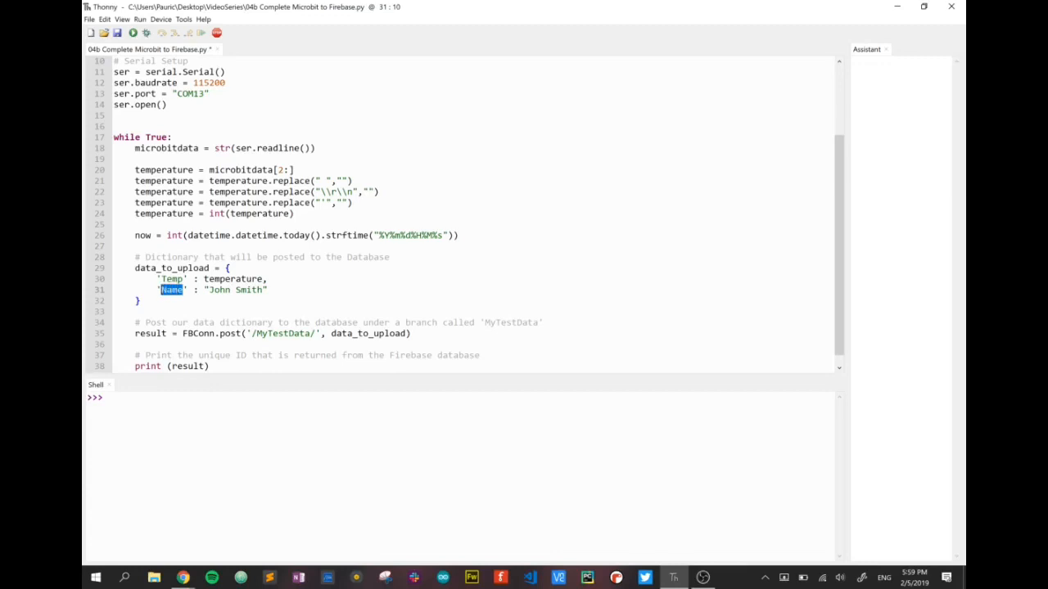
type("Timestamp")
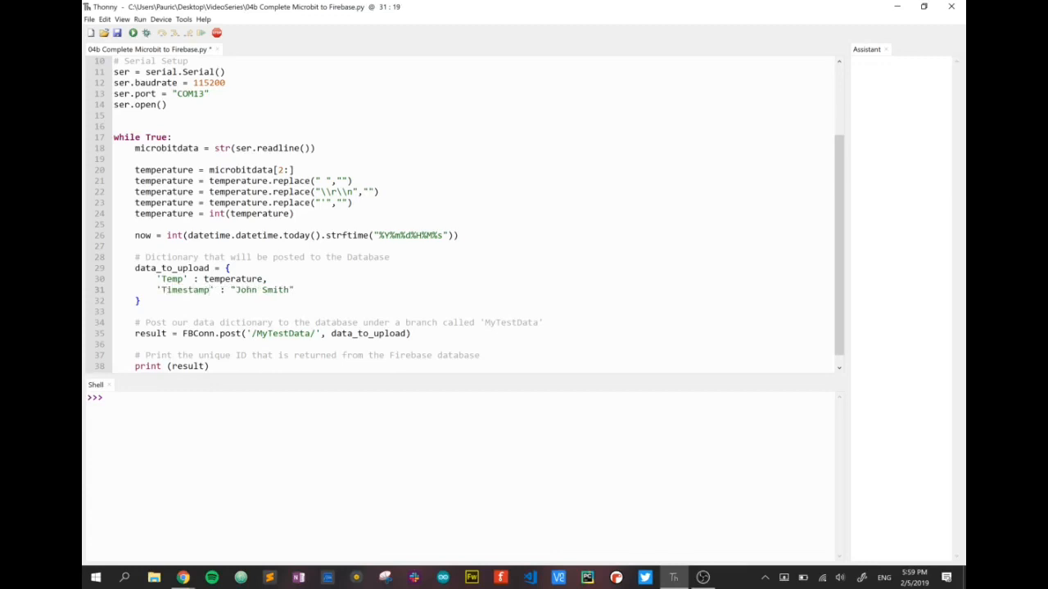
double_click(262, 290)
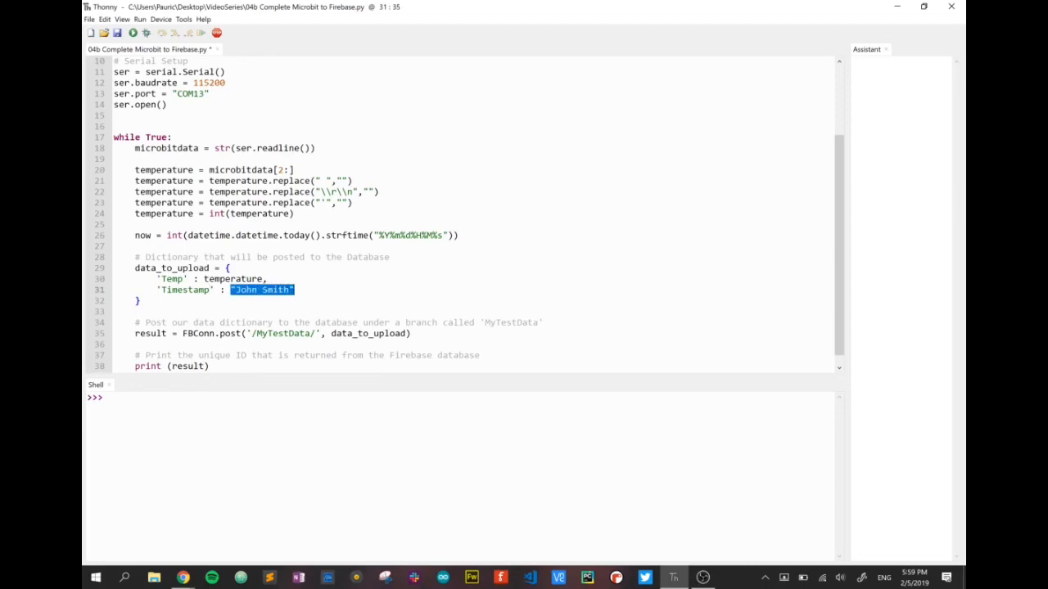
type("n")
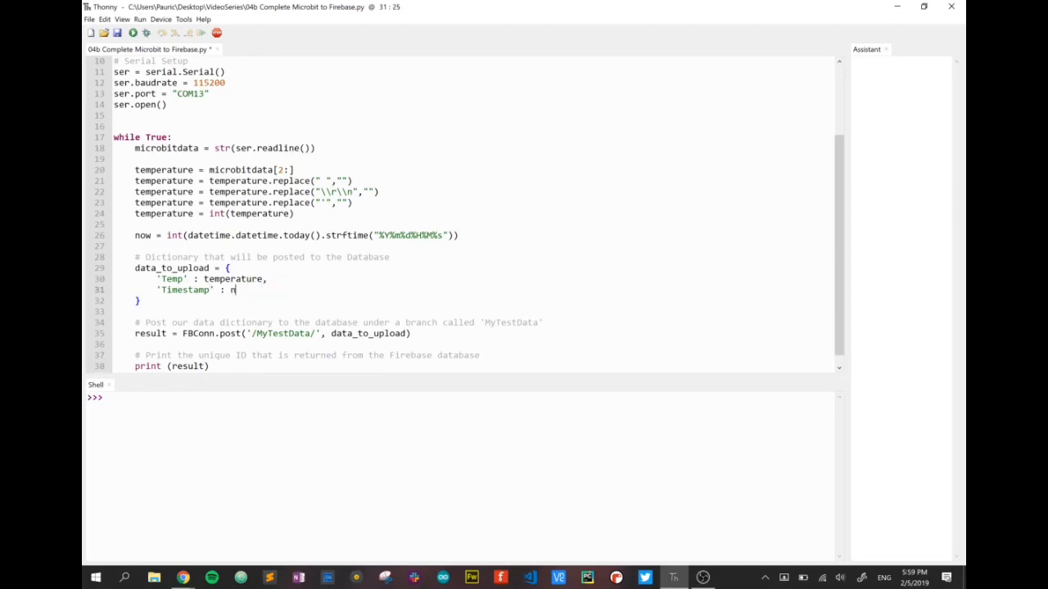
type("ow")
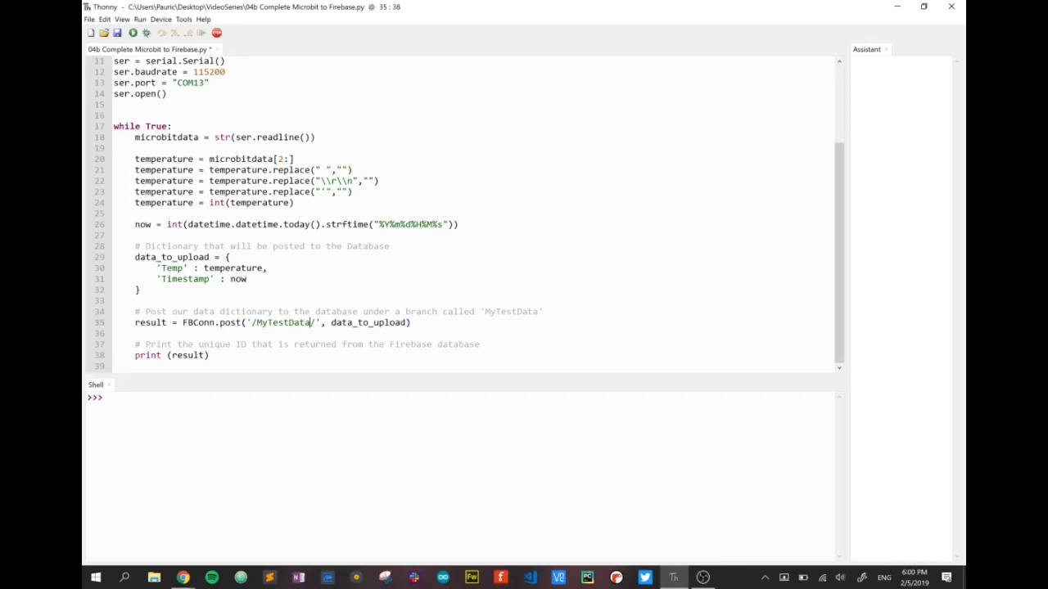
- Change the post path from '/MyTestData/' to '/MyTemperature/'
double_click(282, 322)
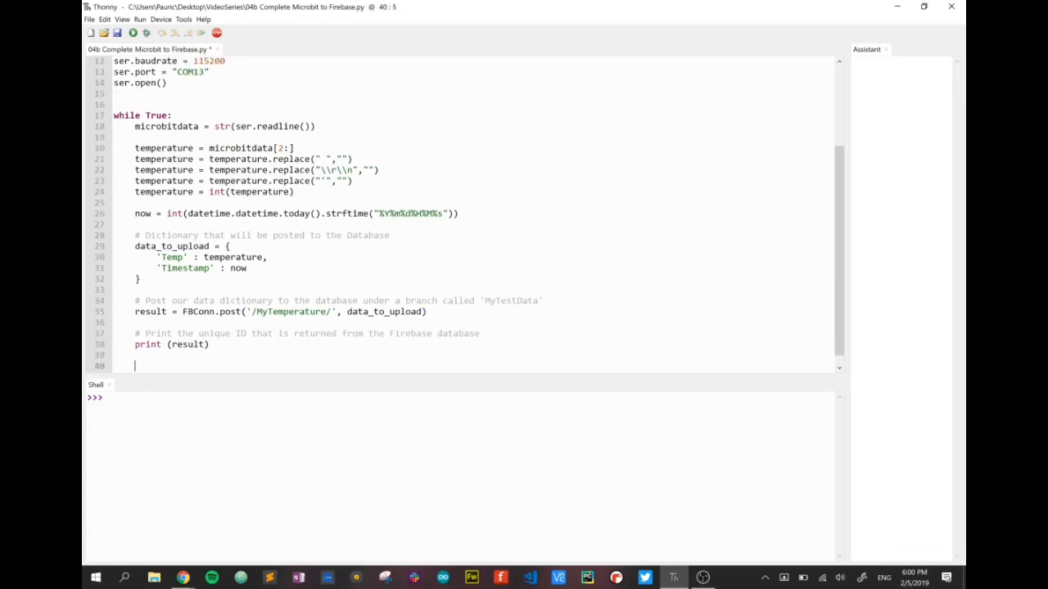
- End the while loop with time.sleep(5) and add ser.close() after the loop
type("time.sleep")
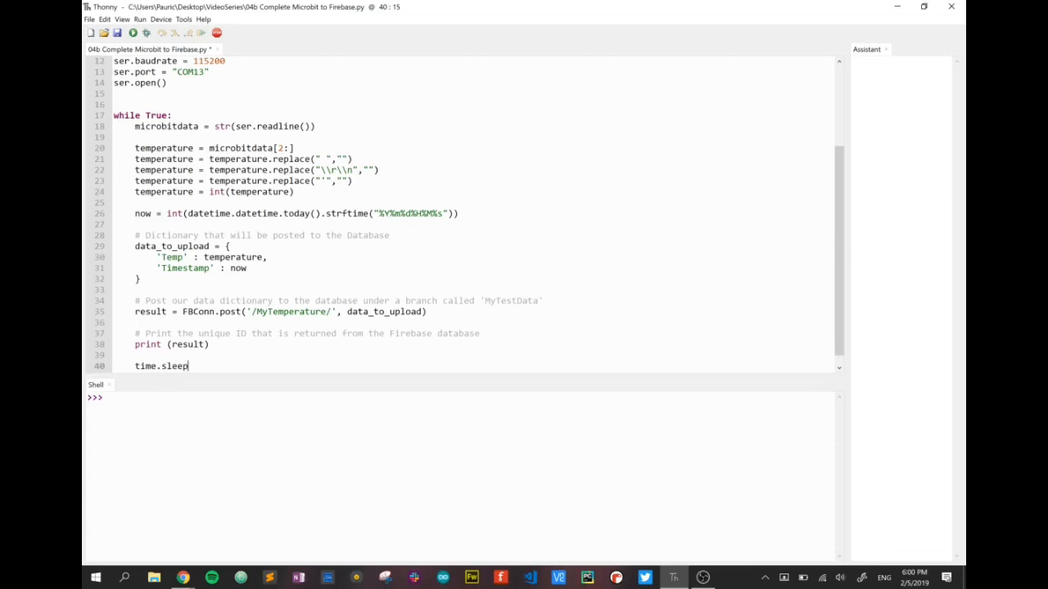
type("(5")
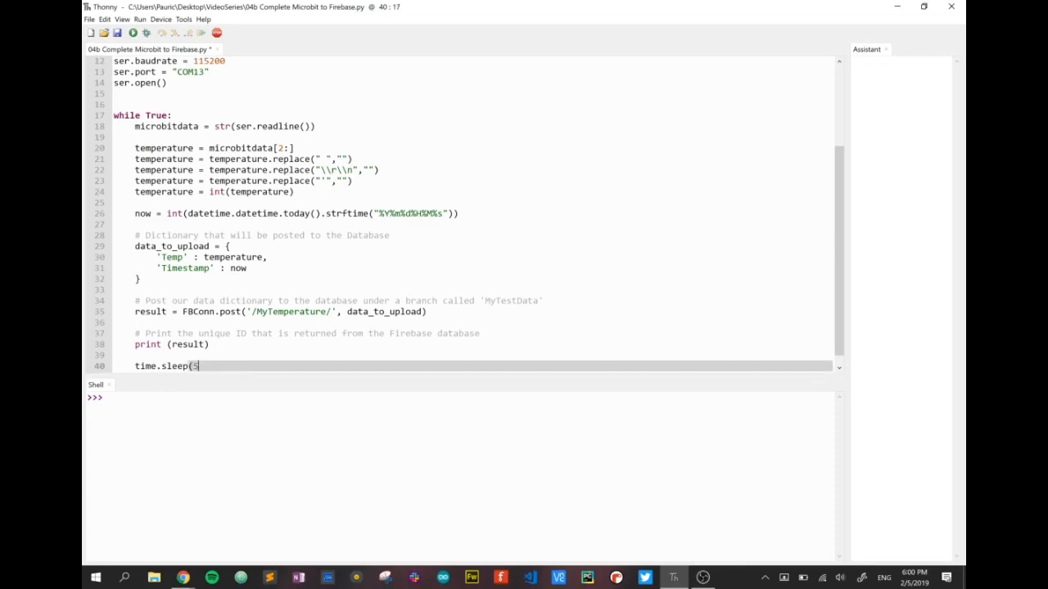
type(")")
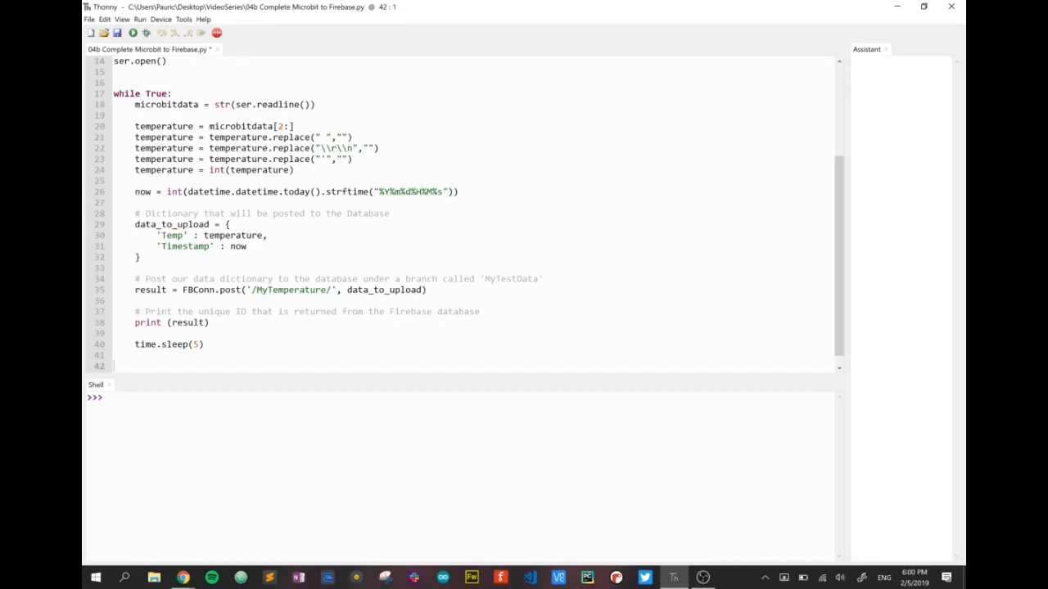
type("ser.close(")
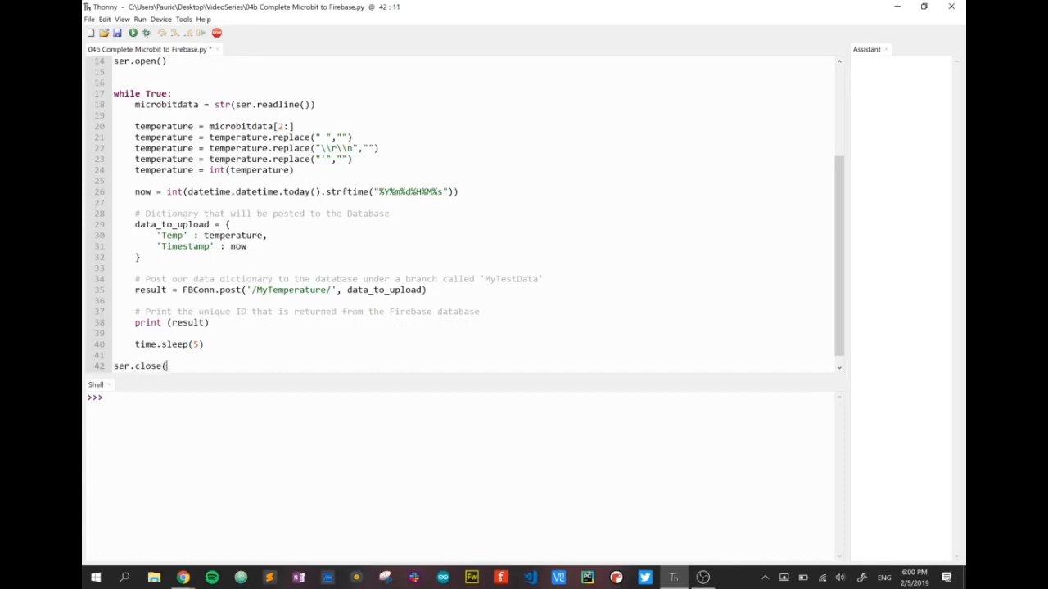
type(")")
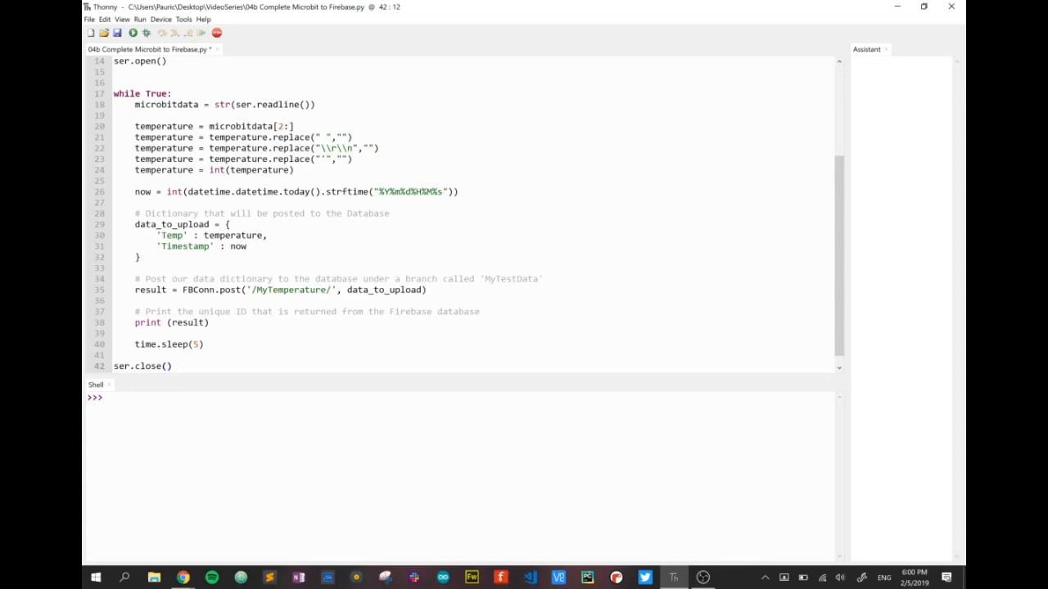
left_click(172, 365)
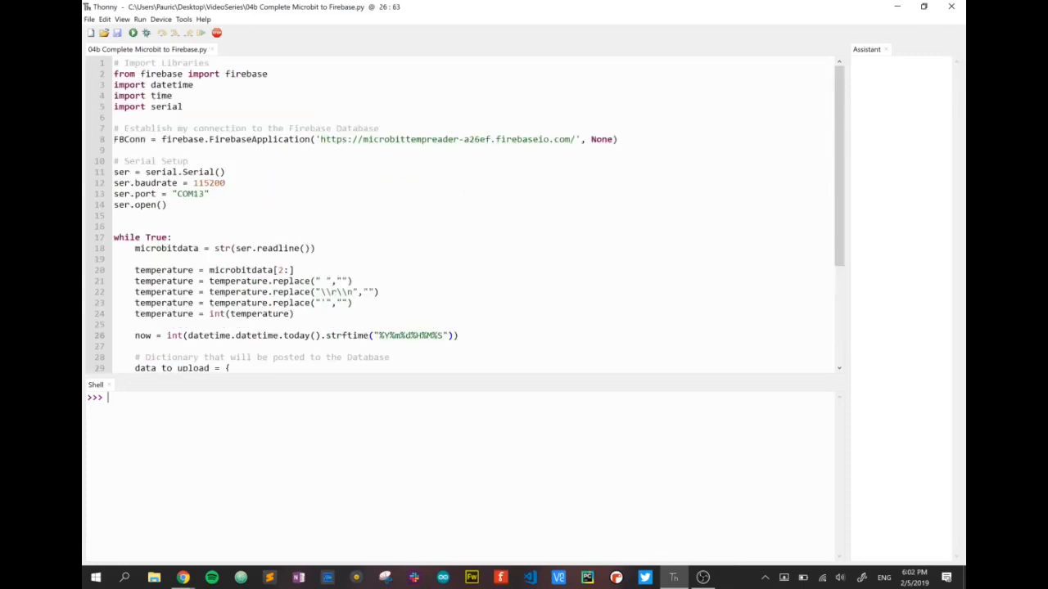
- Run the script so the shell prints the unique name IDs Firebase returns for each post
left_click(445, 335)
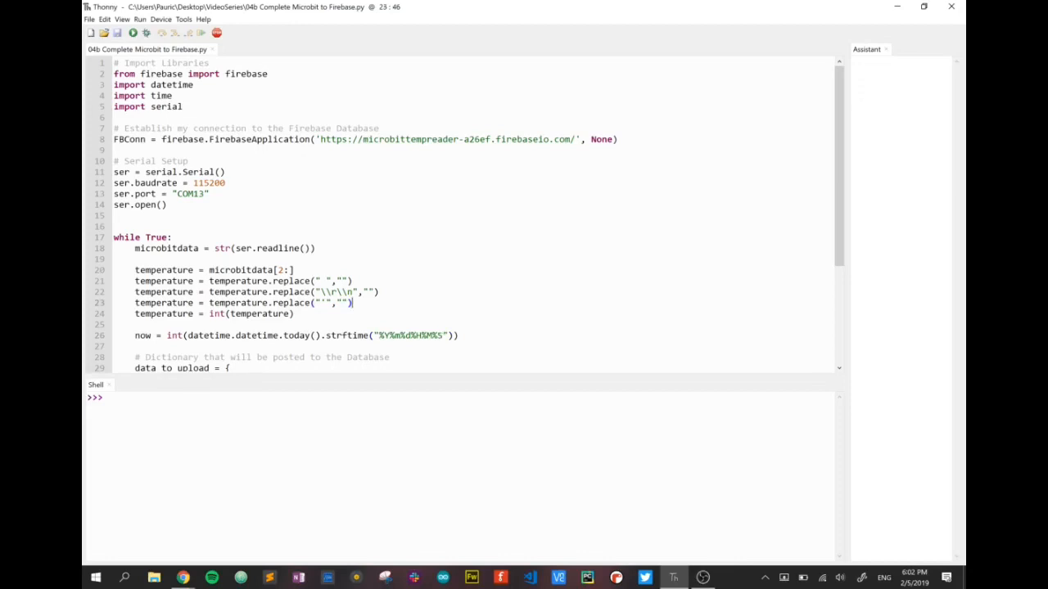
scroll("down", 3)
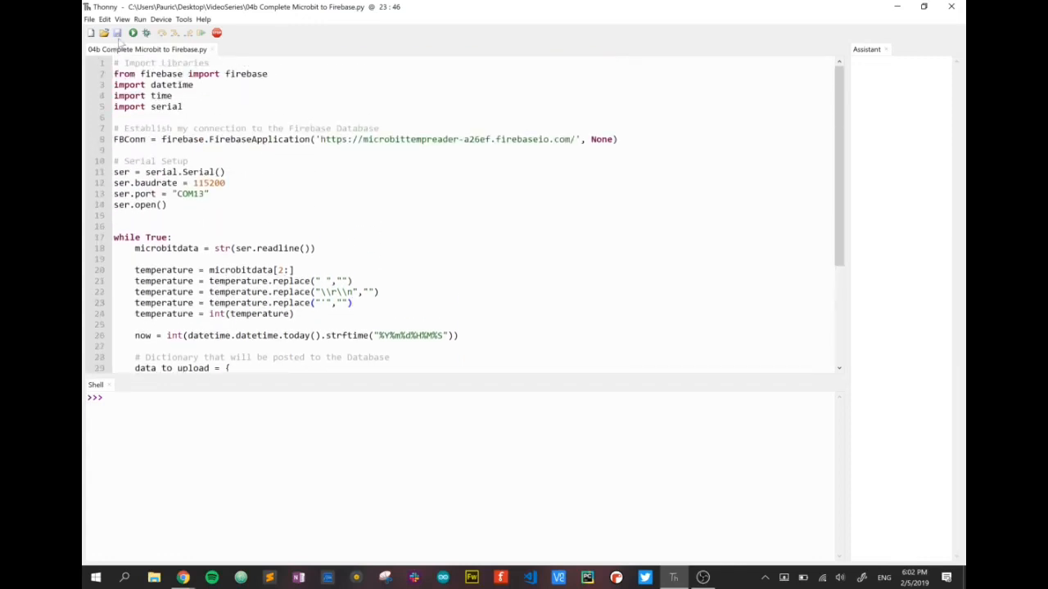
mouse_move(133, 33)
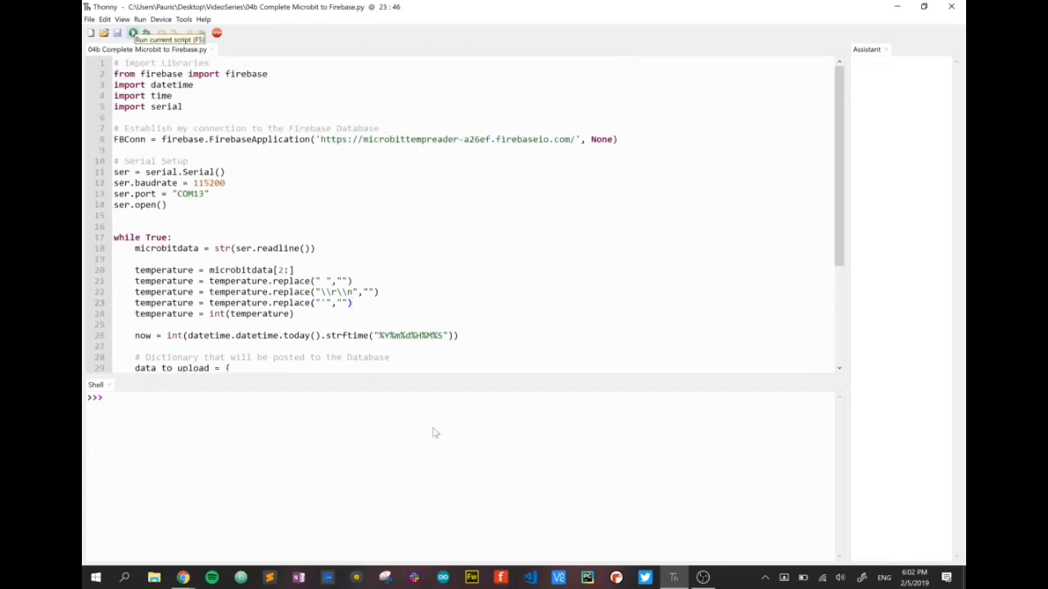
left_click(133, 33)
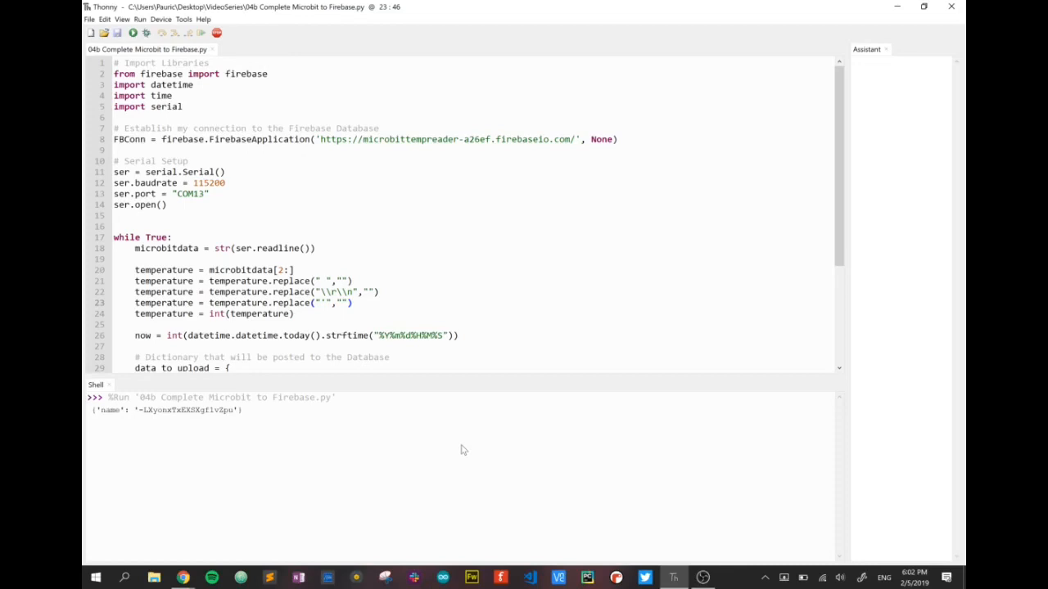
mouse_move(131, 423)
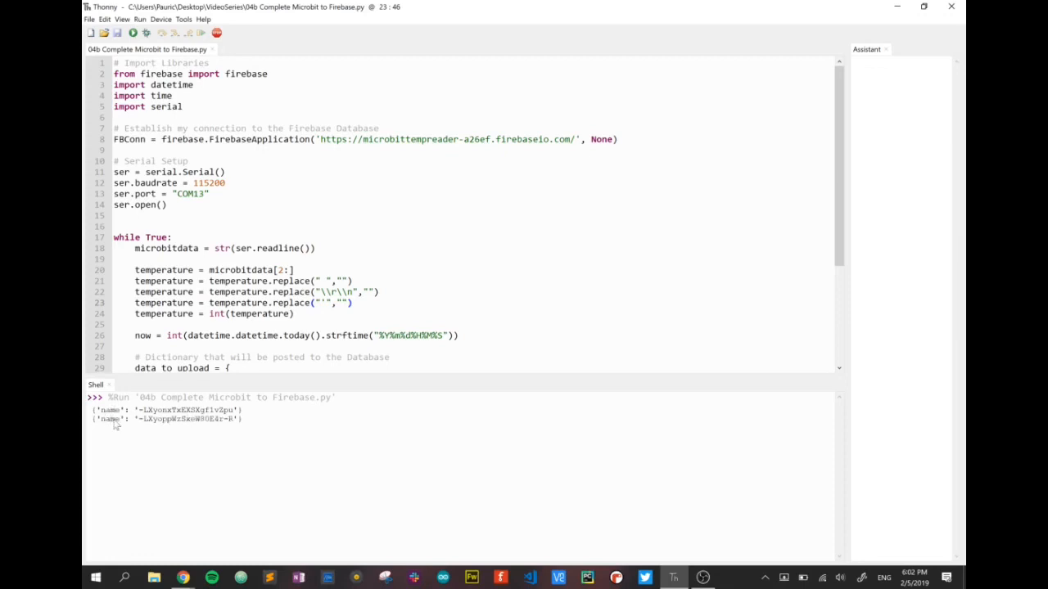
mouse_move(116, 420)
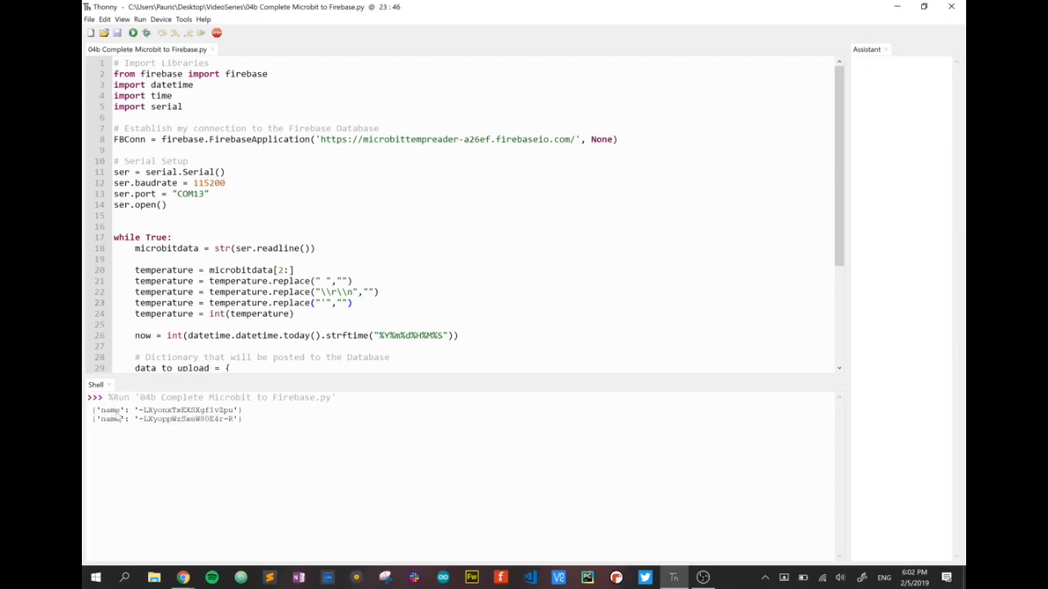
mouse_move(195, 515)
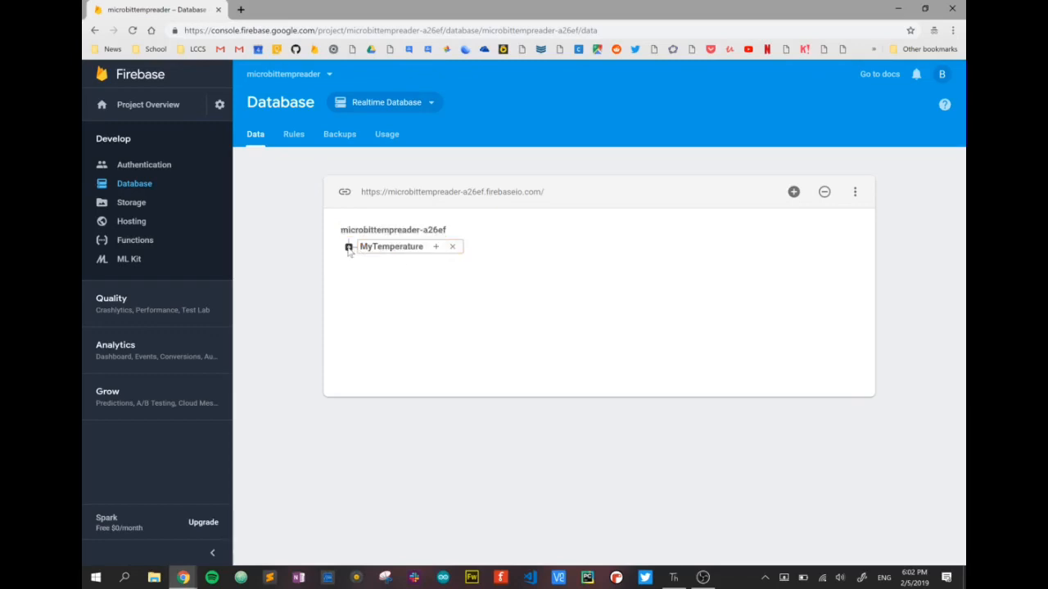
- Expand MyTemperature and its newest entry to show Temp 25 and its Timestamp value
left_click(349, 247)
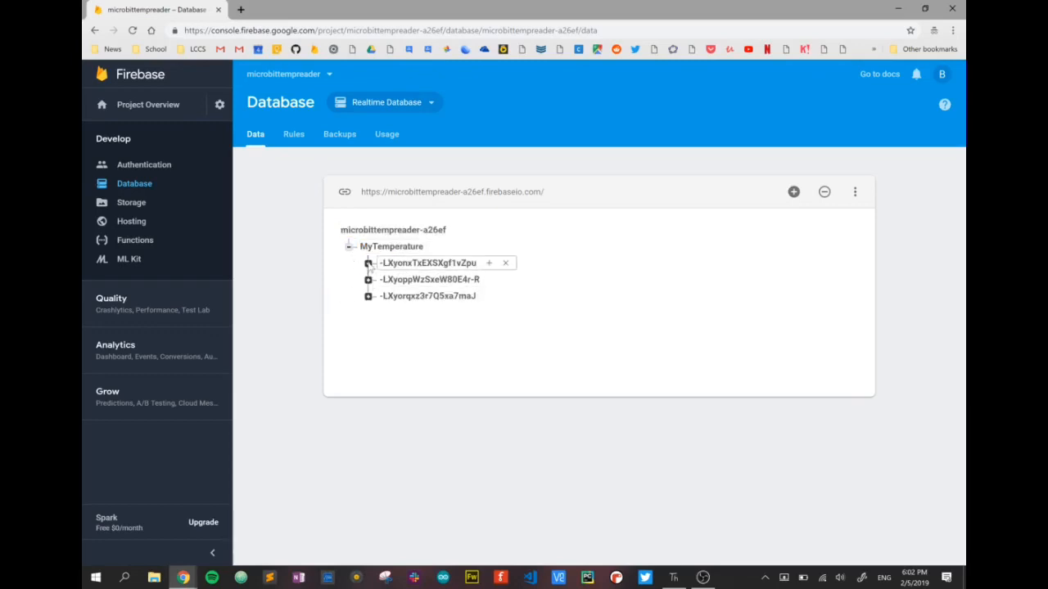
mouse_move(366, 348)
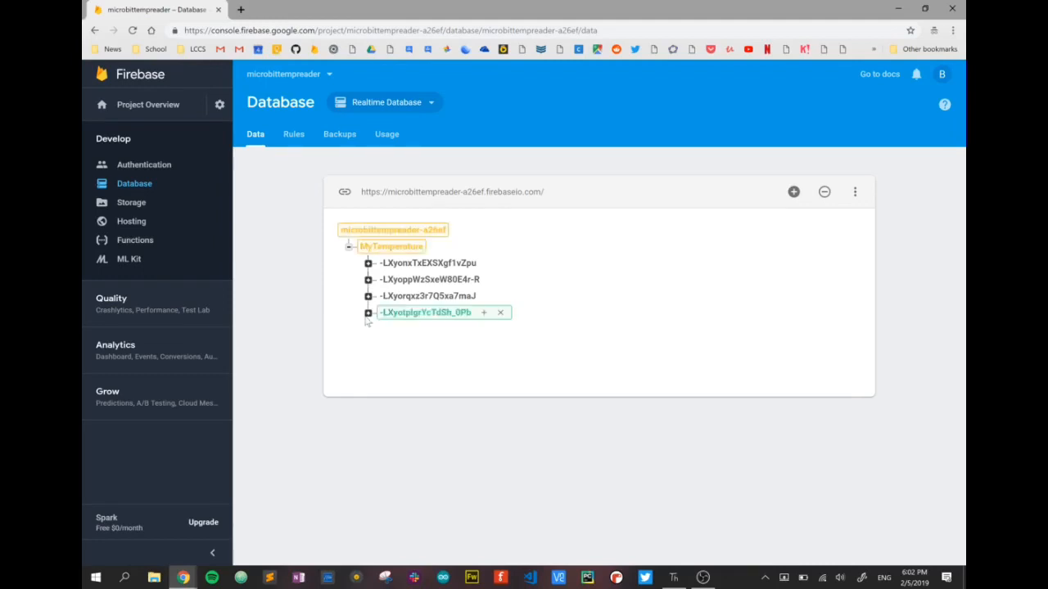
left_click(368, 312)
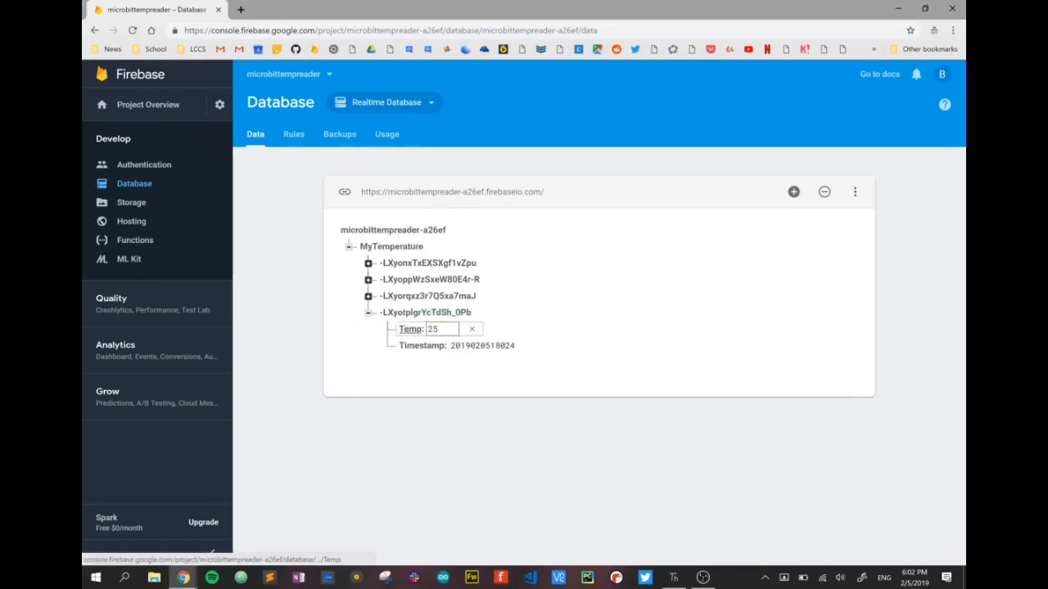
left_click(482, 345)
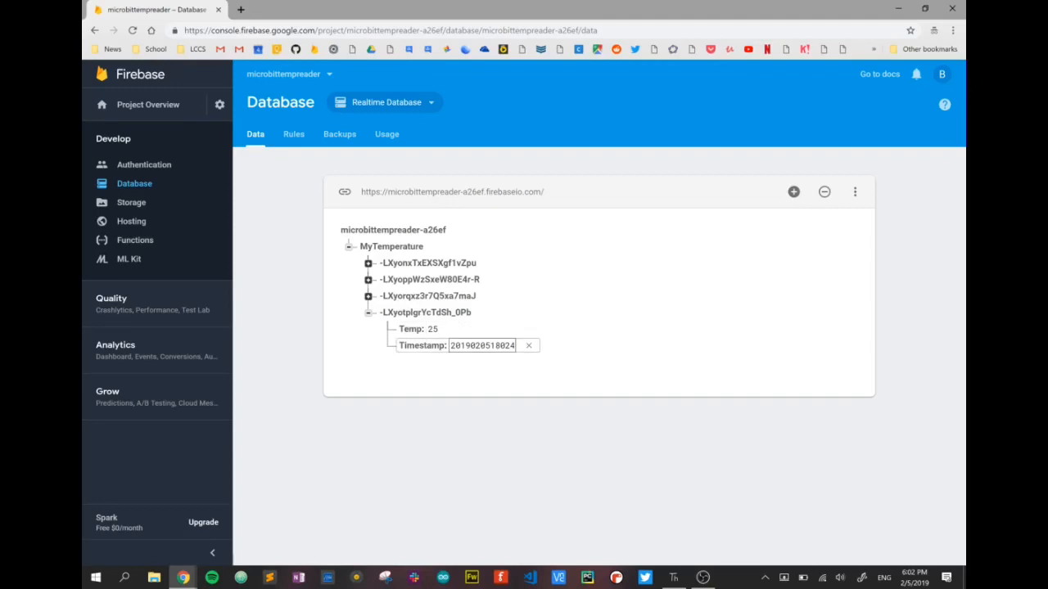